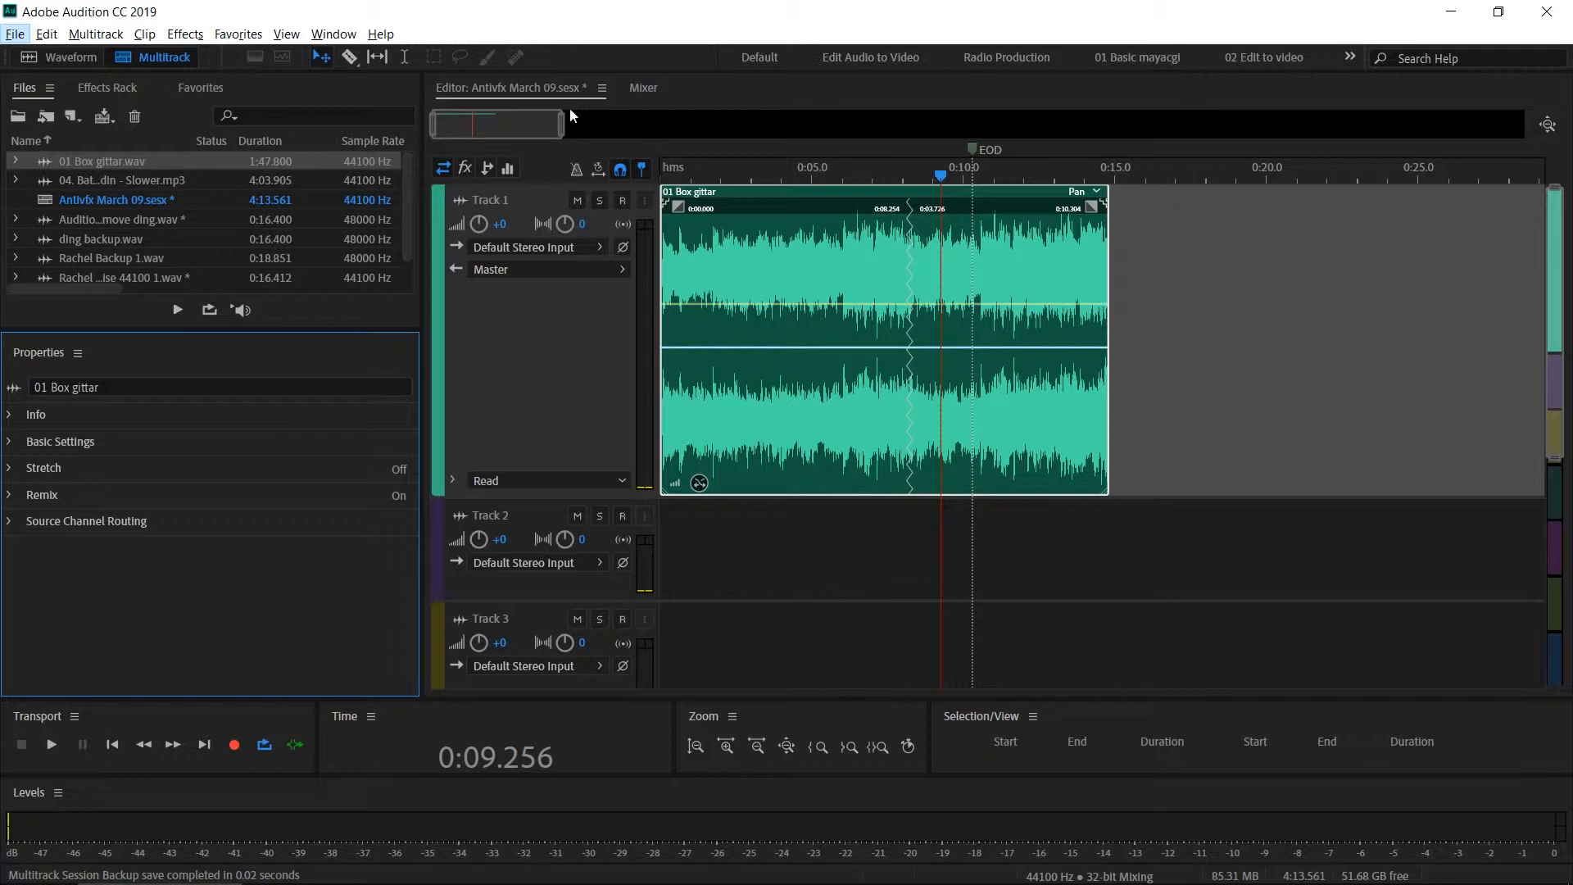
mouse_move(542, 224)
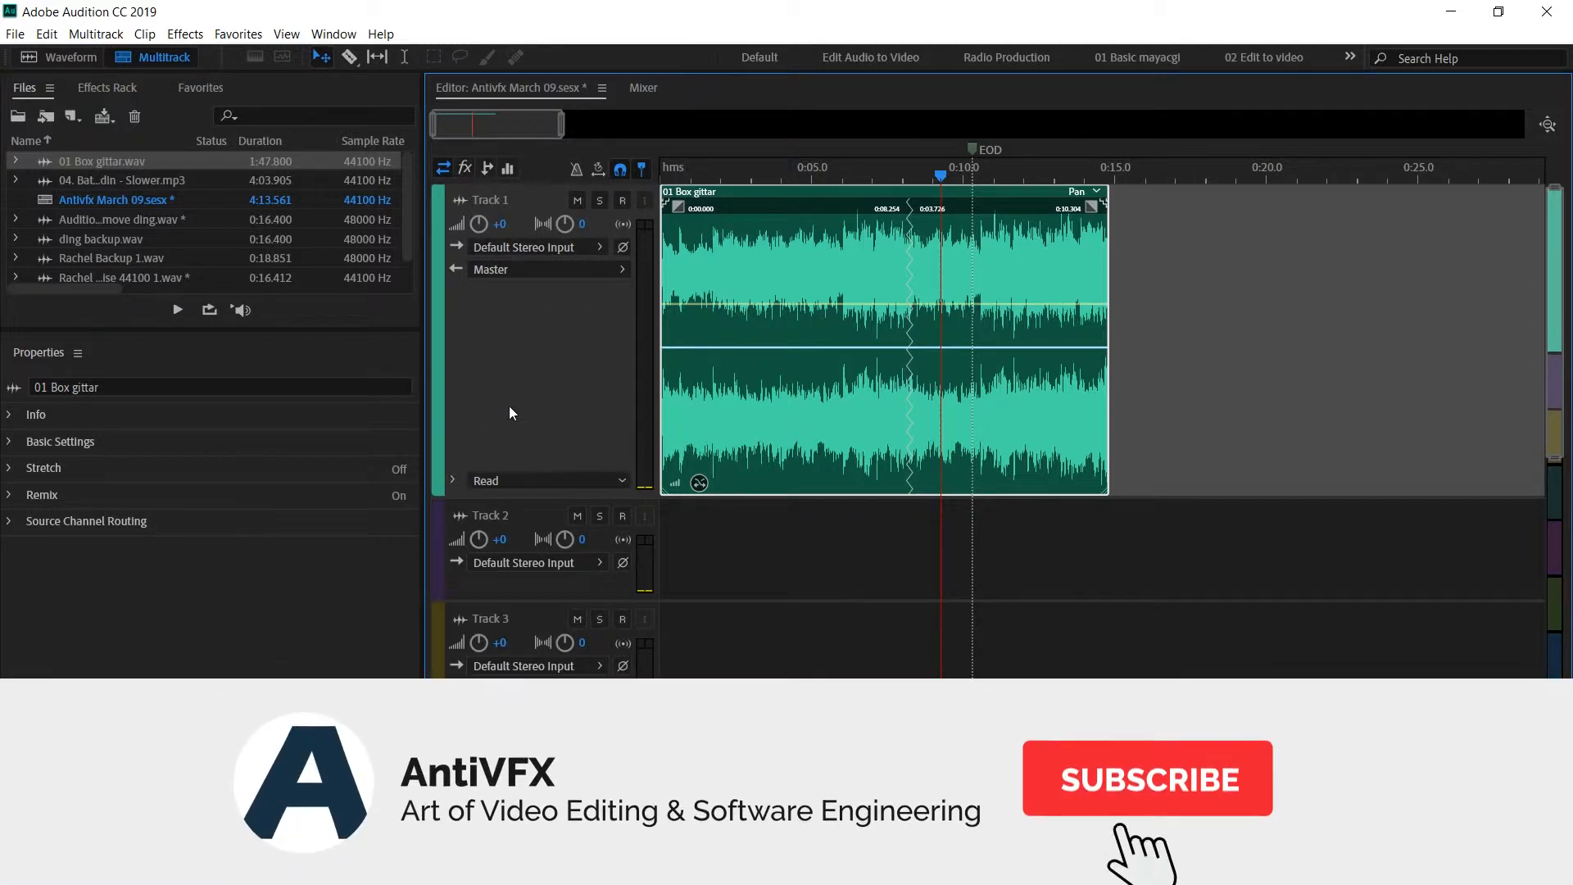
Open and close the File menu, then shrink track heights so Tracks 1–4 fit.
left_click(1147, 777)
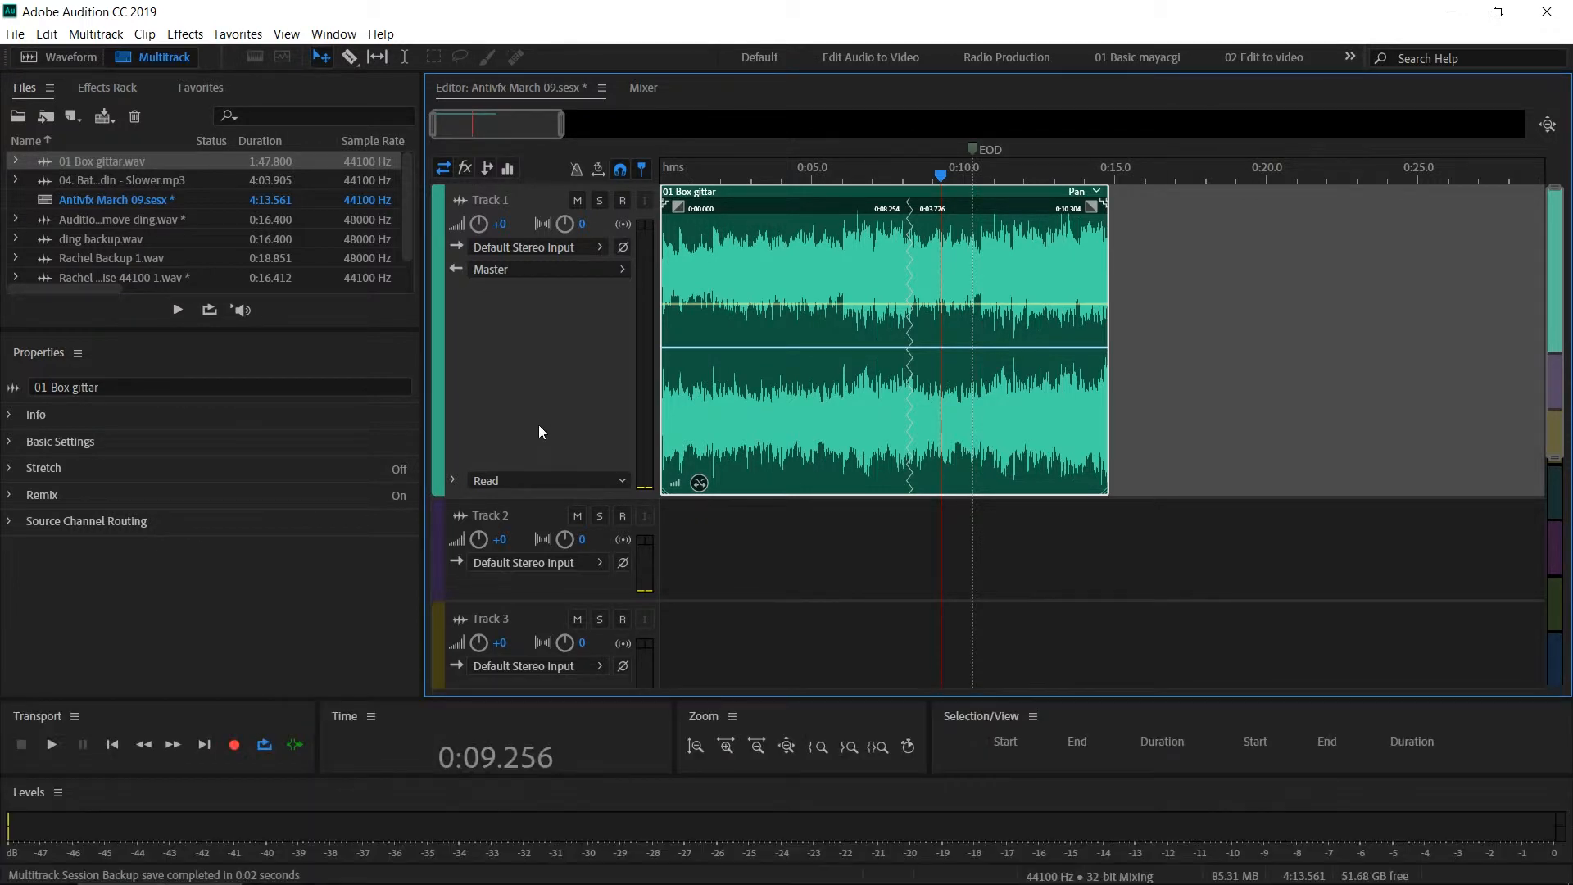
mouse_move(643, 191)
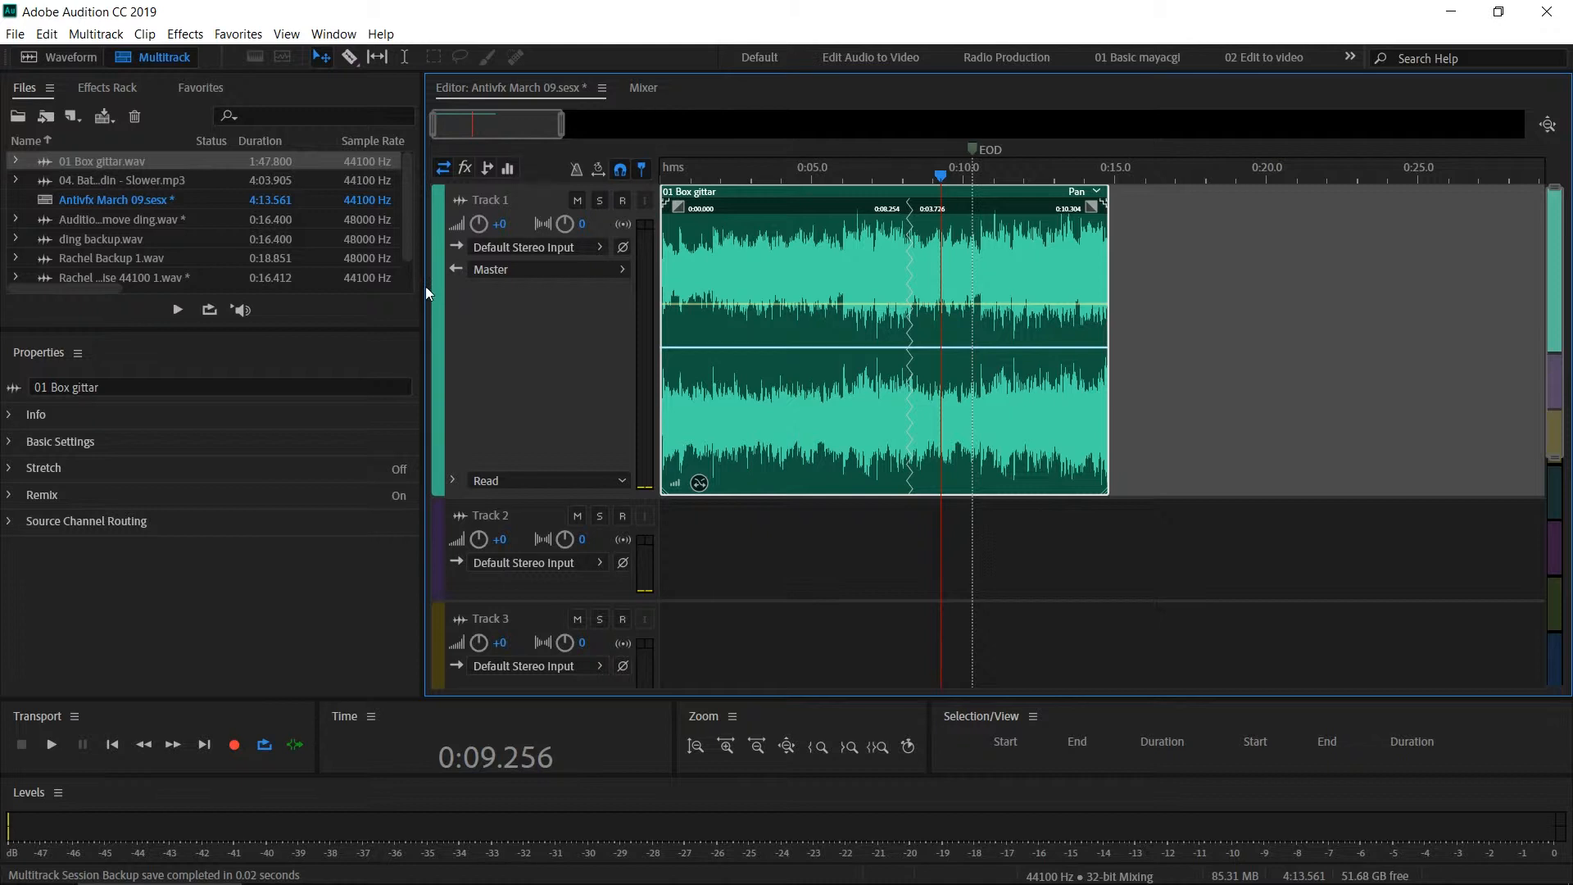
mouse_move(134, 197)
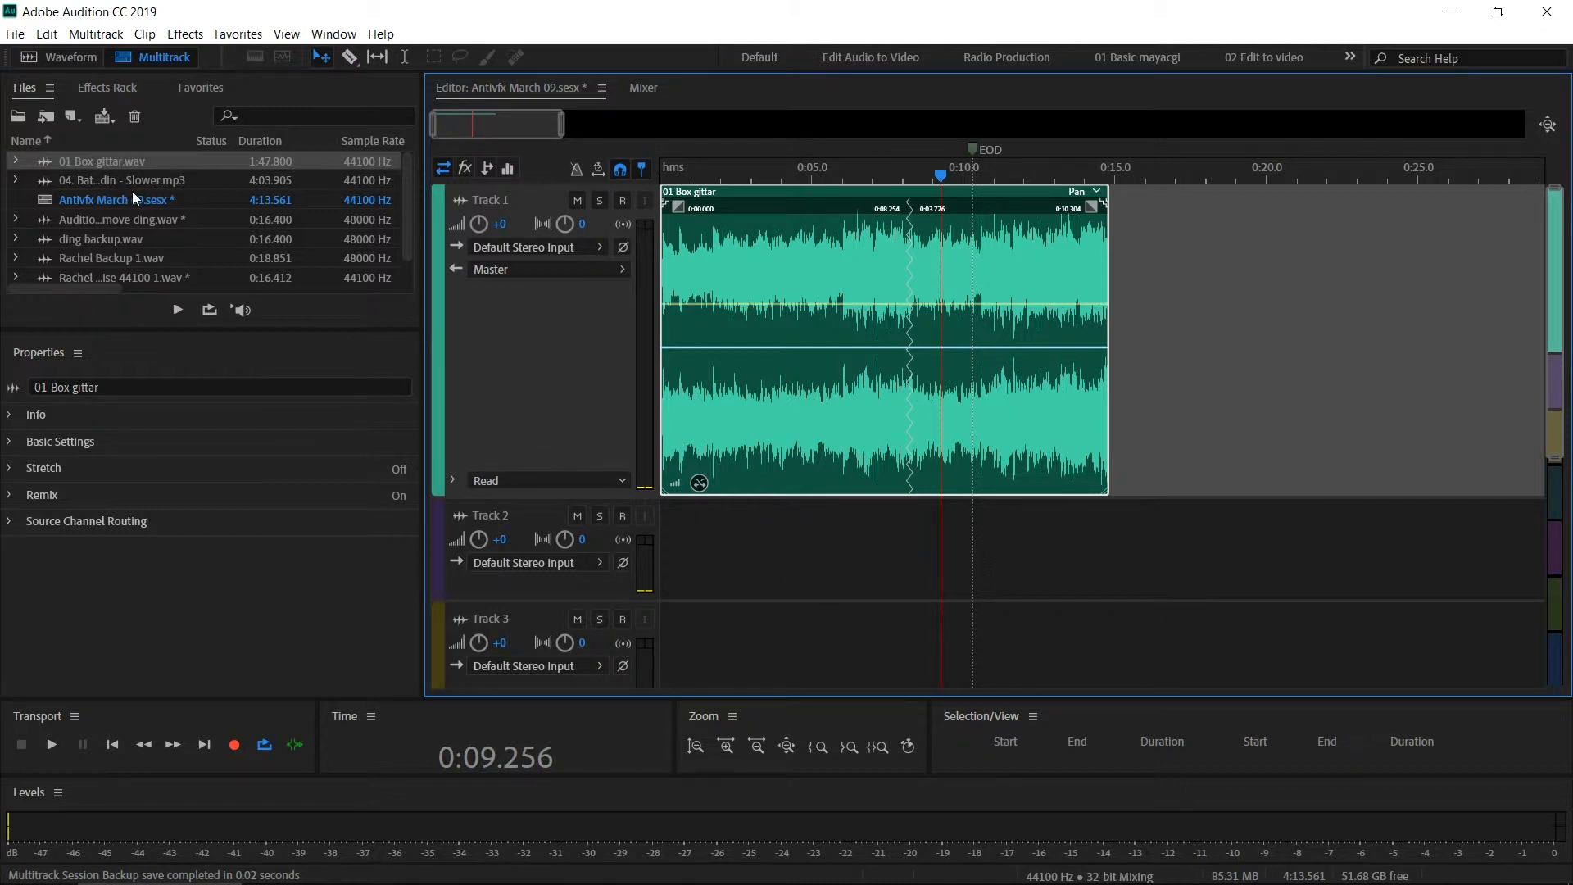
left_click(15, 32)
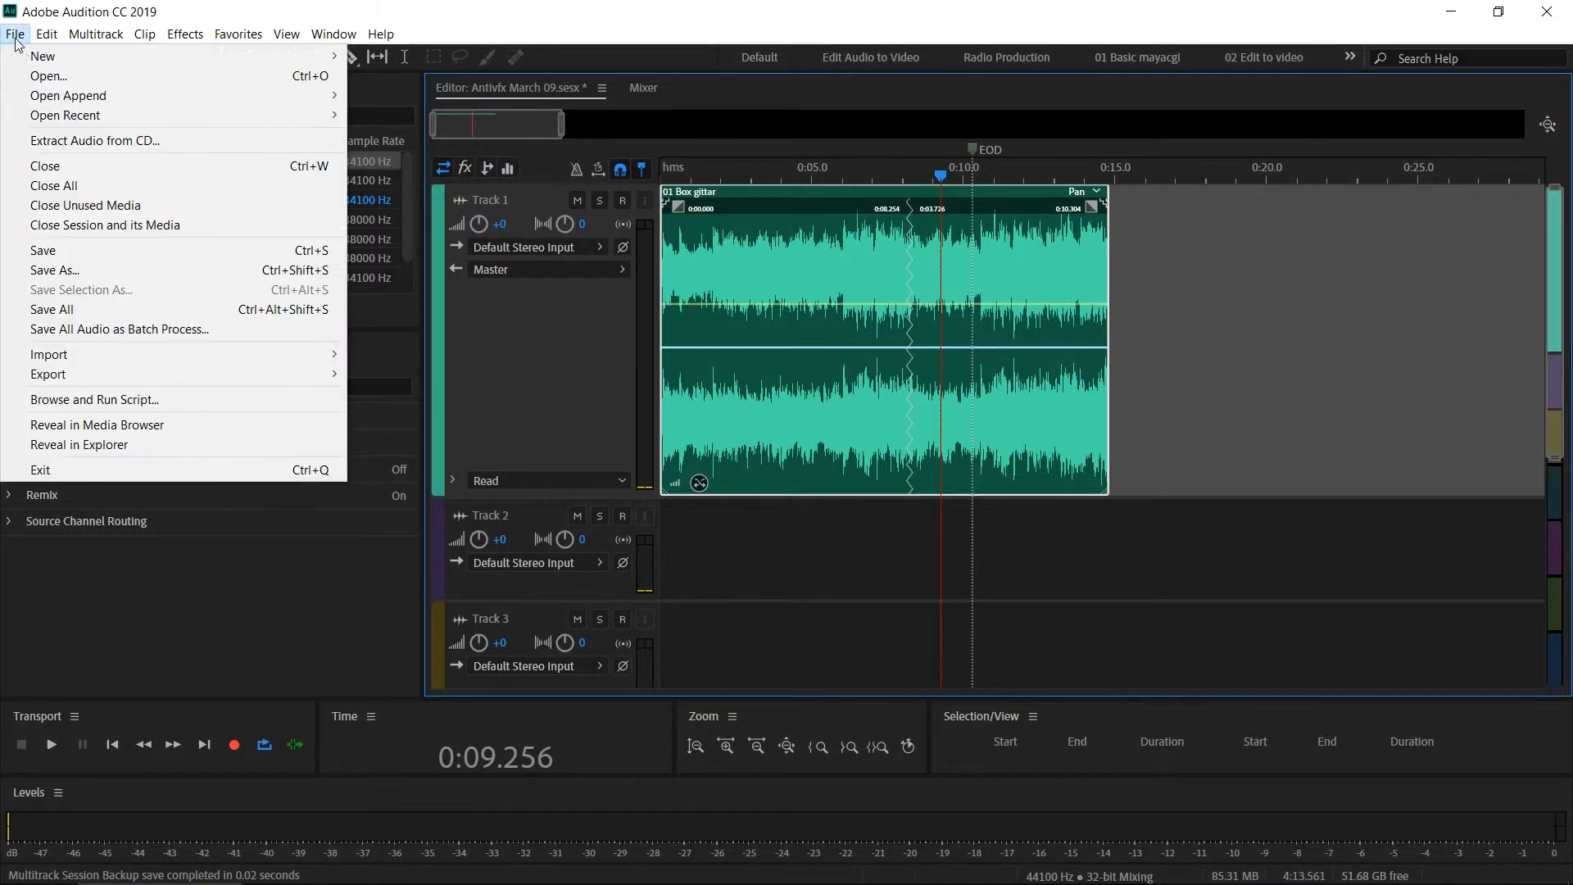
mouse_move(42, 55)
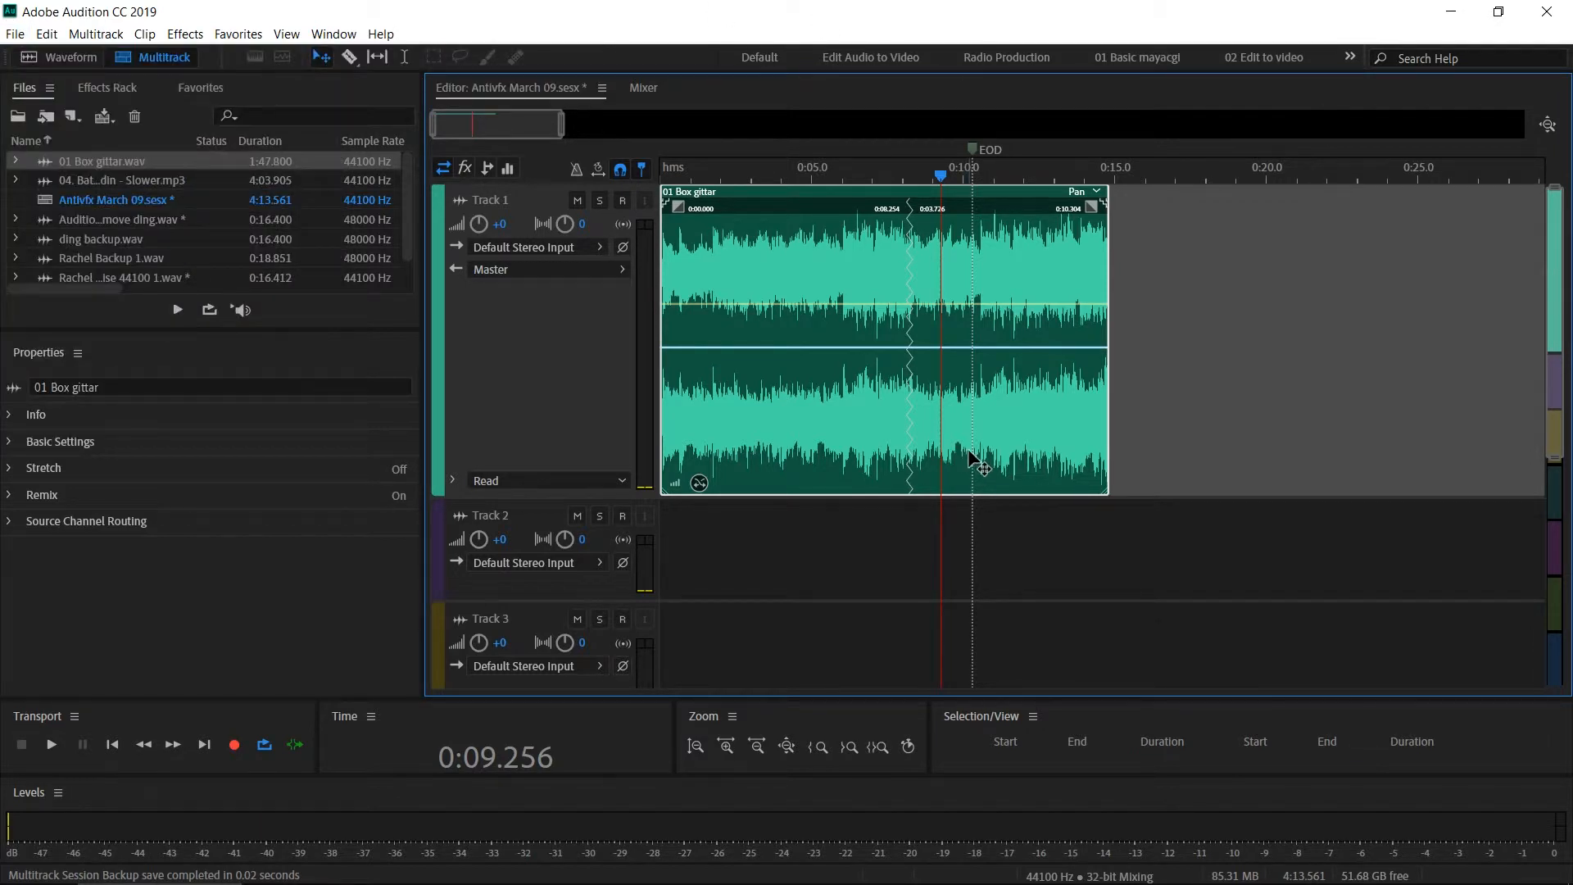
mouse_move(587, 499)
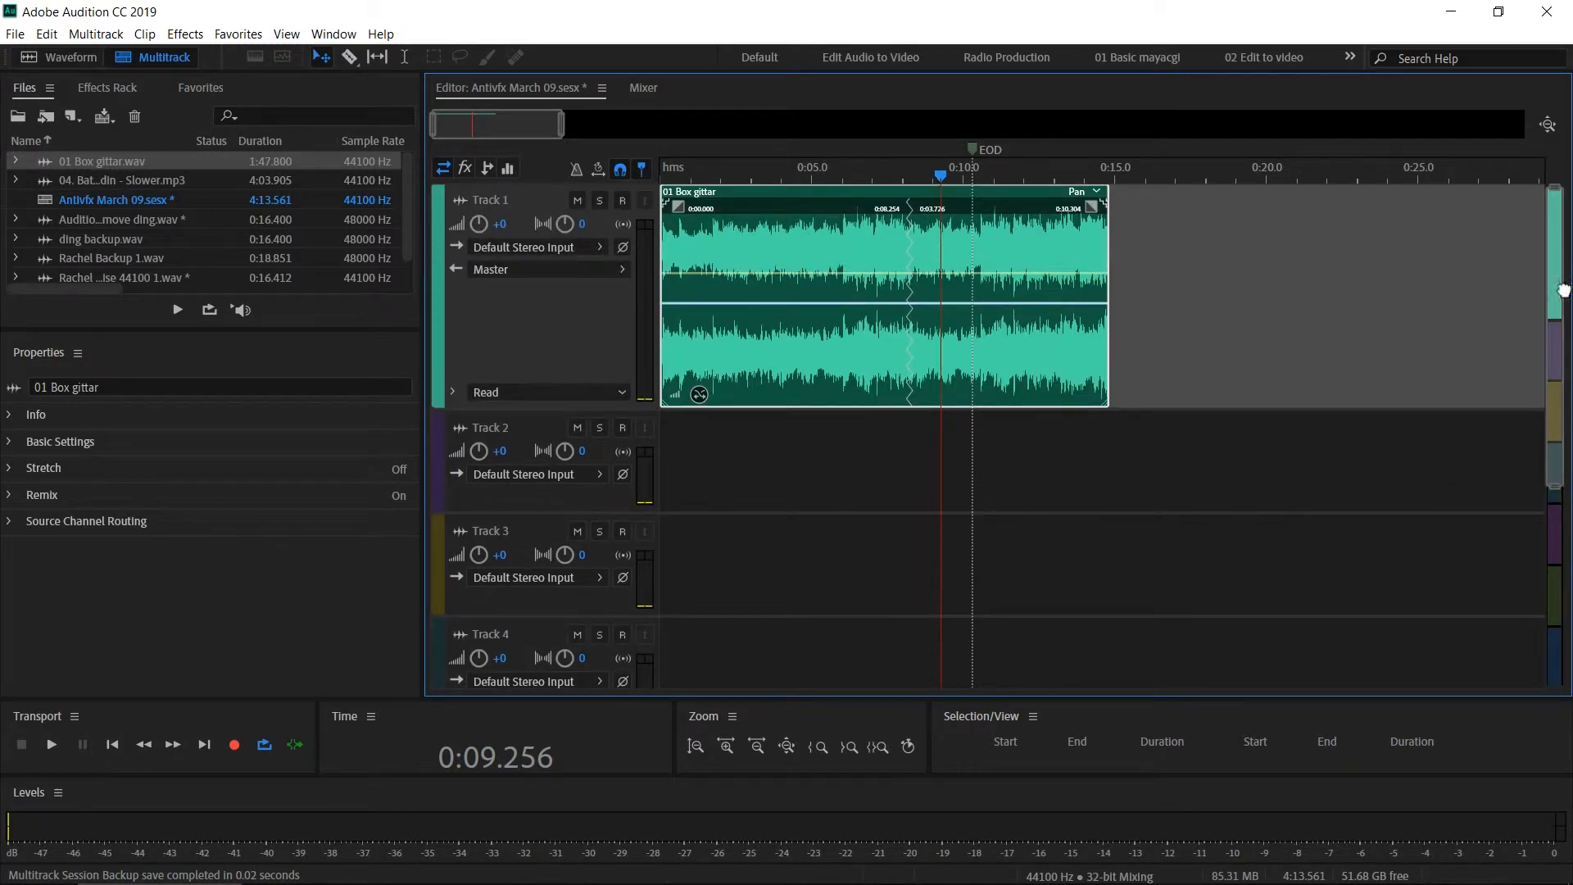
Scroll down through Tracks 3–6 and the Master bus.
scroll("down", 3)
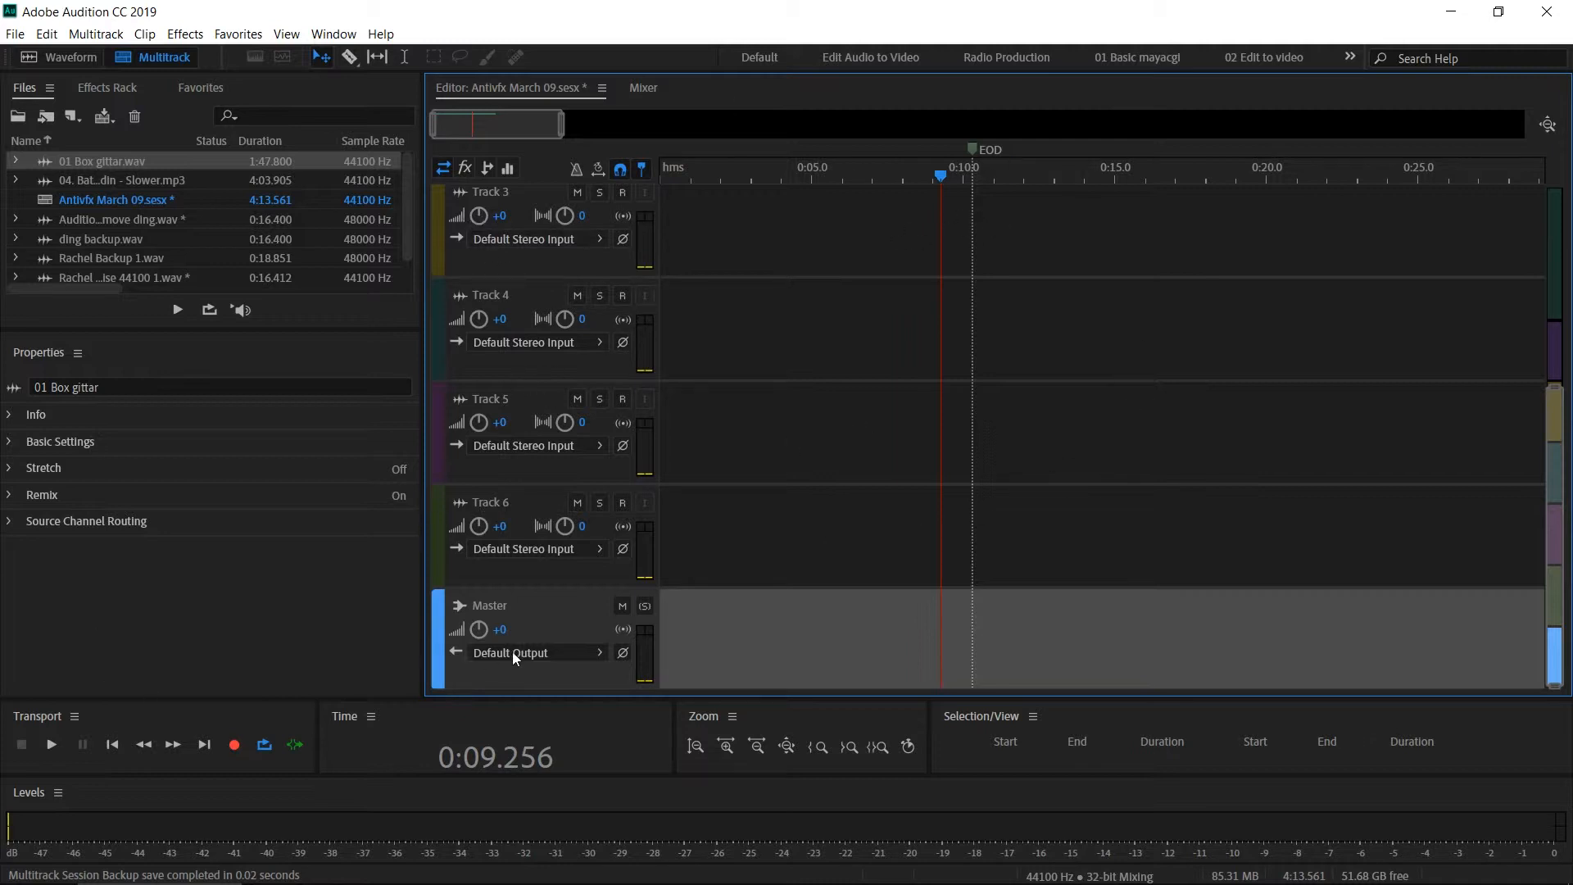
mouse_move(567, 707)
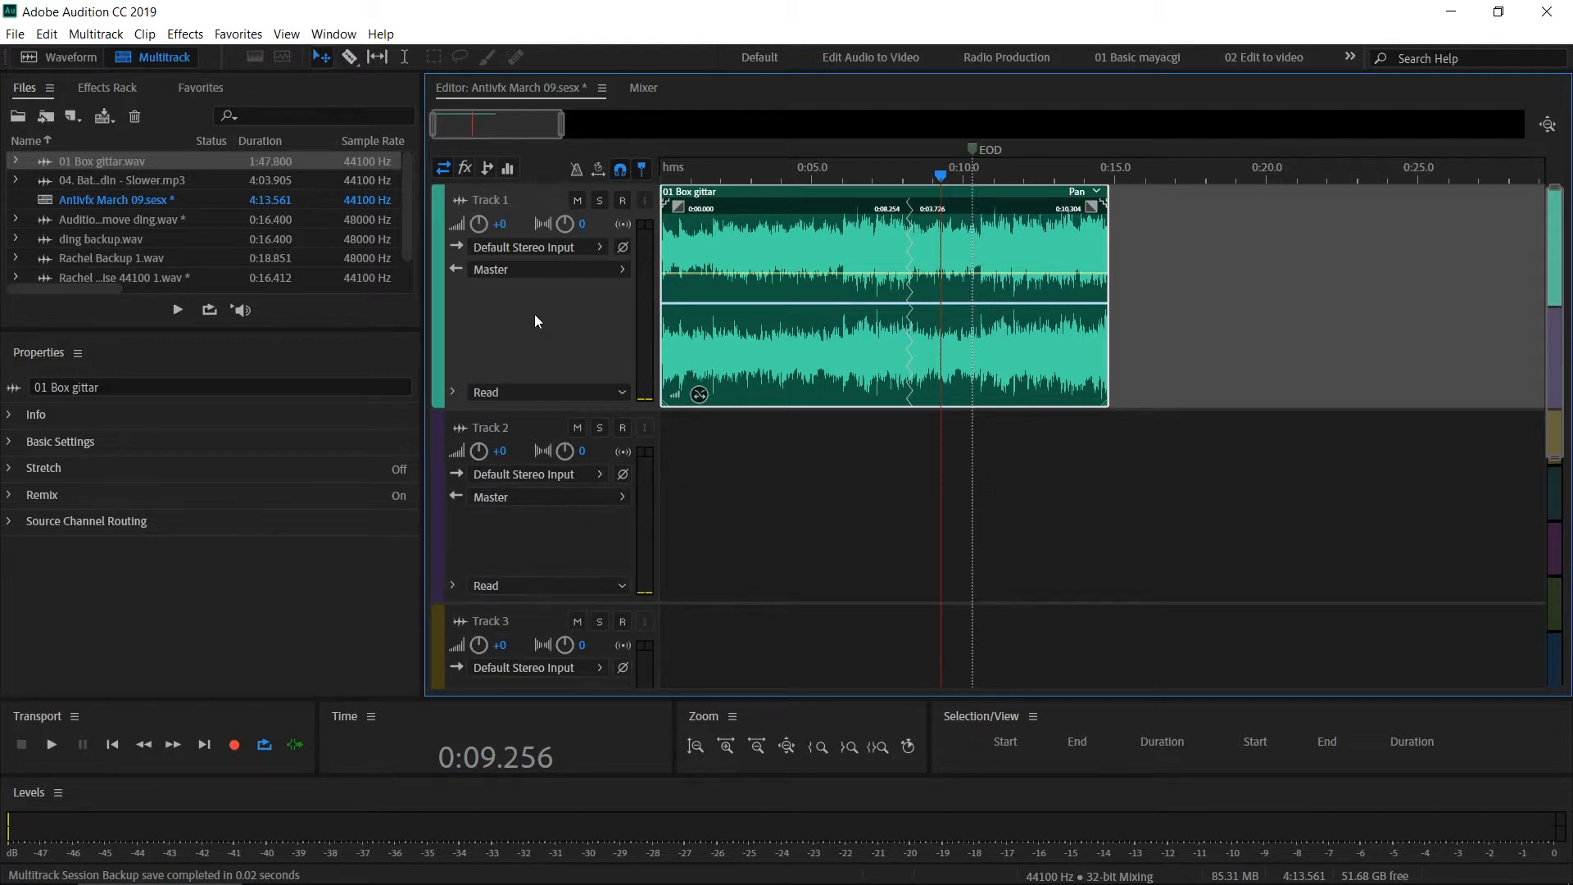
mouse_move(496, 151)
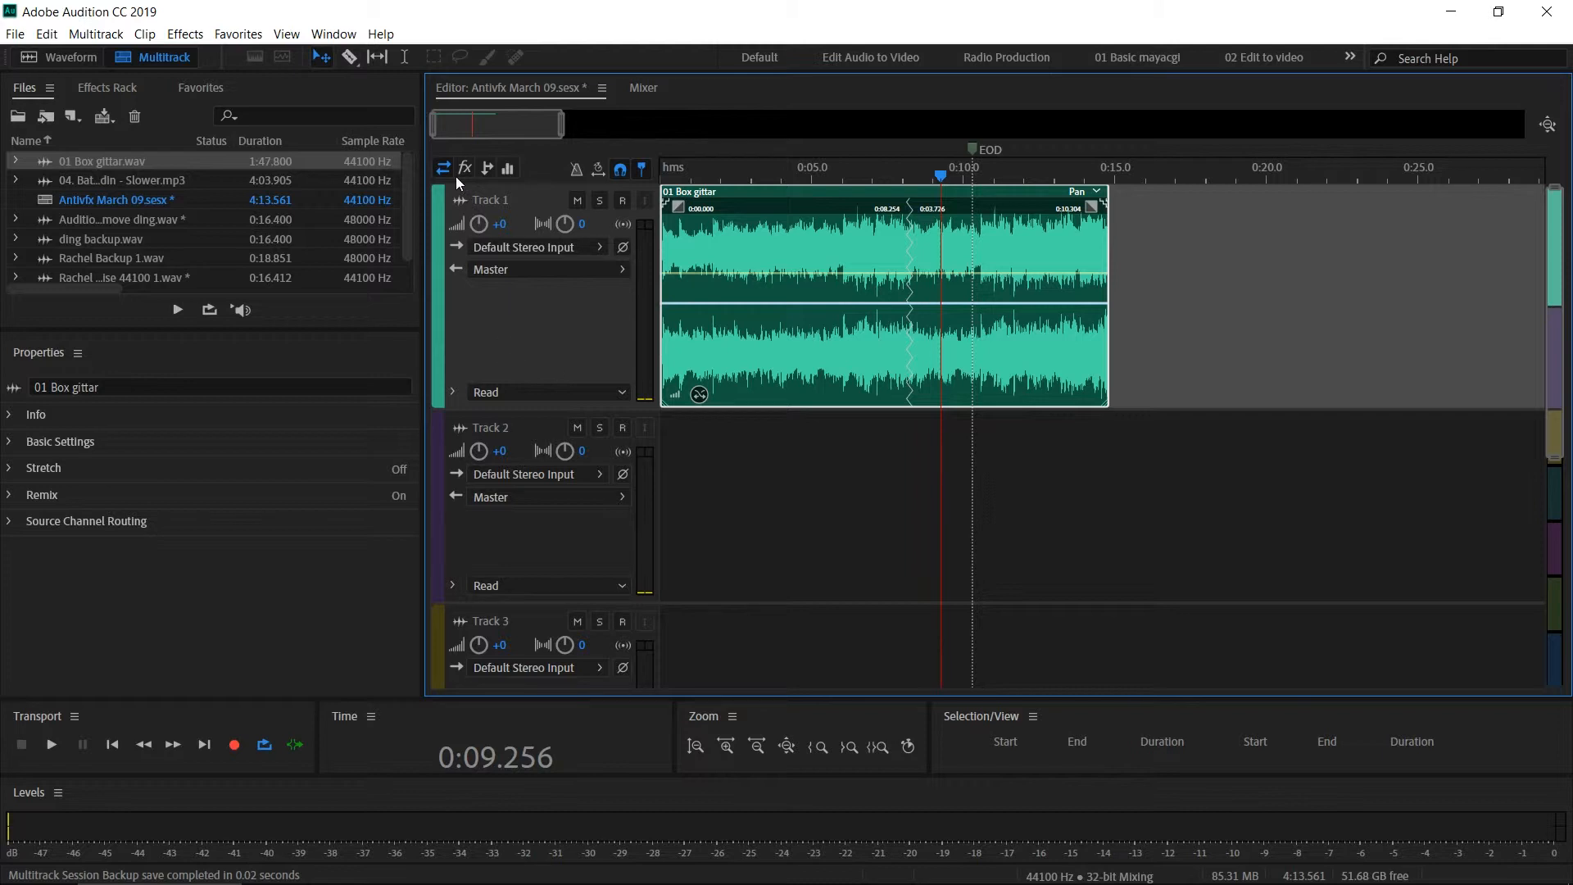
mouse_move(443, 167)
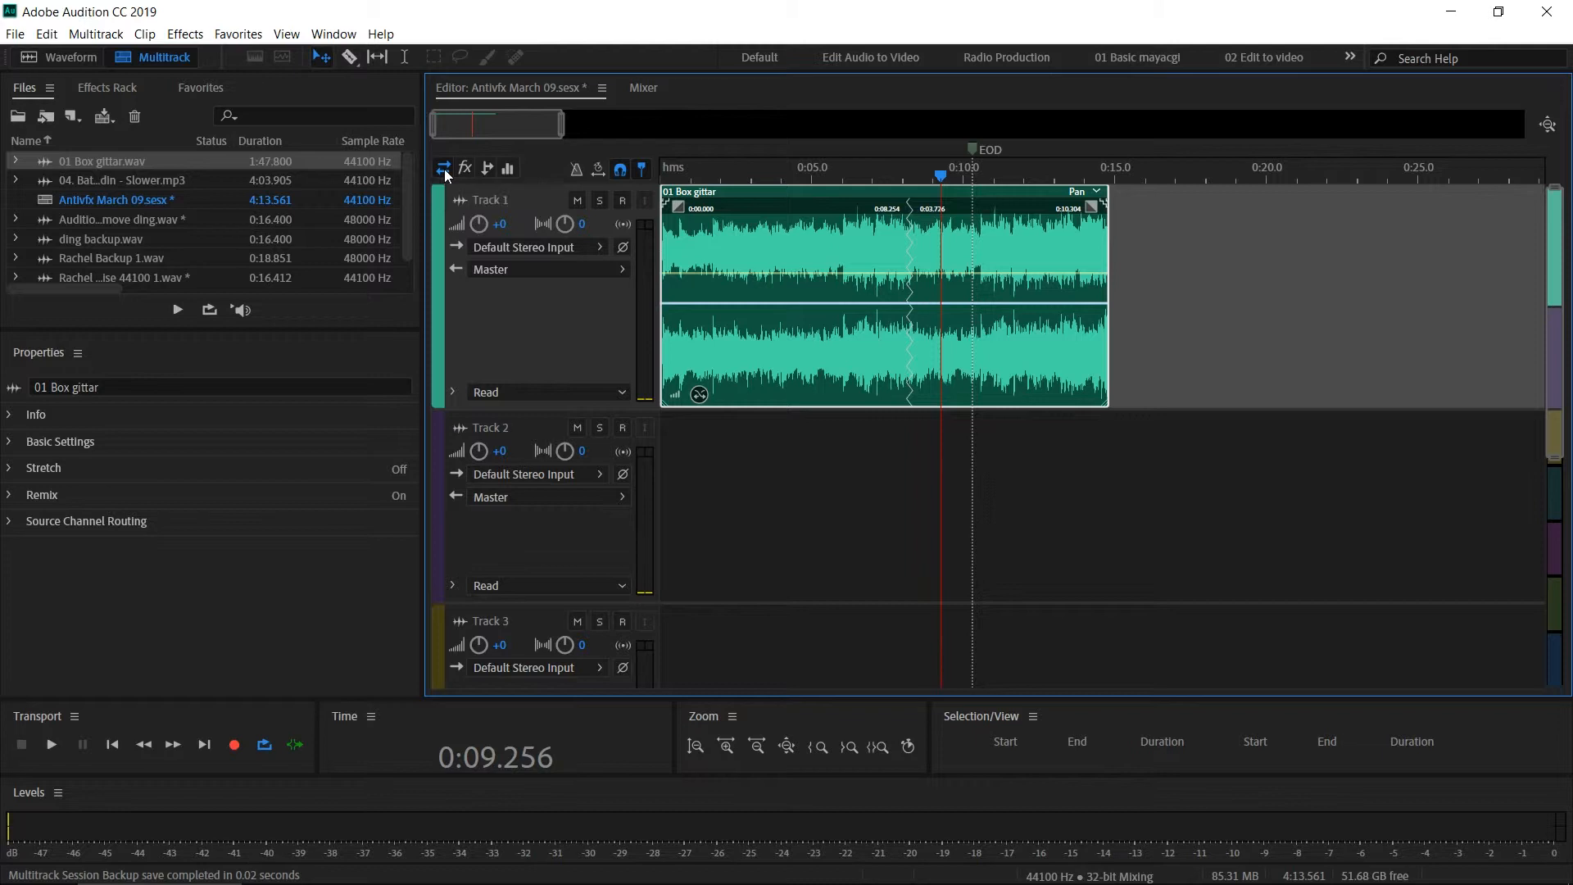
mouse_move(1049, 341)
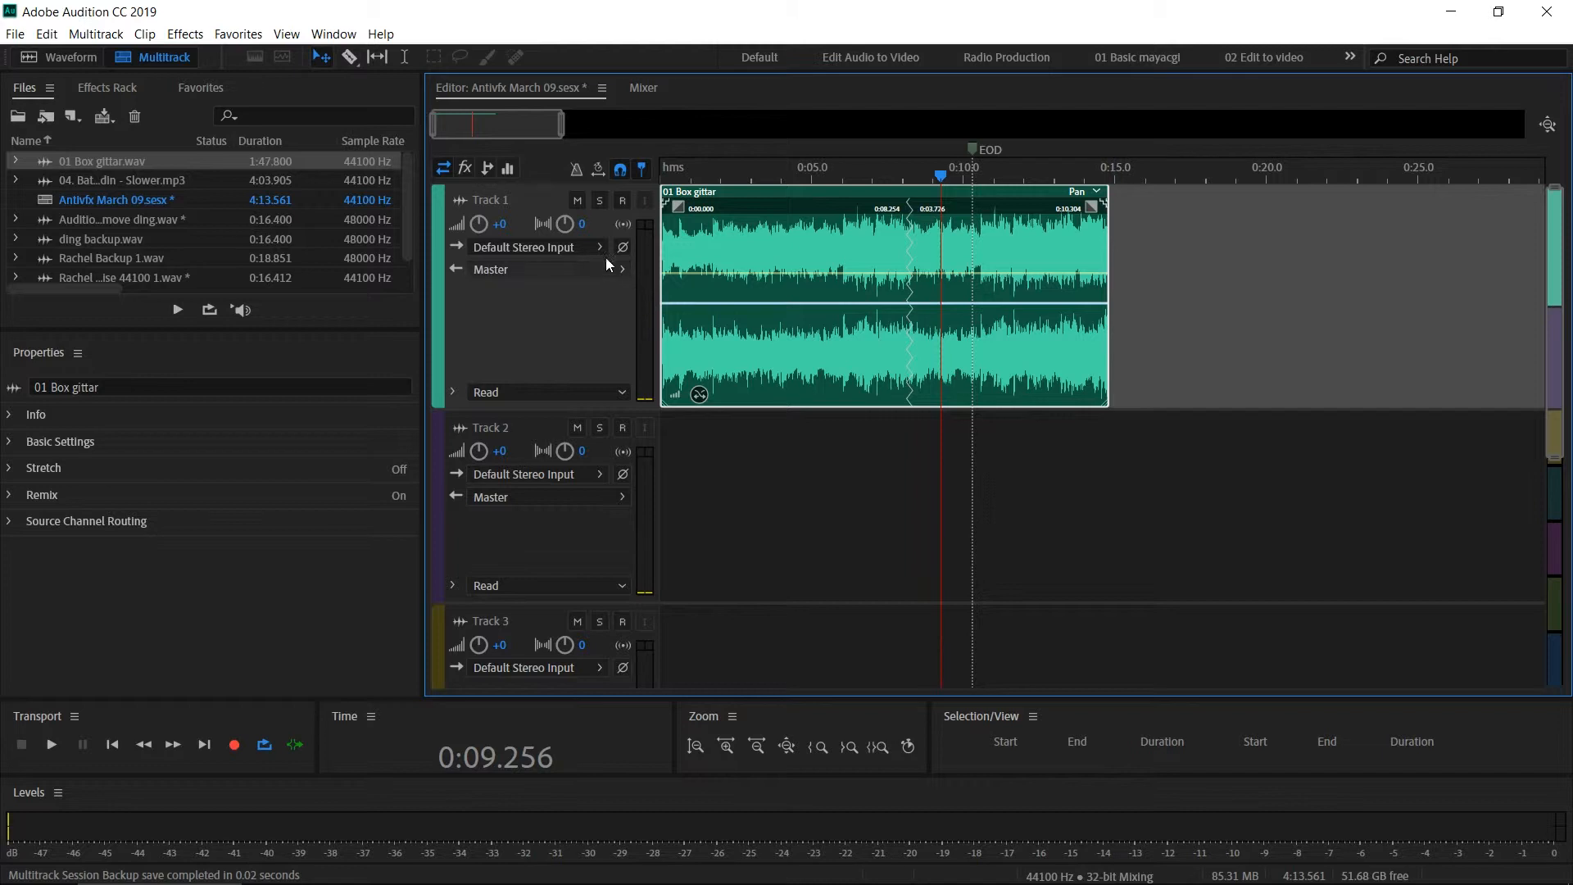
mouse_move(603, 251)
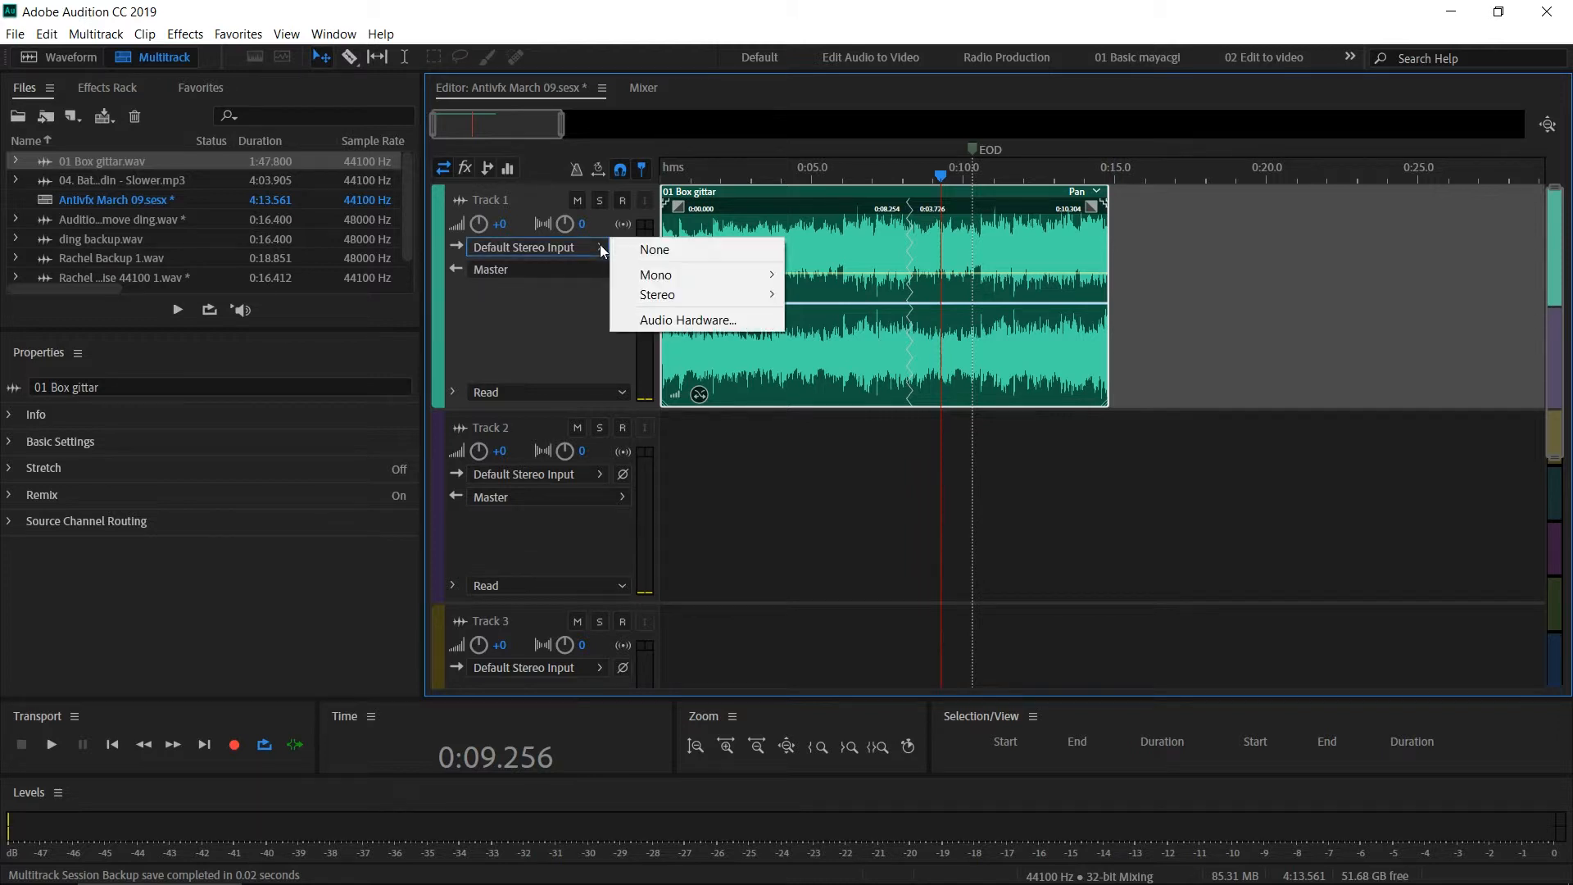
mouse_move(675, 276)
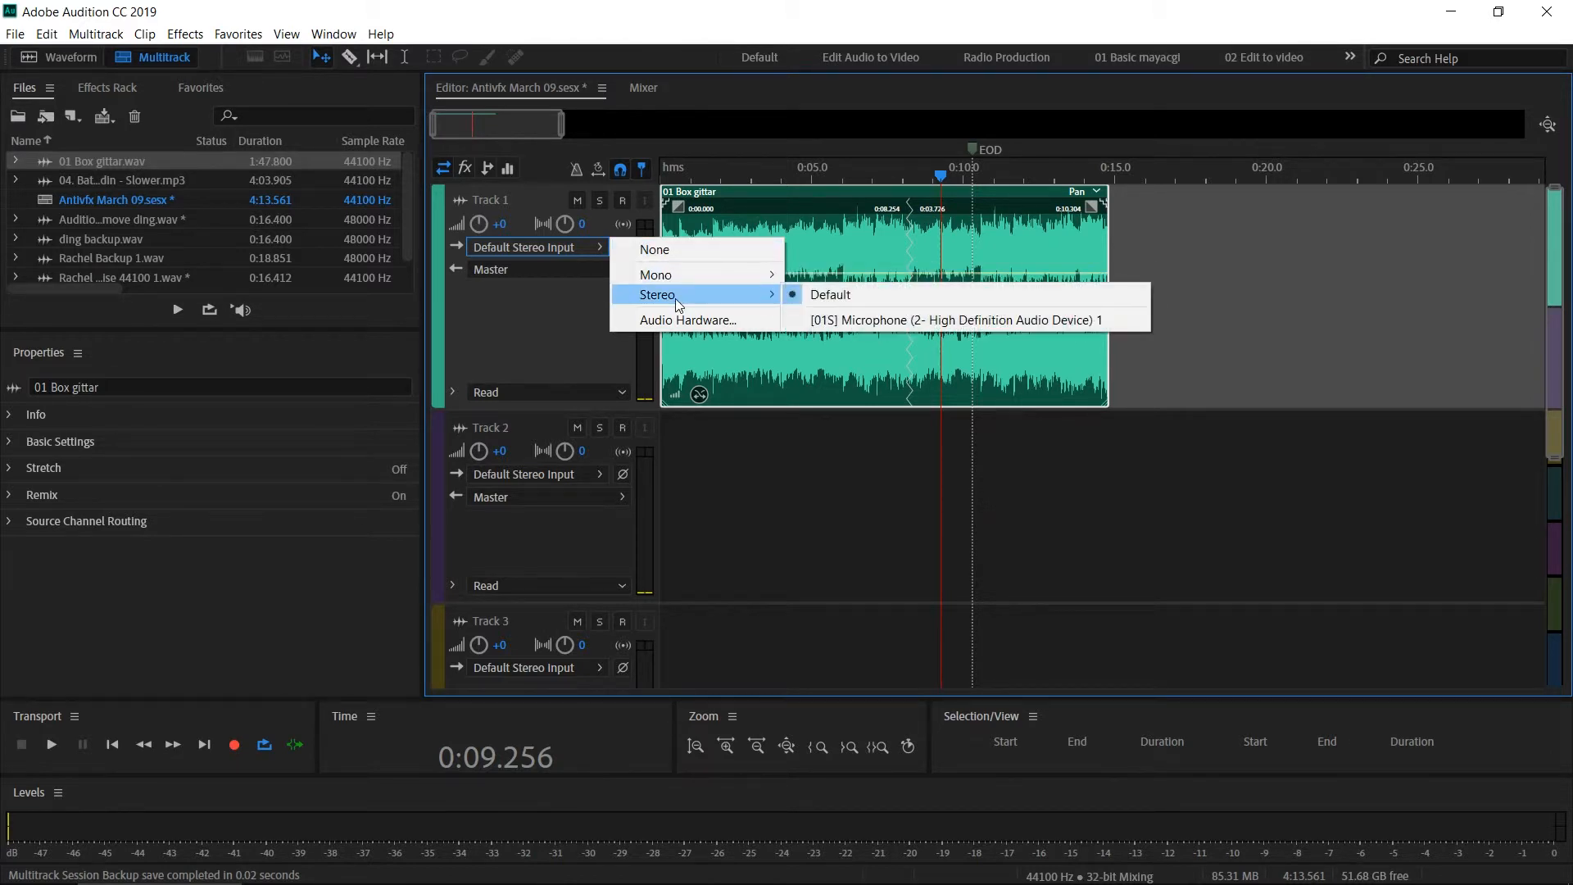
mouse_move(866, 306)
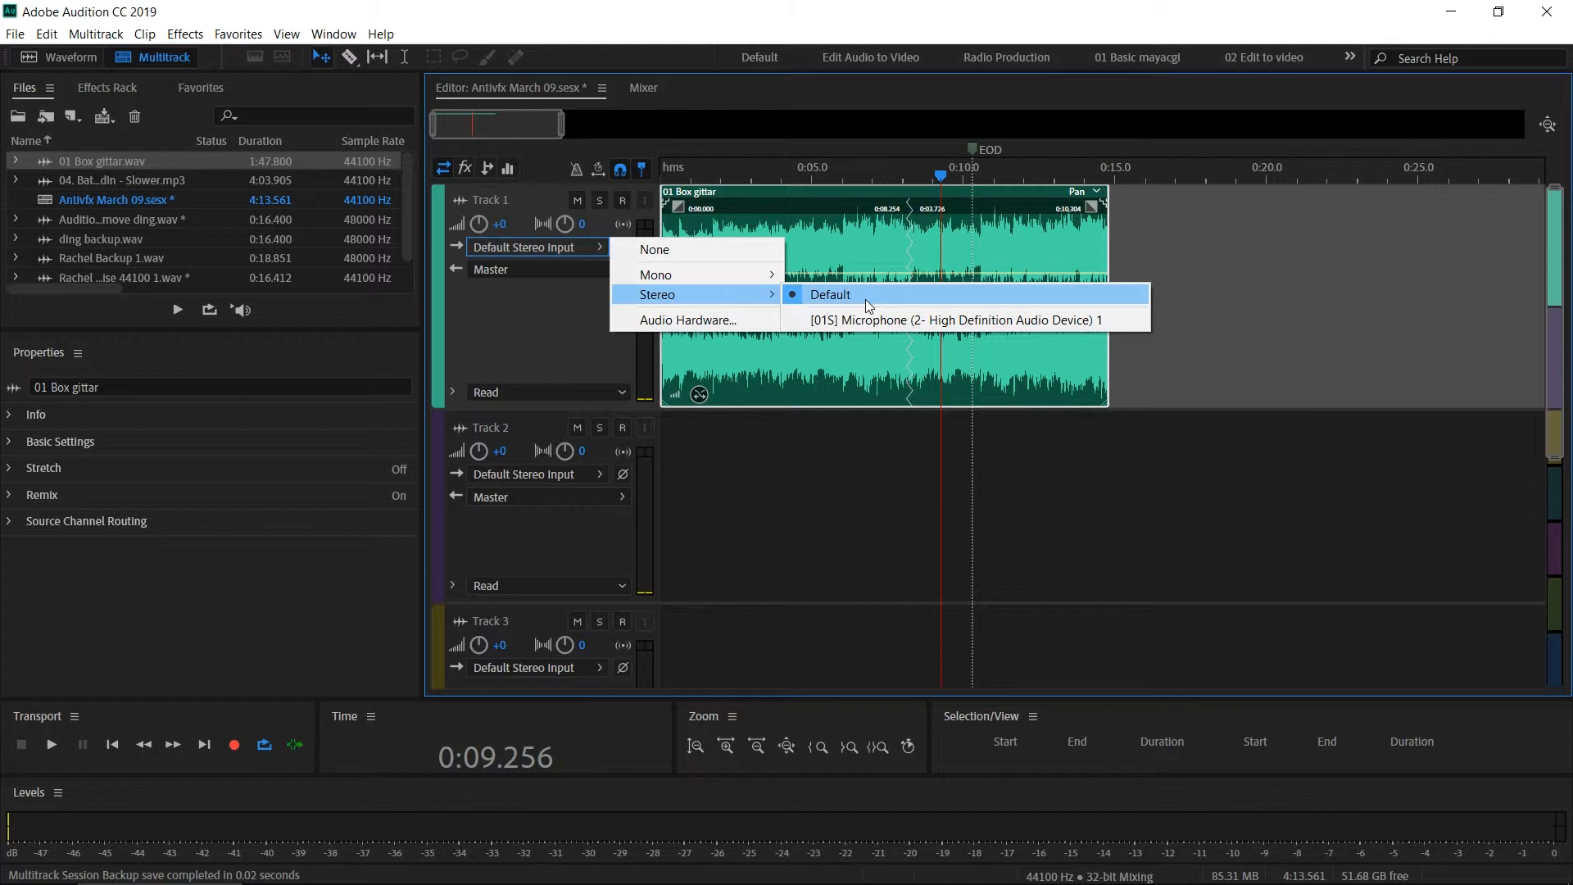
mouse_move(963, 319)
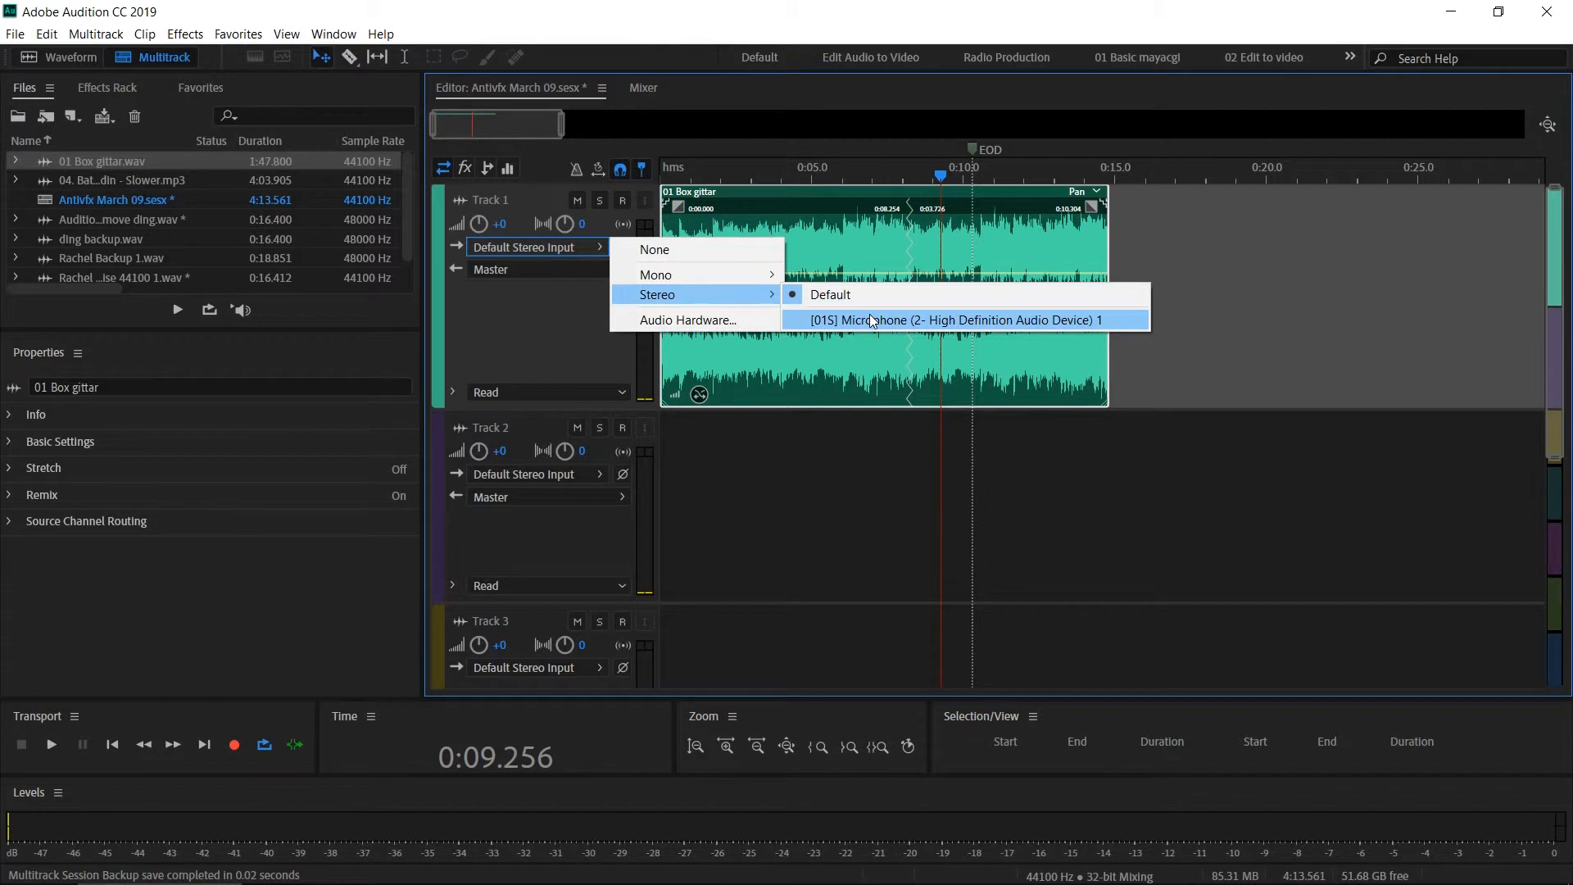
mouse_move(872, 295)
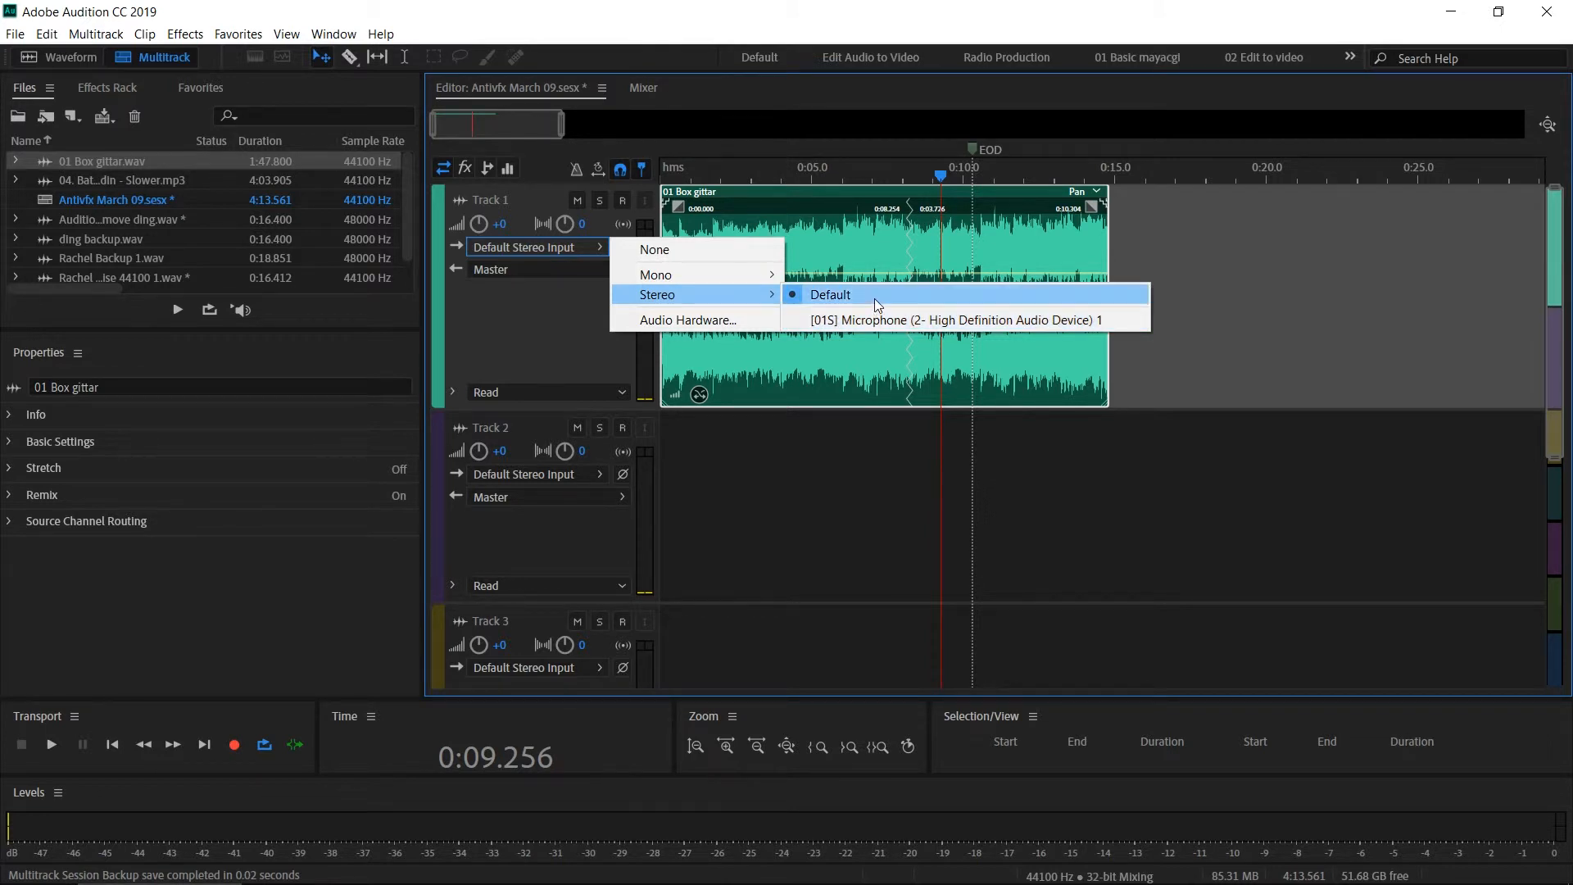
left_click(828, 294)
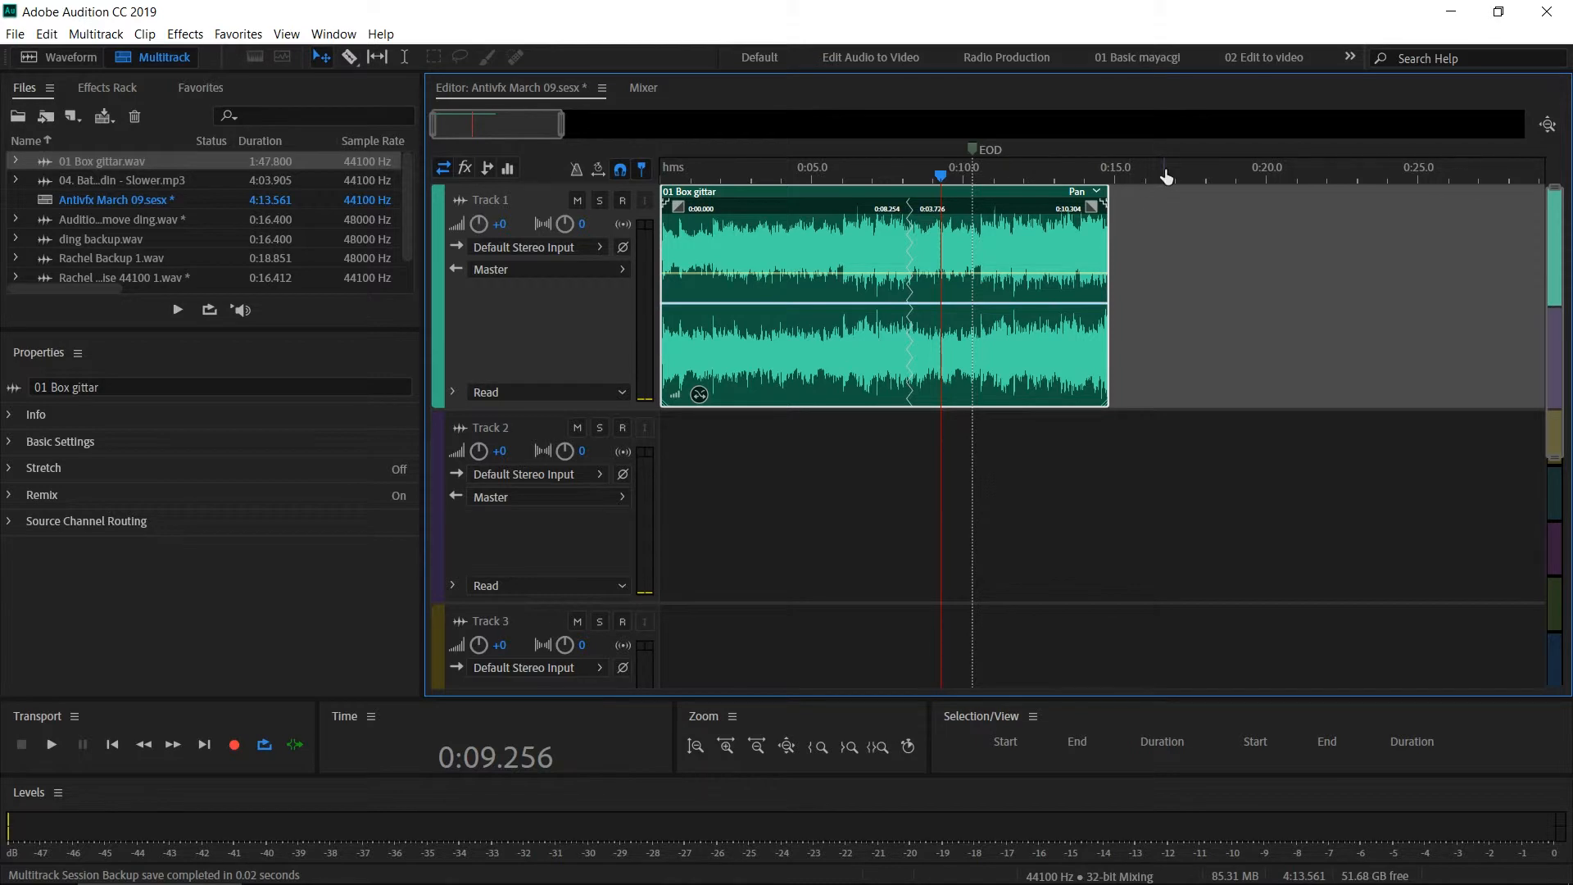
Move the playhead to 0:16.655 and review Track 1's output routing, keeping Master.
left_click(1162, 175)
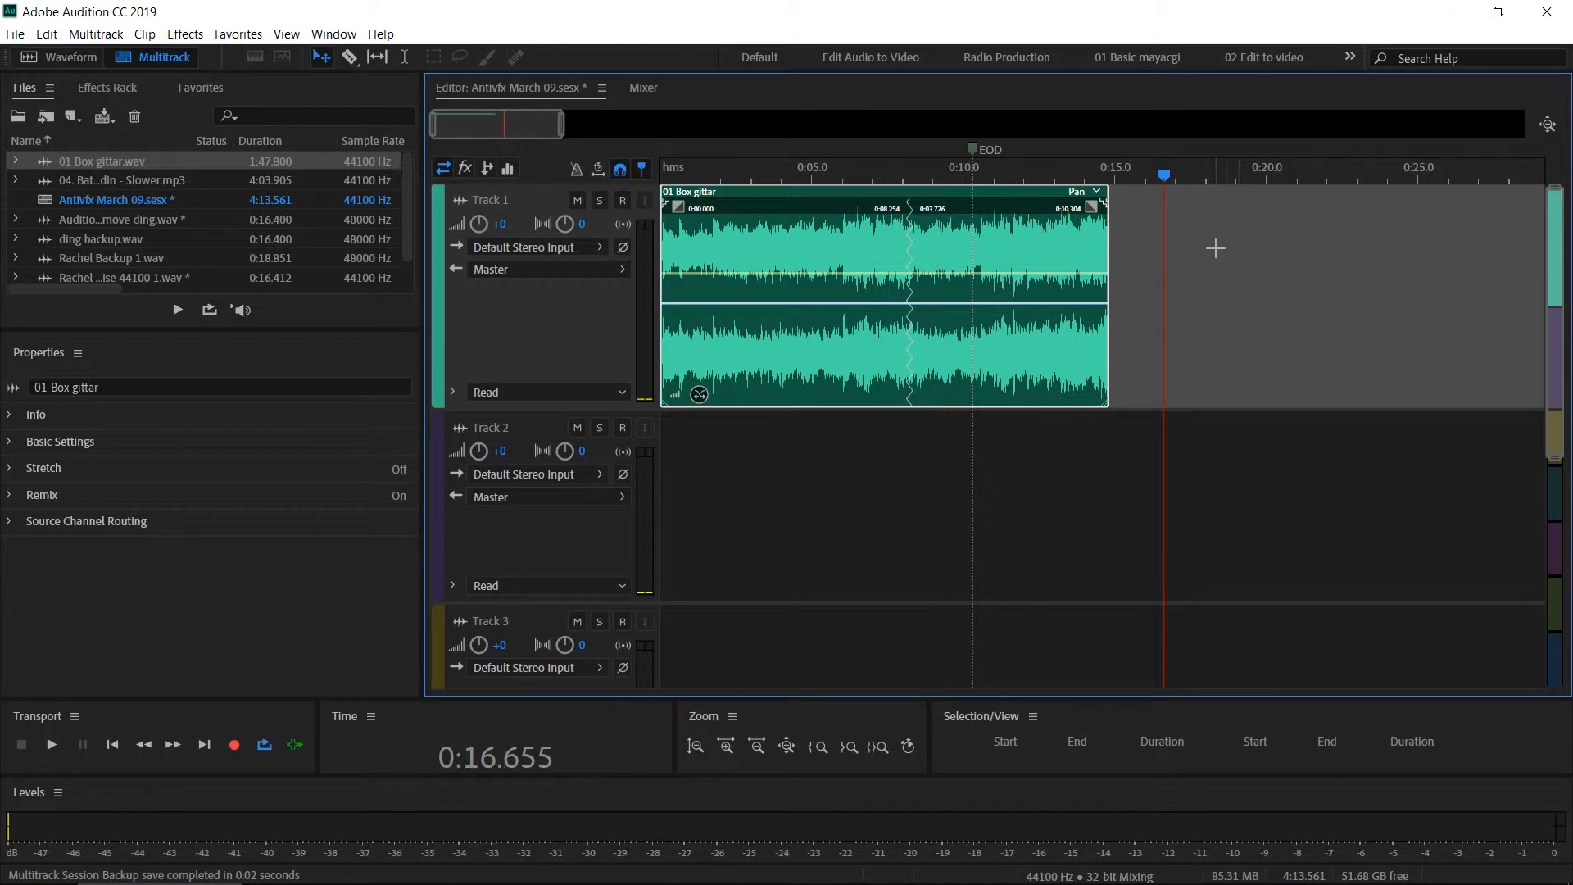
mouse_move(463, 298)
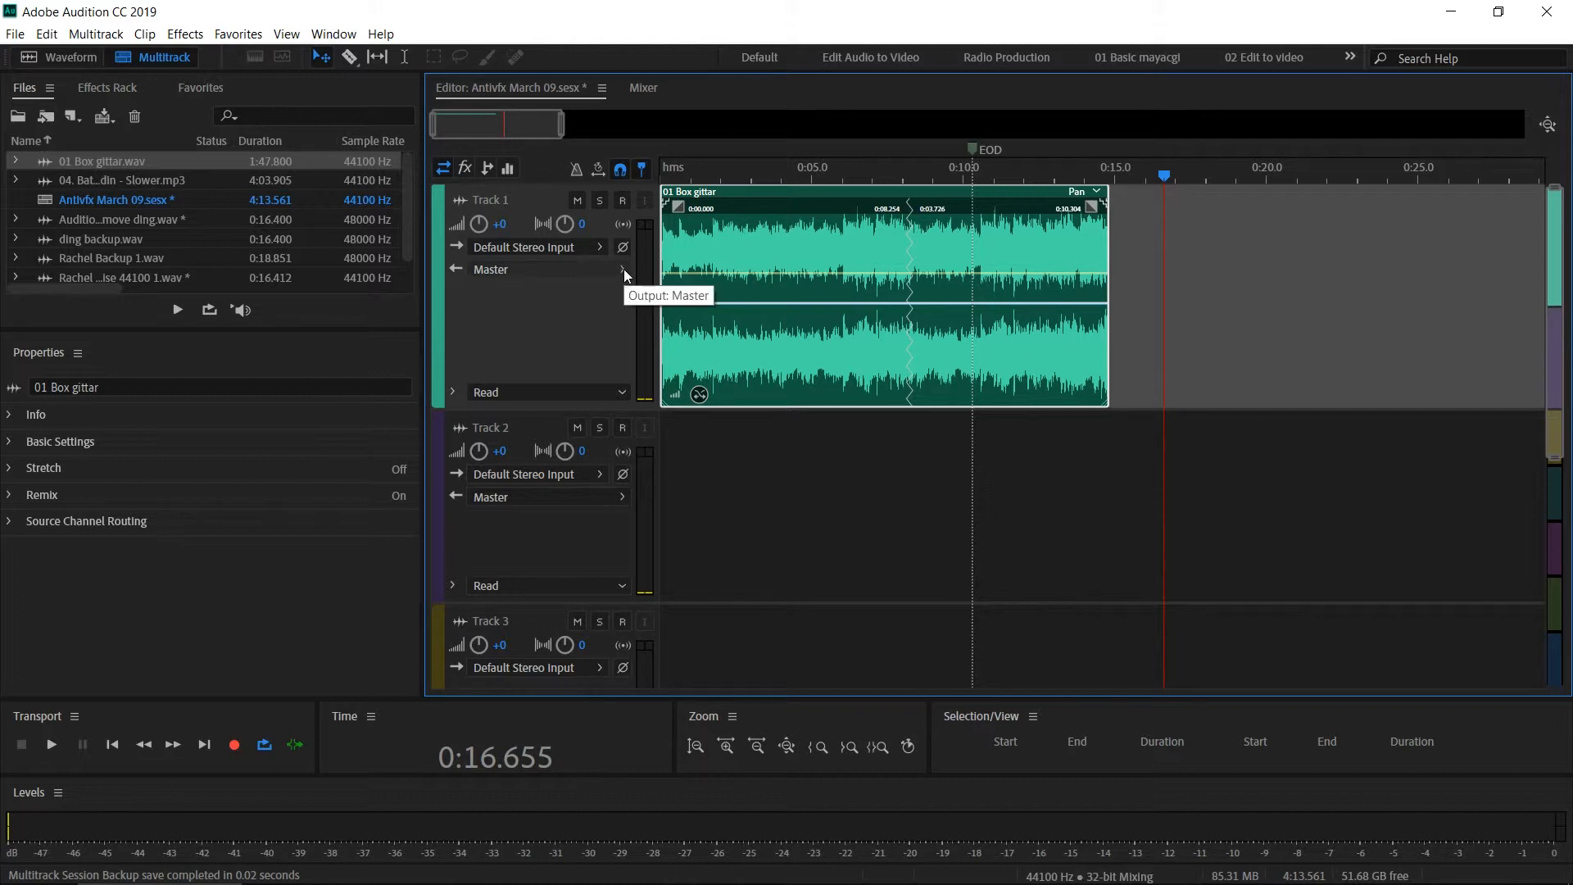
left_click(547, 269)
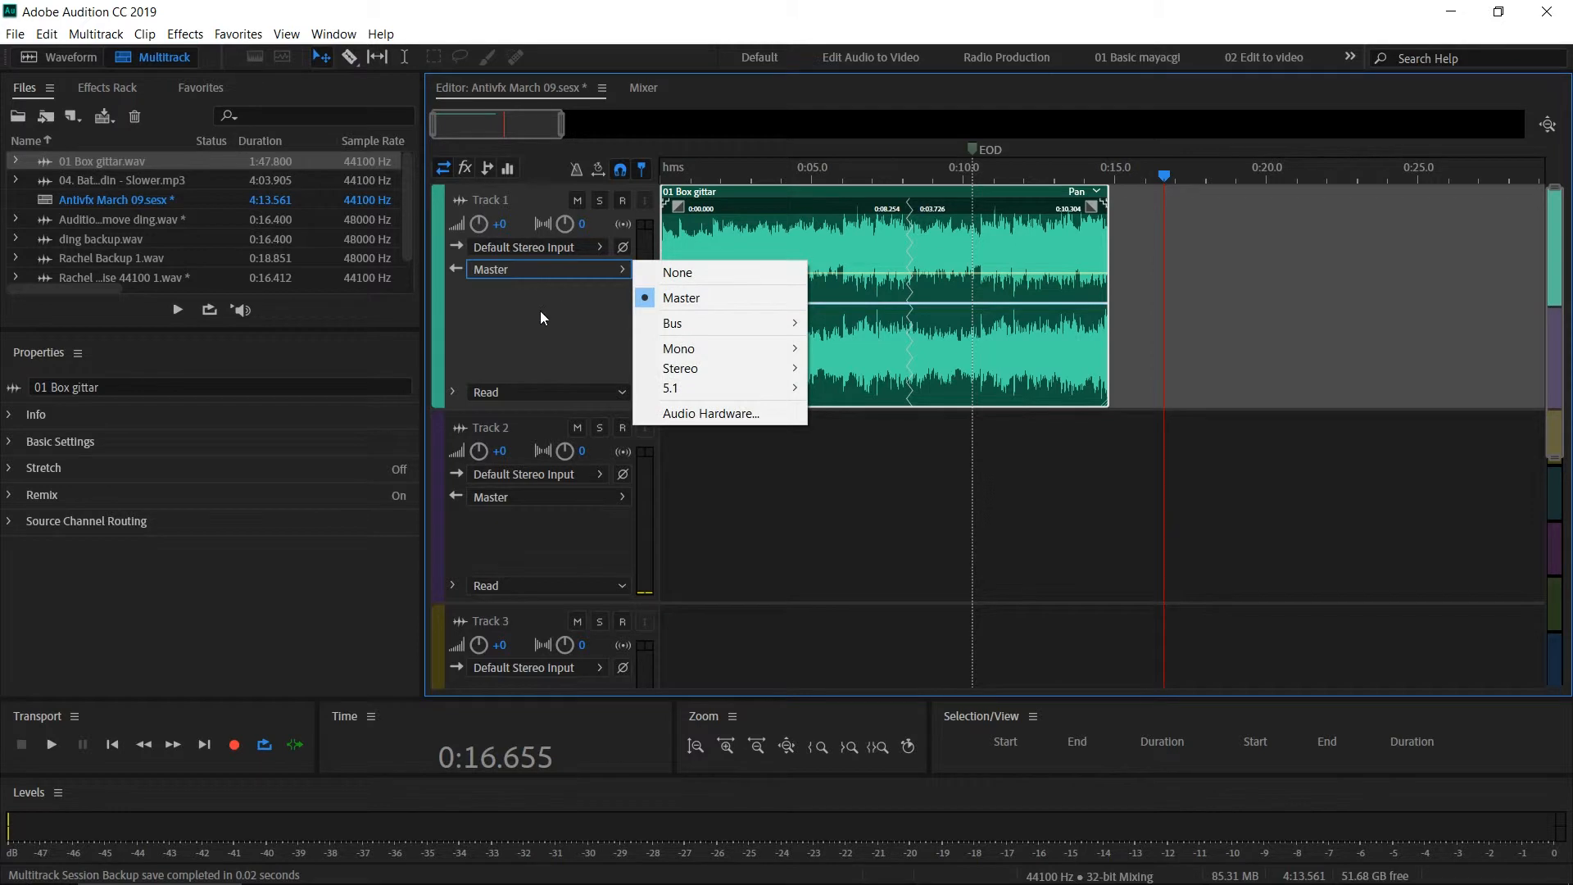
mouse_move(670, 322)
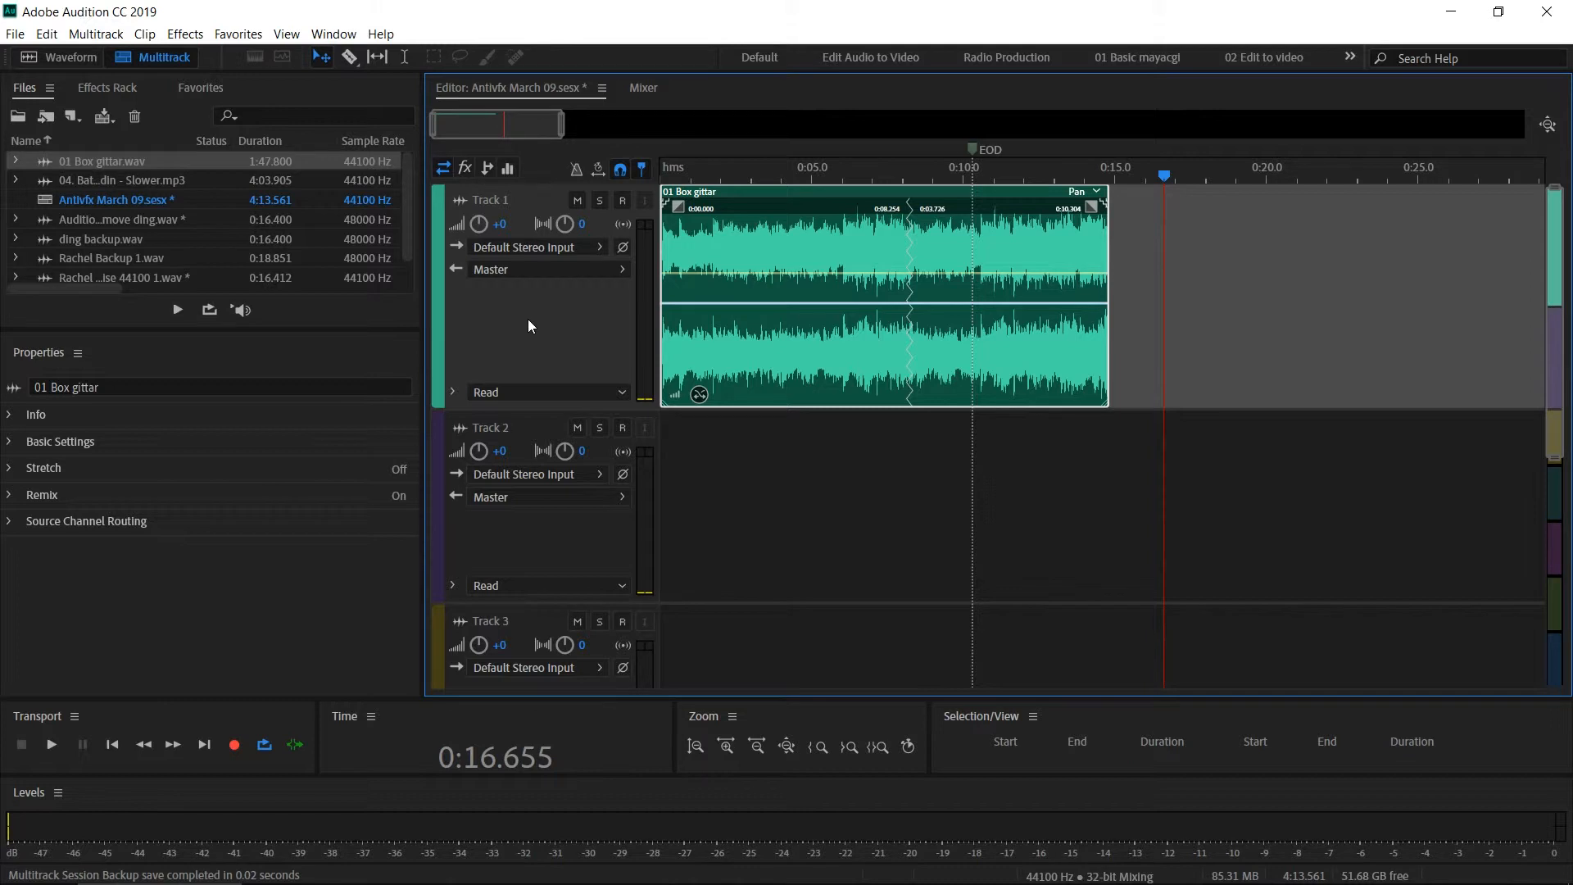
mouse_move(550, 331)
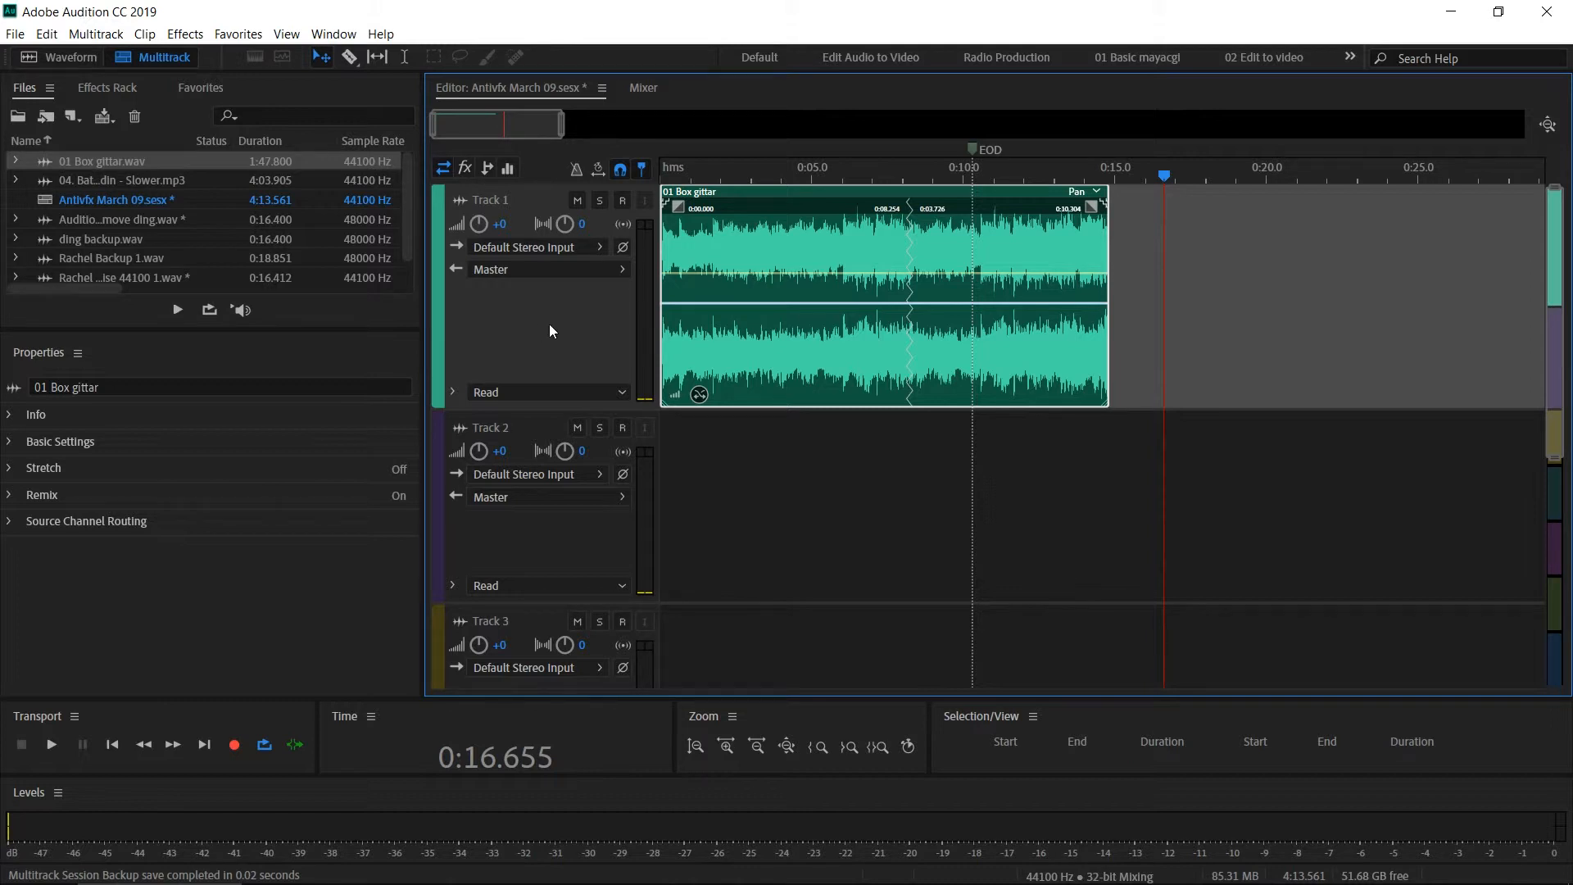
mouse_move(564, 343)
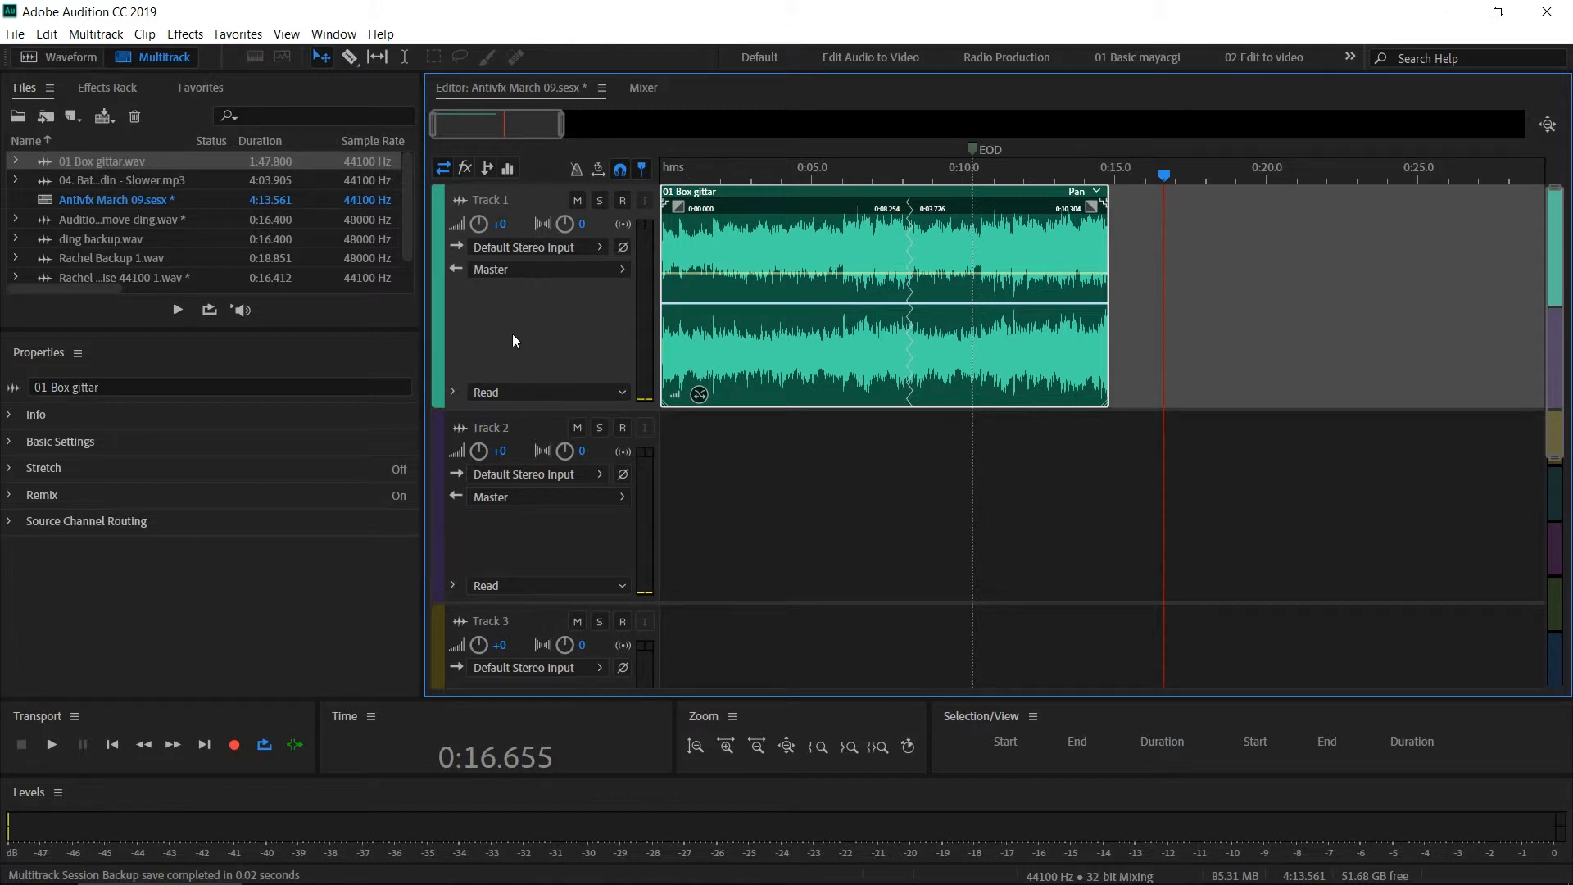
mouse_move(481, 222)
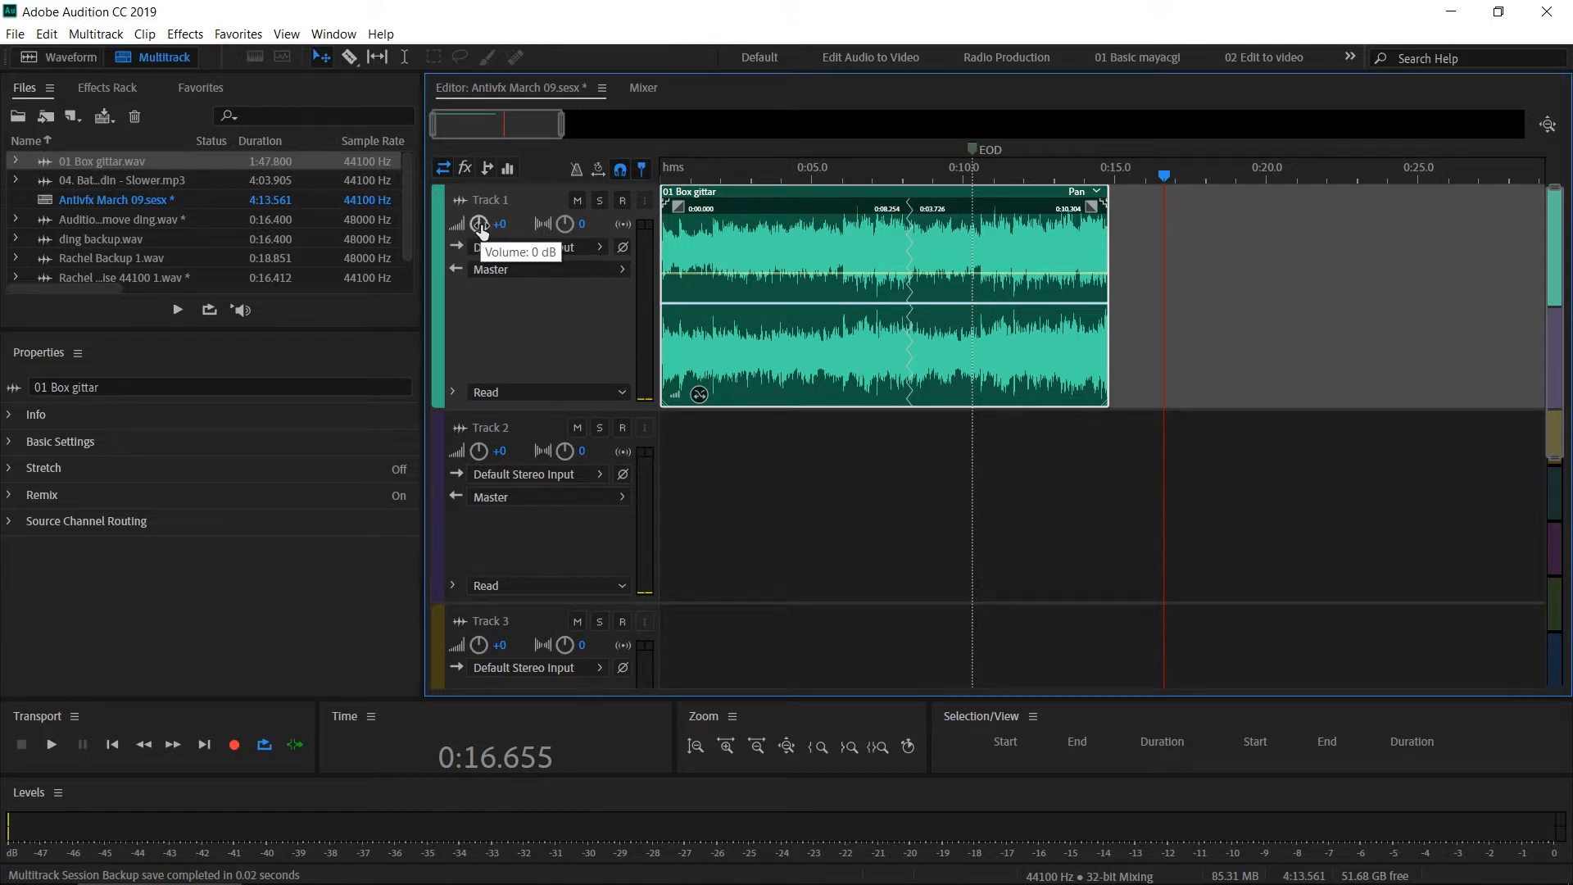
mouse_move(565, 224)
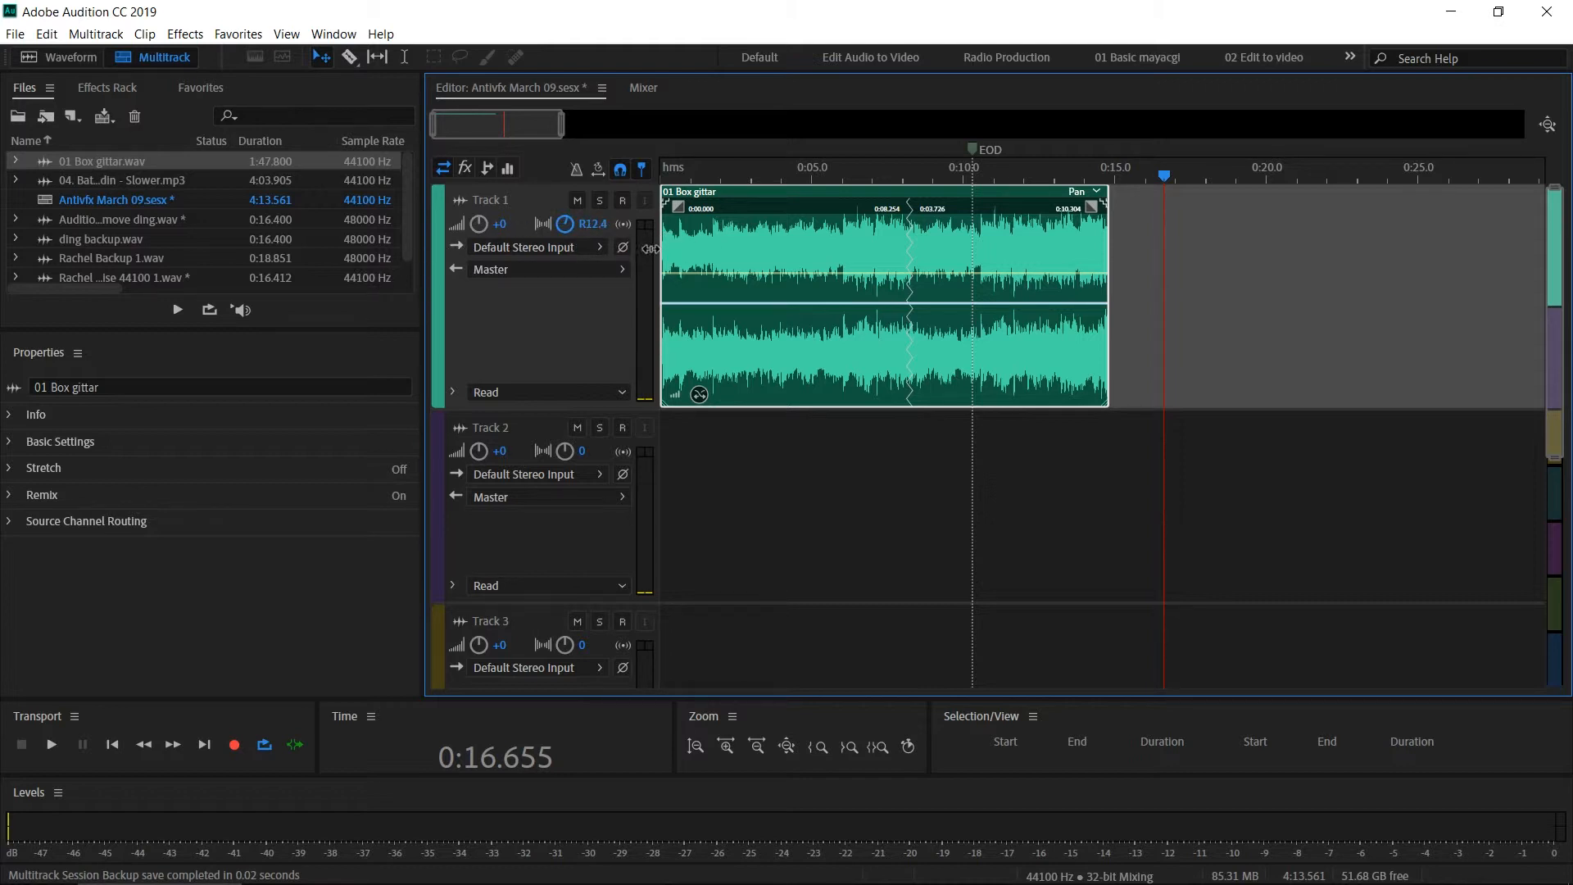
mouse_move(497, 228)
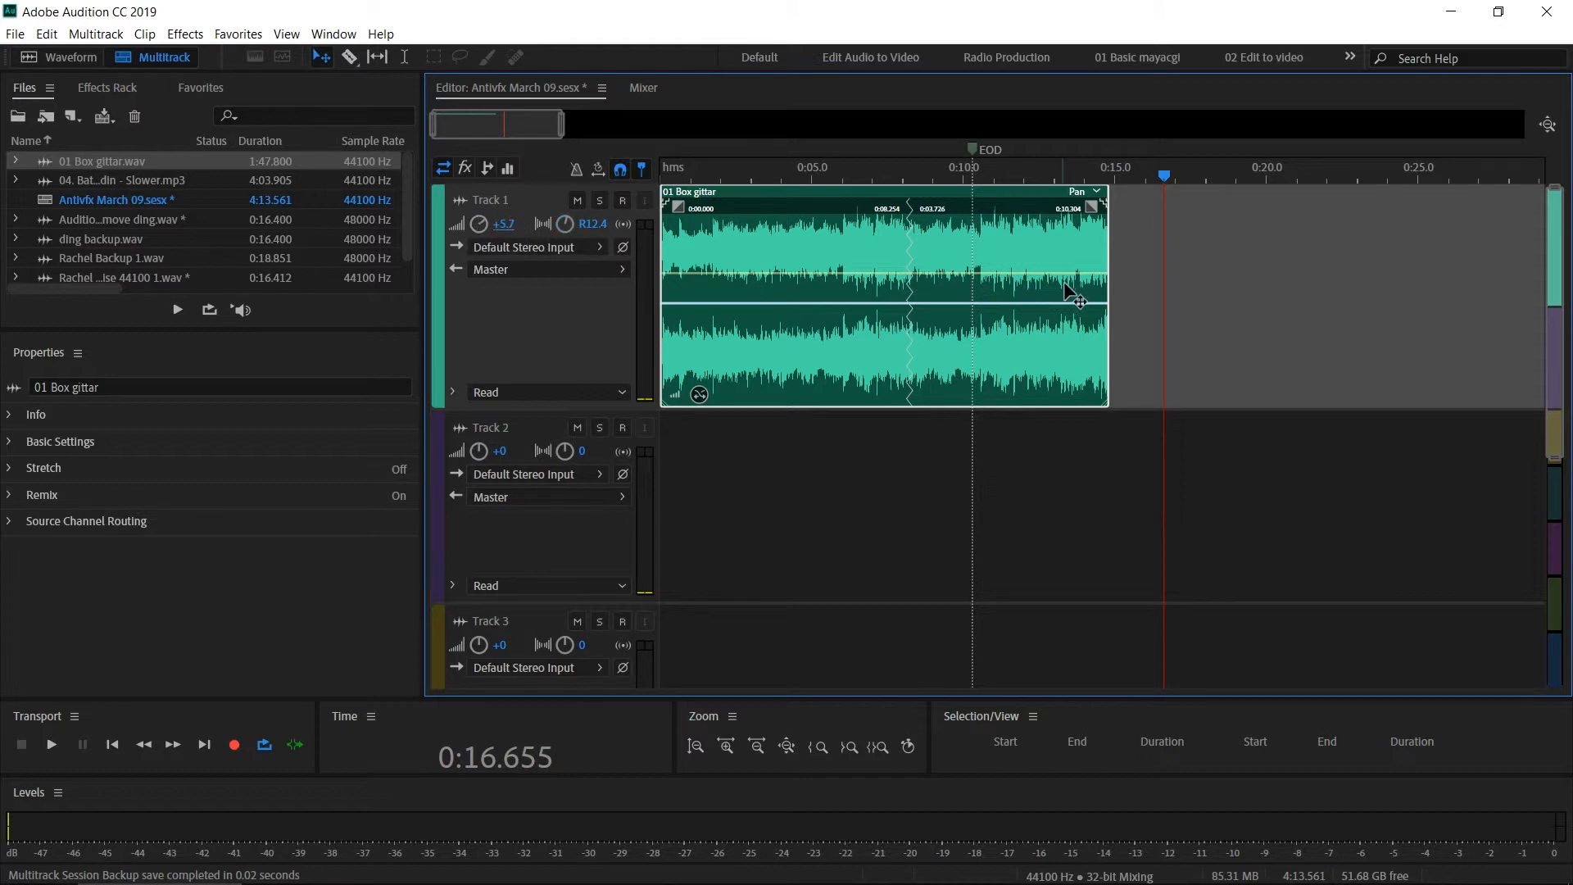
mouse_move(1288, 248)
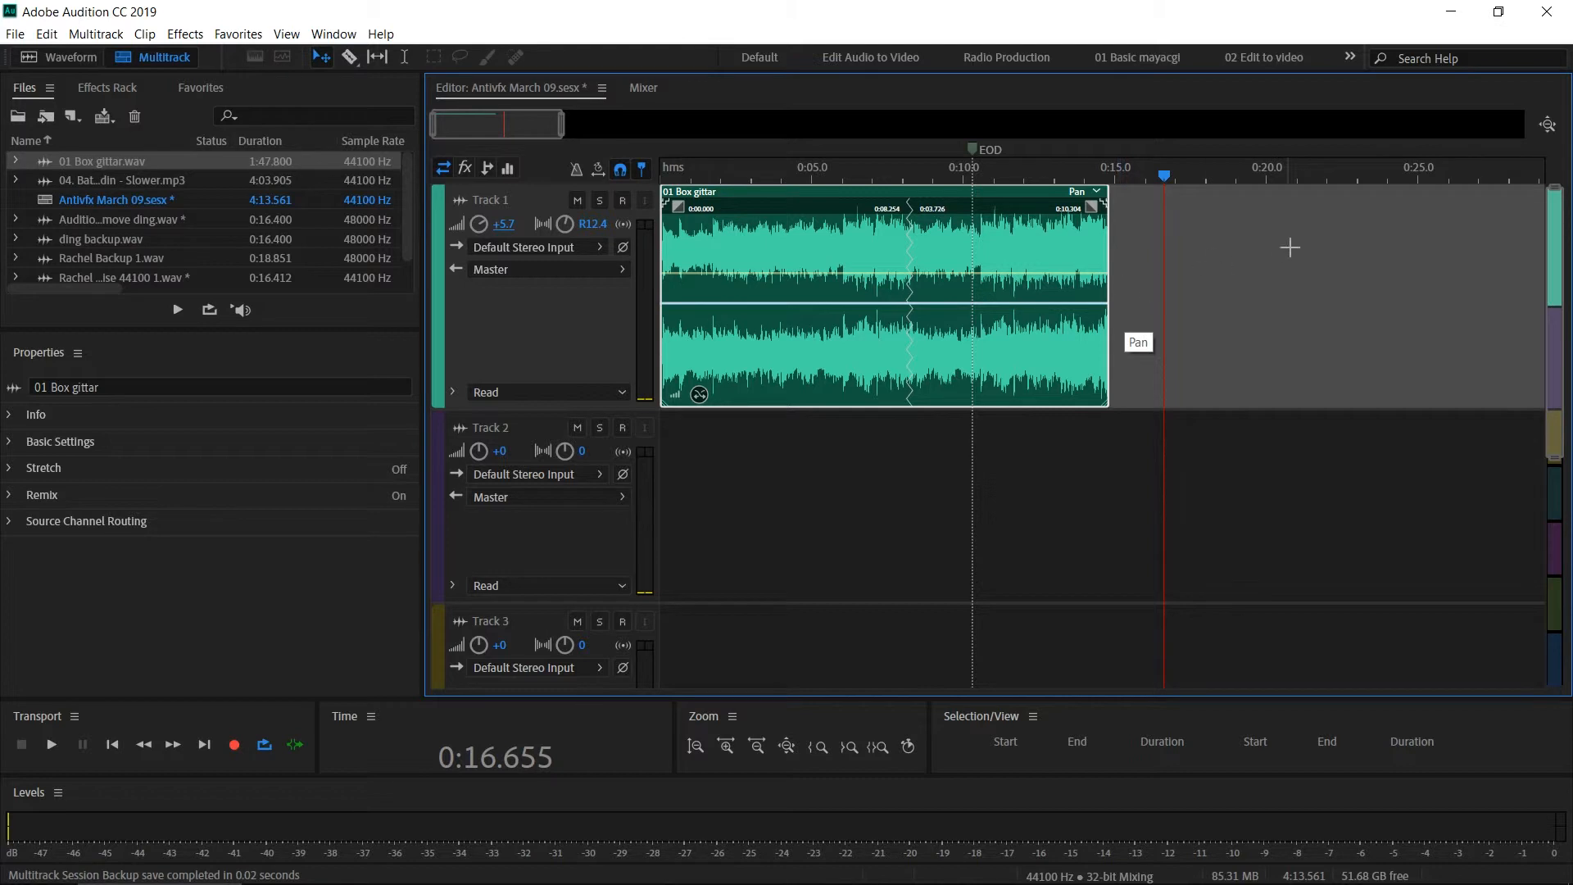
mouse_move(1161, 329)
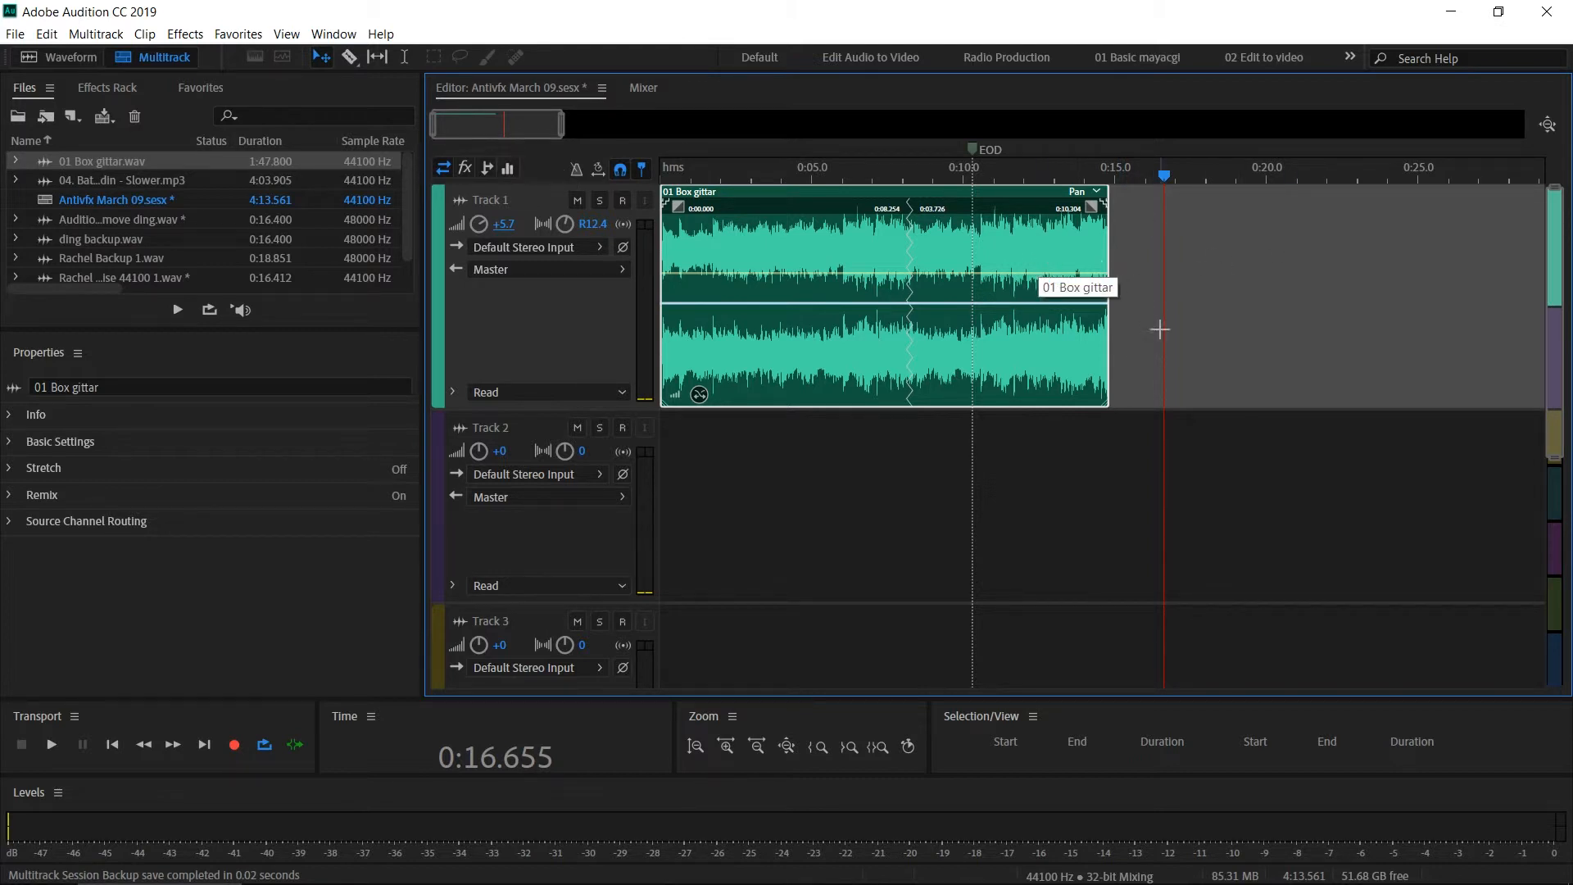
mouse_move(1225, 332)
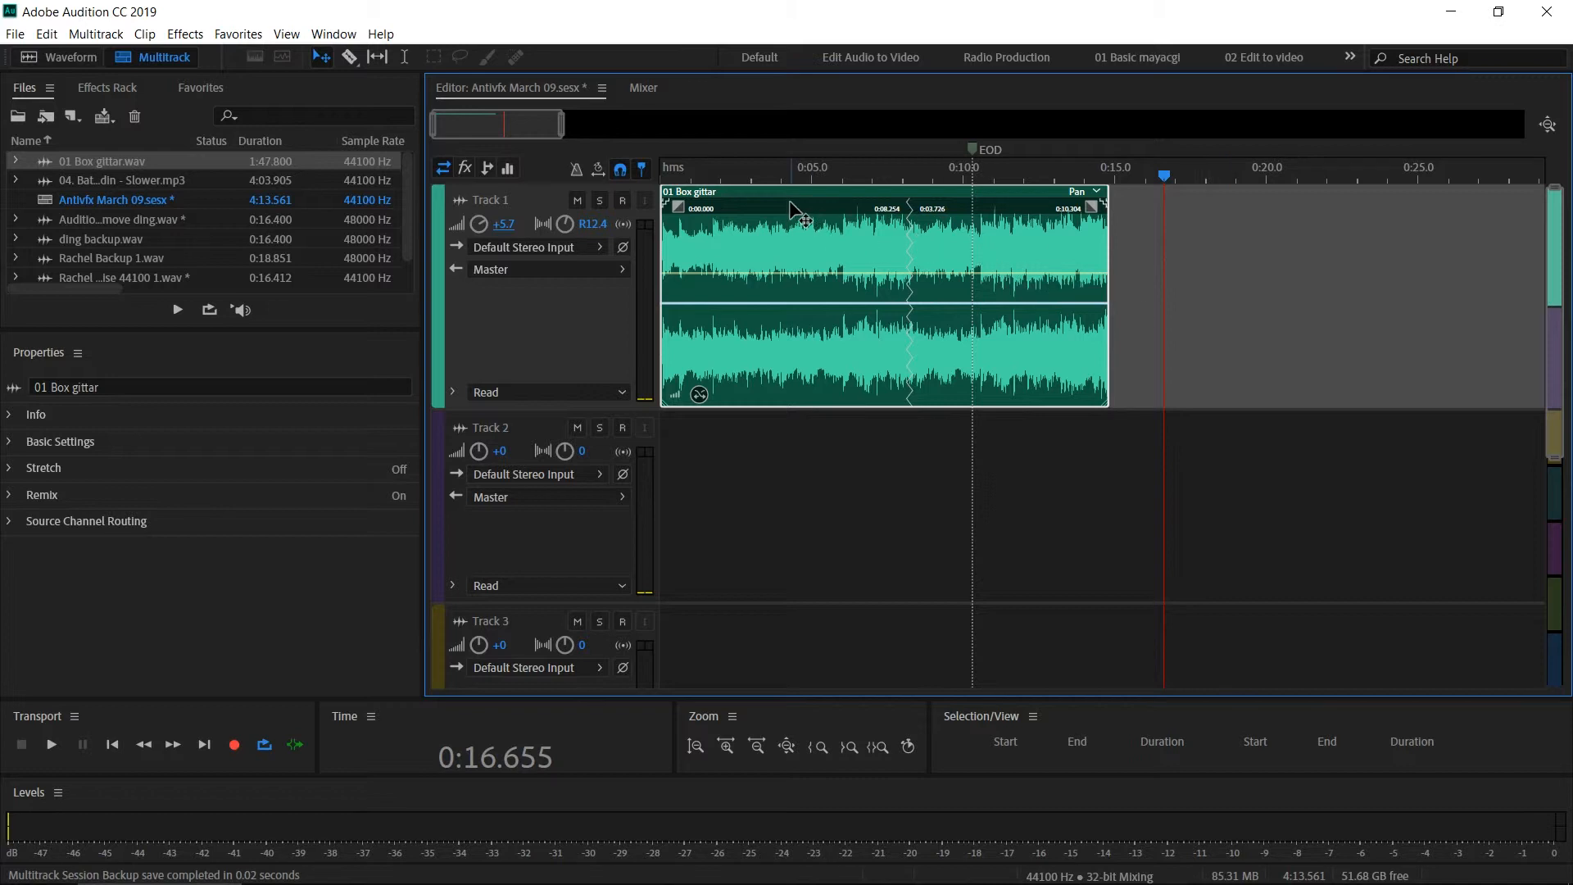
mouse_move(785, 204)
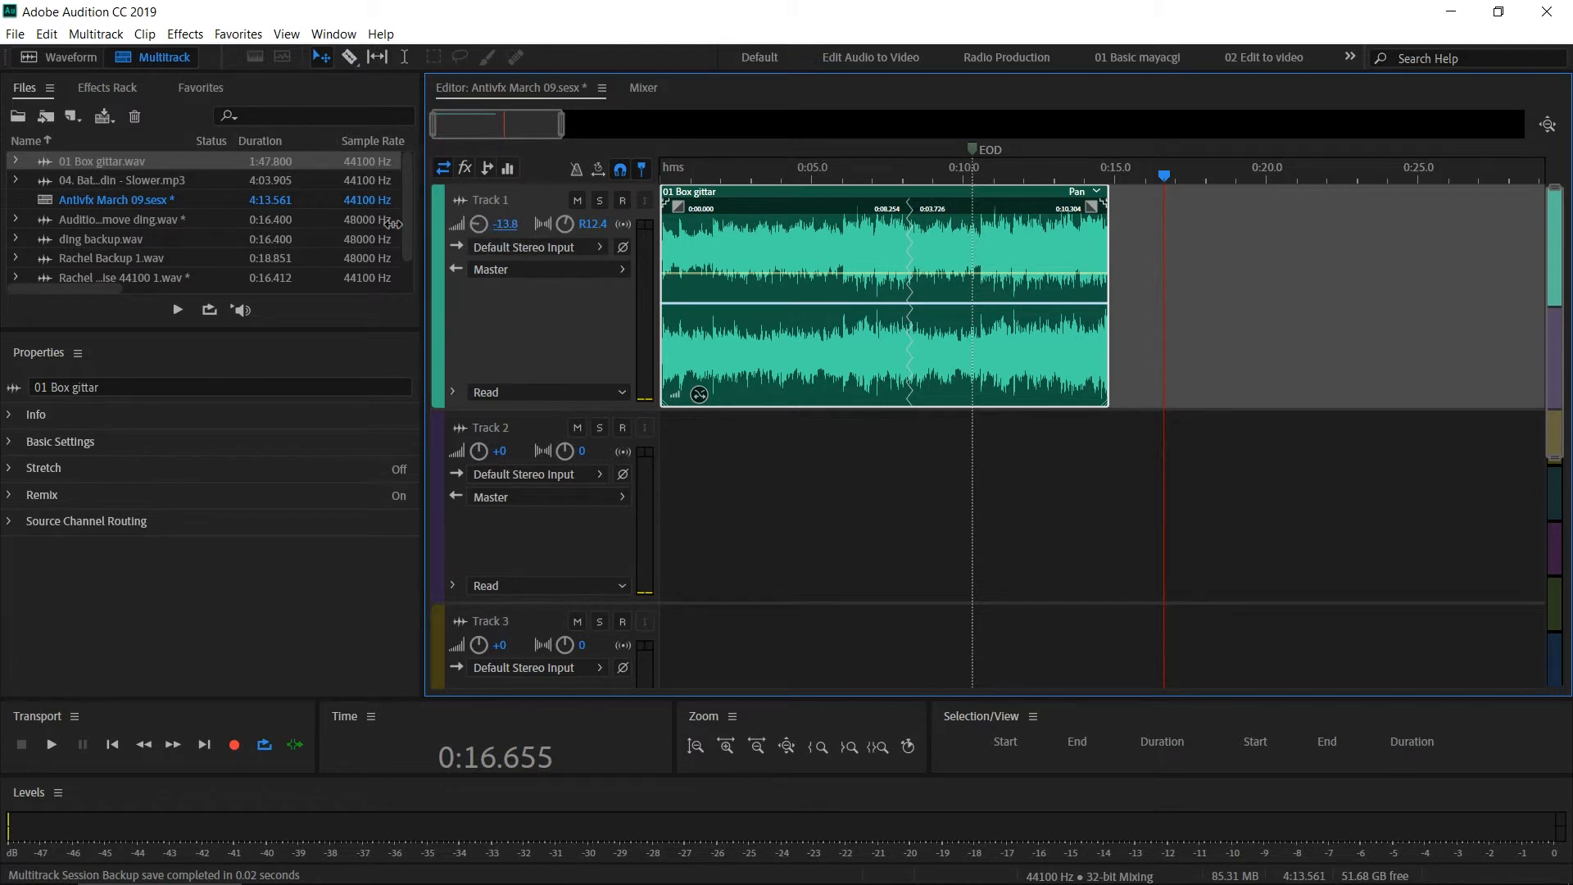
Lower Track 1's volume knob from +5.7 dB to -8.1 dB.
left_click(505, 224)
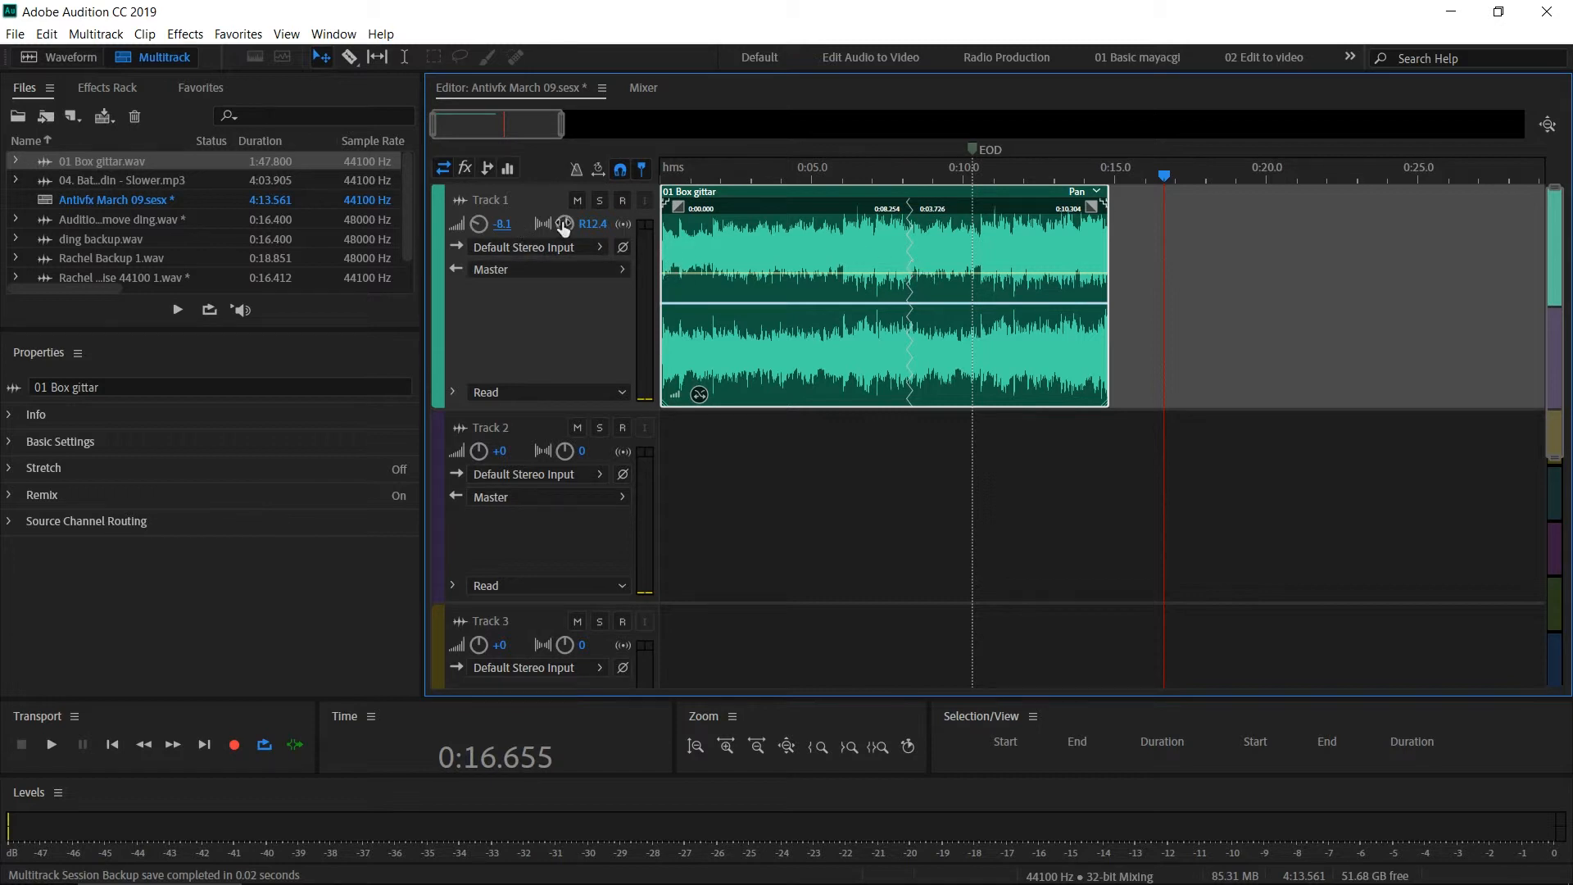
mouse_move(610, 205)
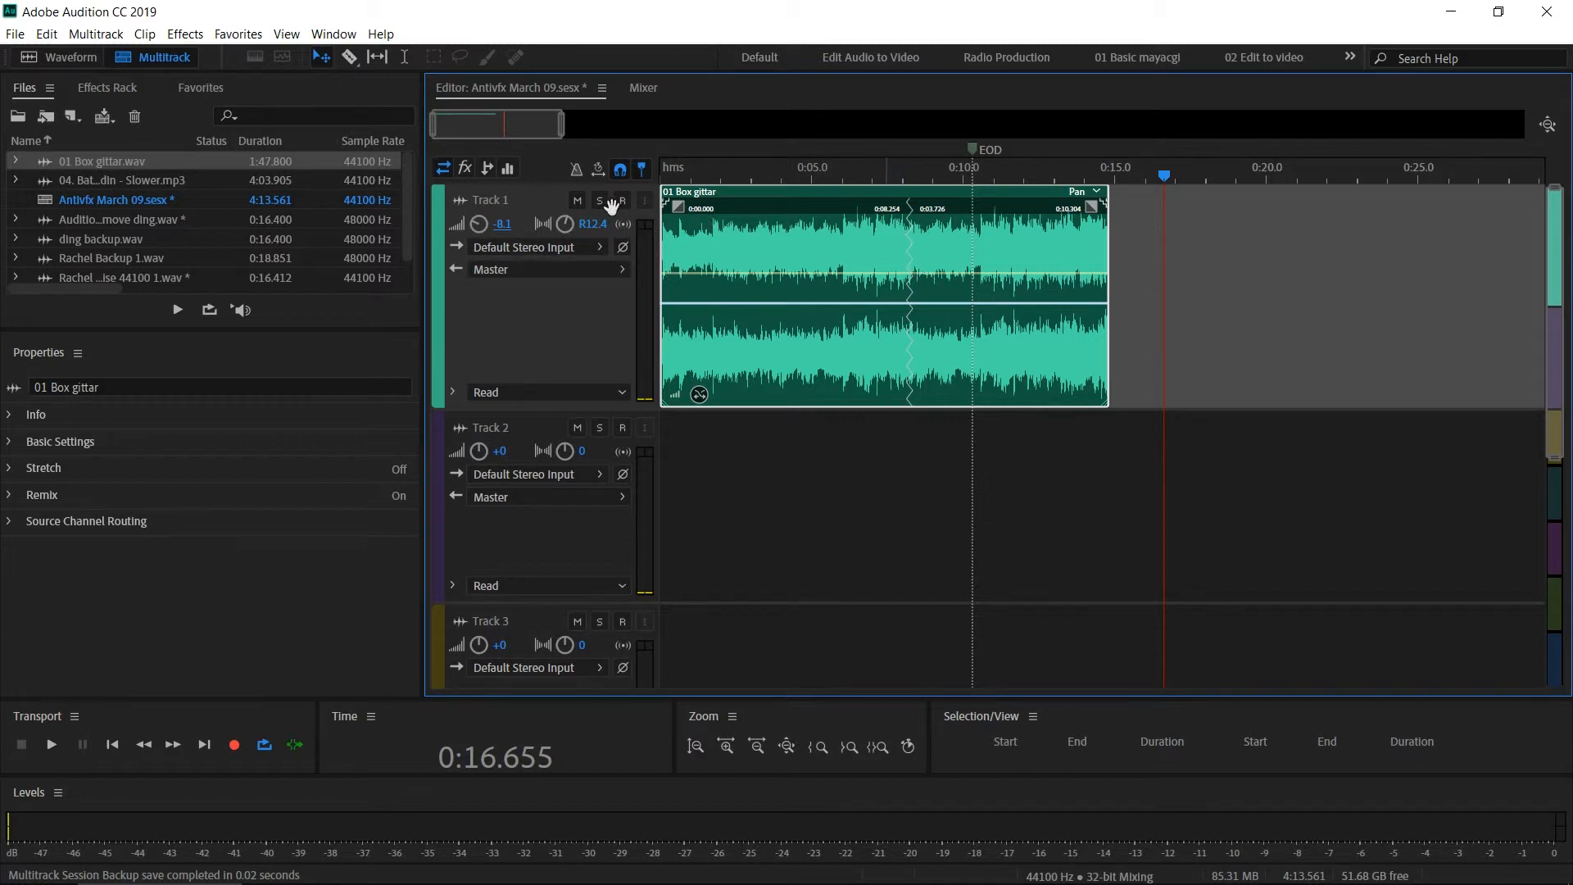
mouse_move(464, 167)
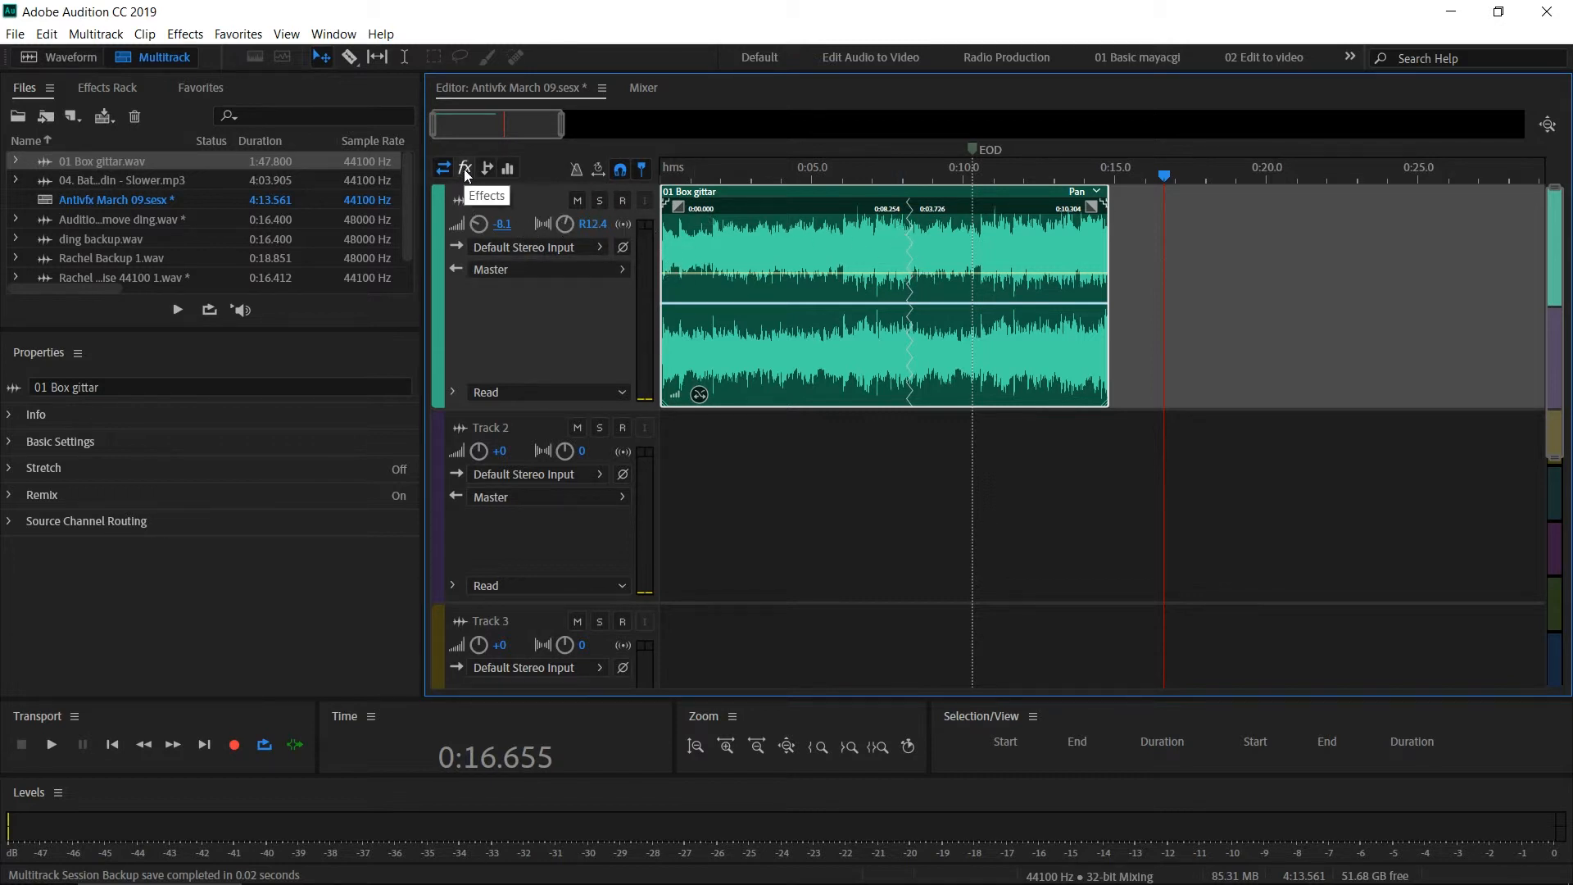
Swap Full Reverb for Delay in Track 1's third effect slot, then show header EQ graphs.
left_click(465, 167)
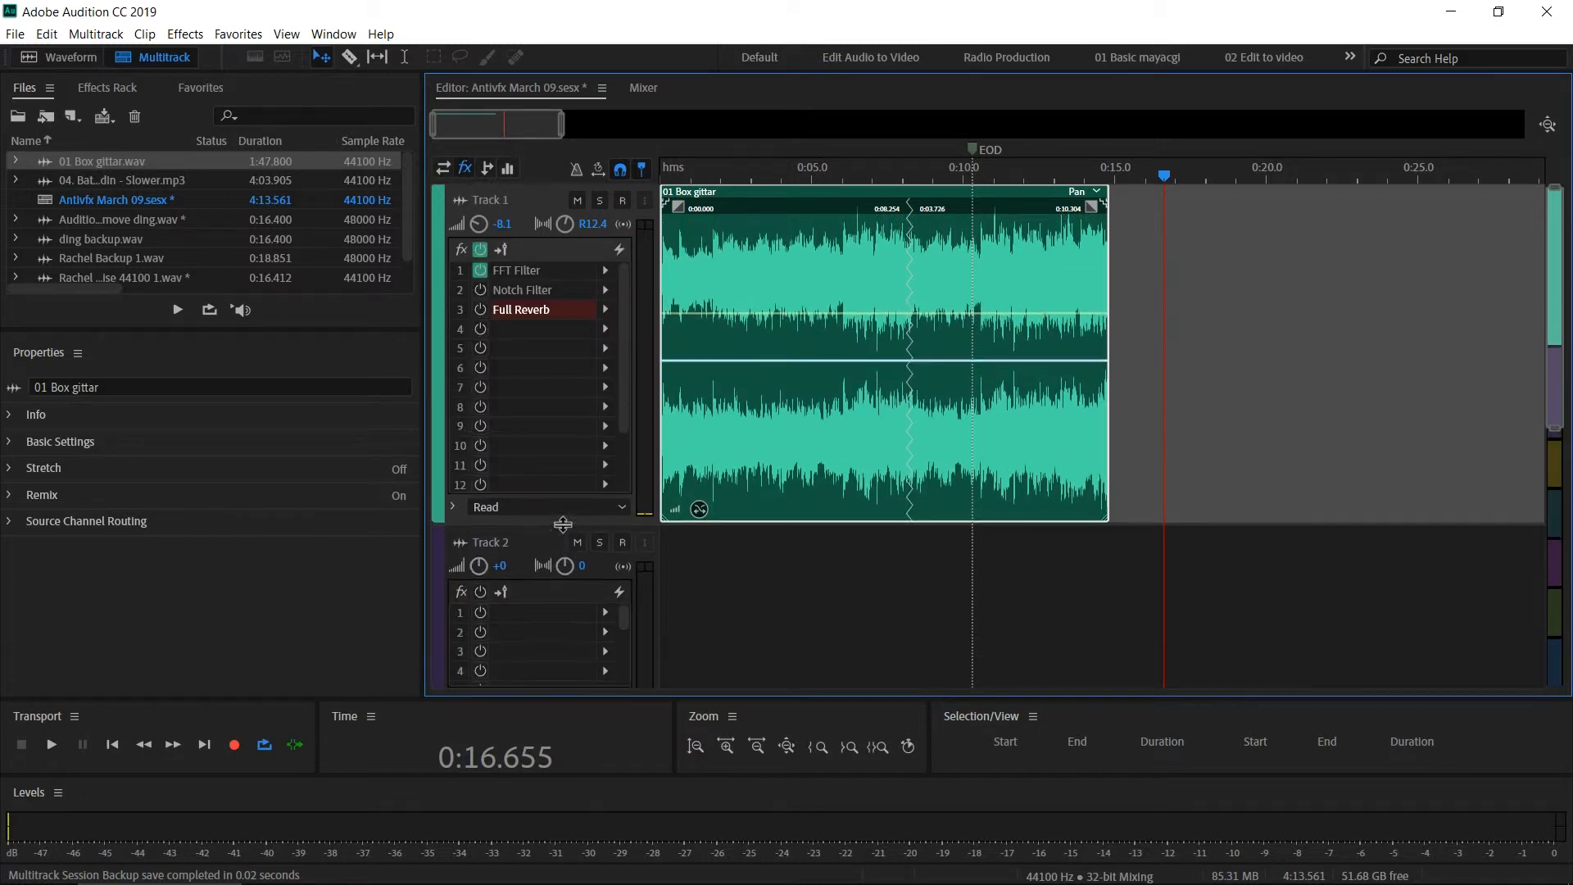
left_click(108, 88)
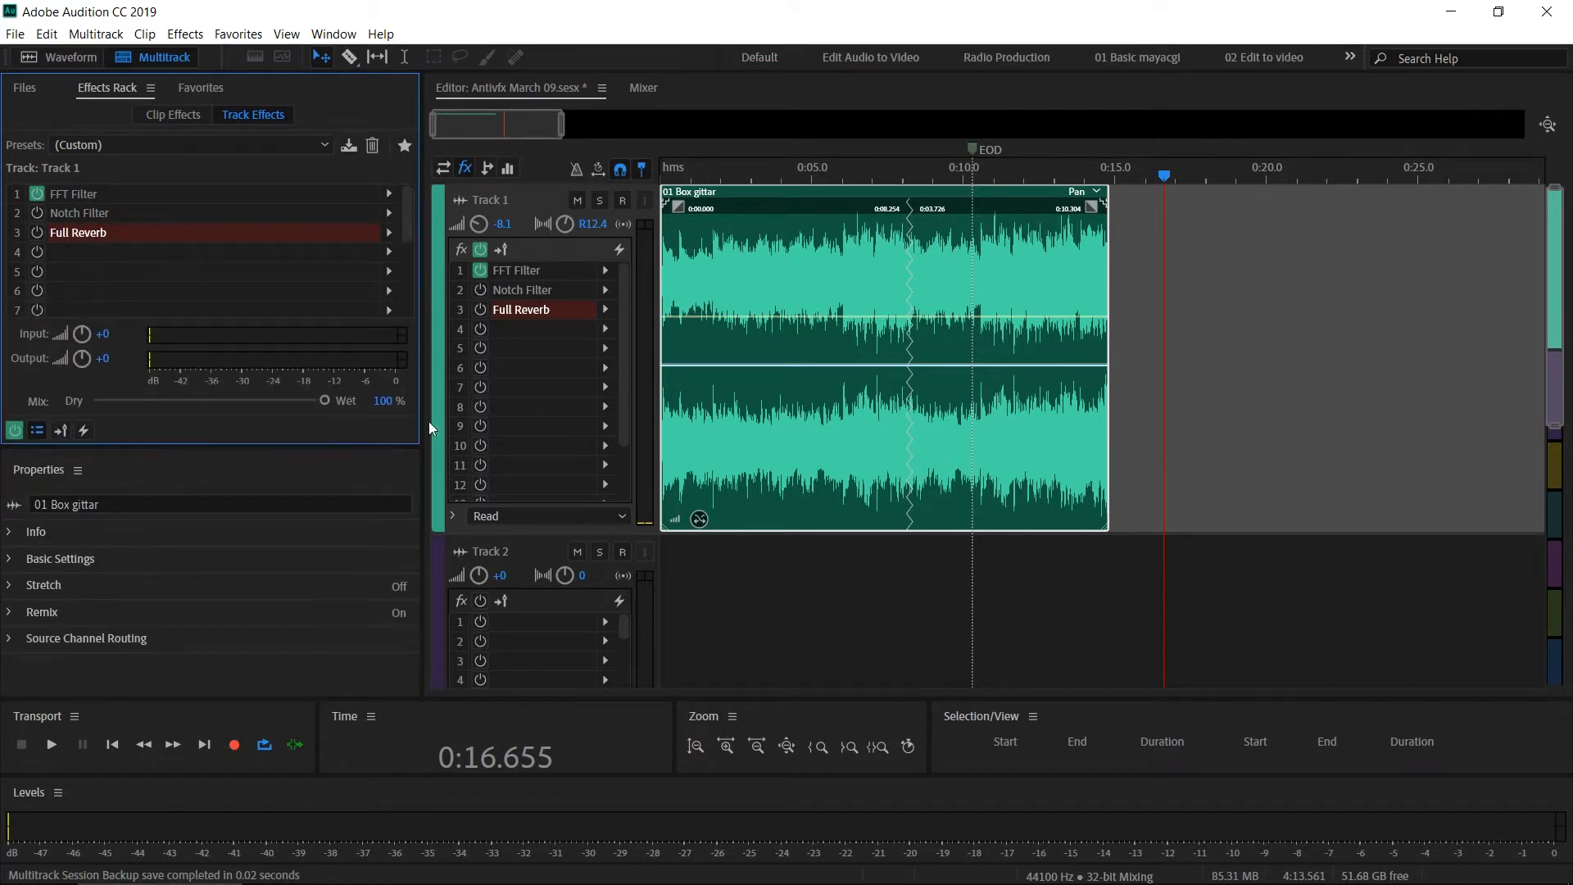
left_click(604, 308)
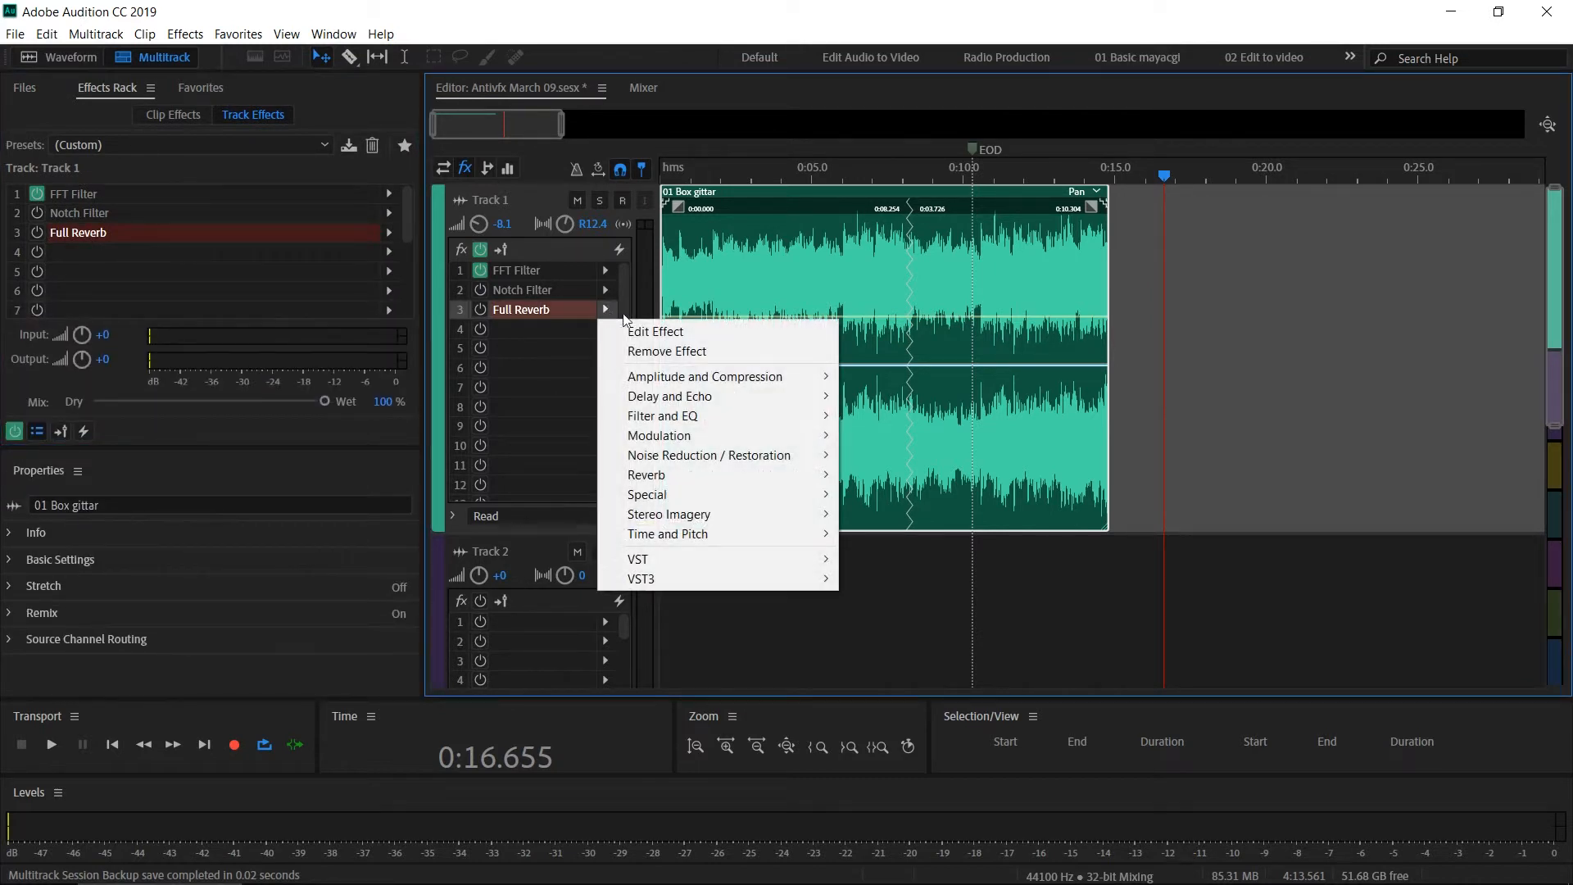
left_click(669, 397)
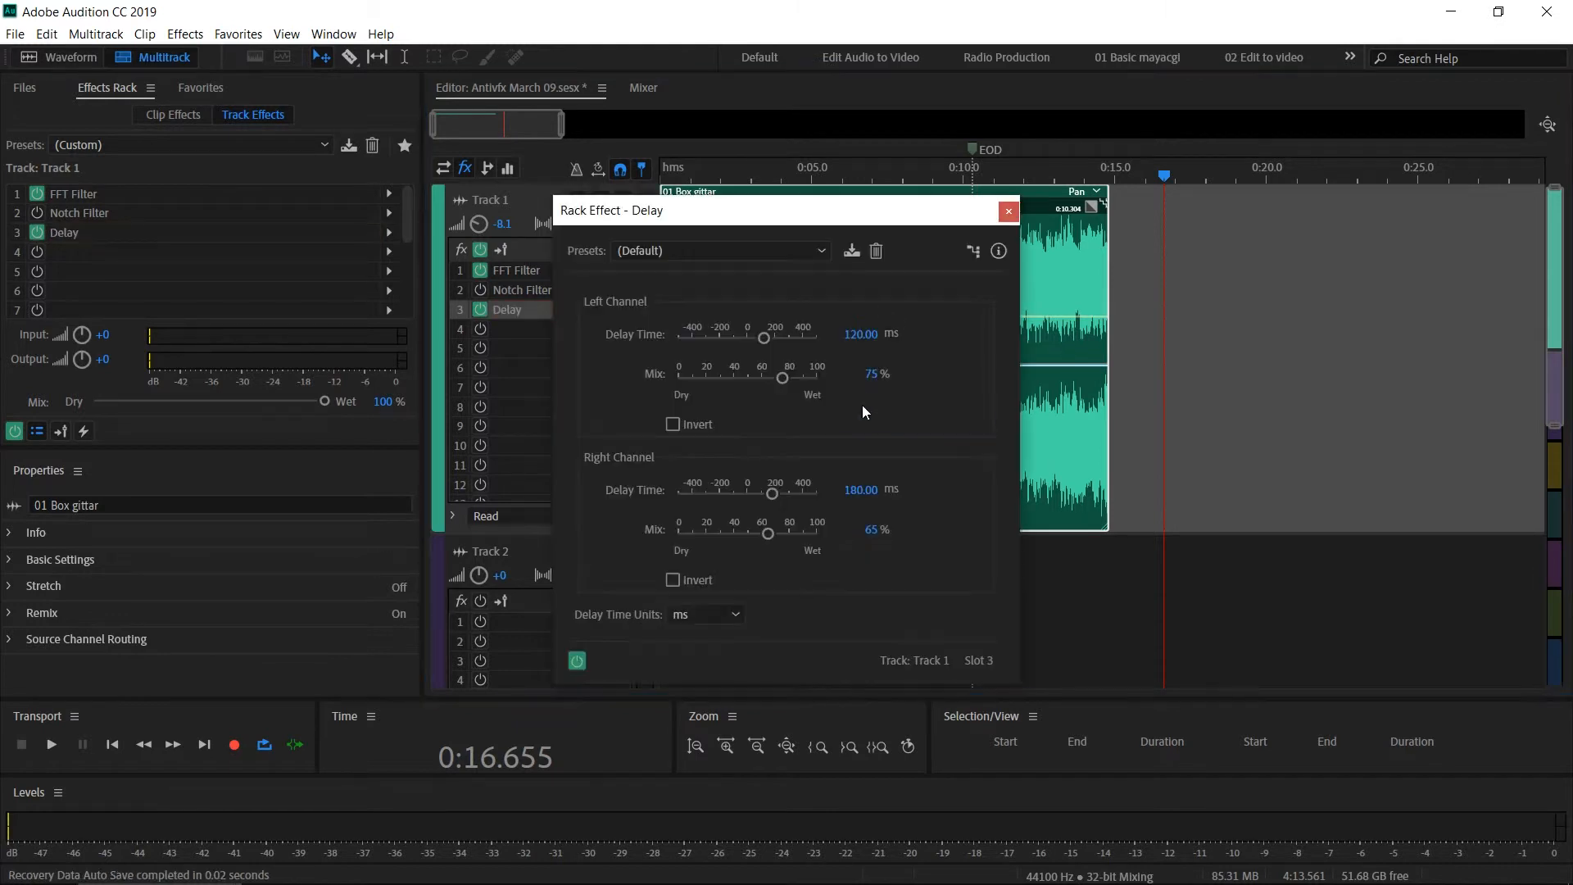
left_click(1009, 210)
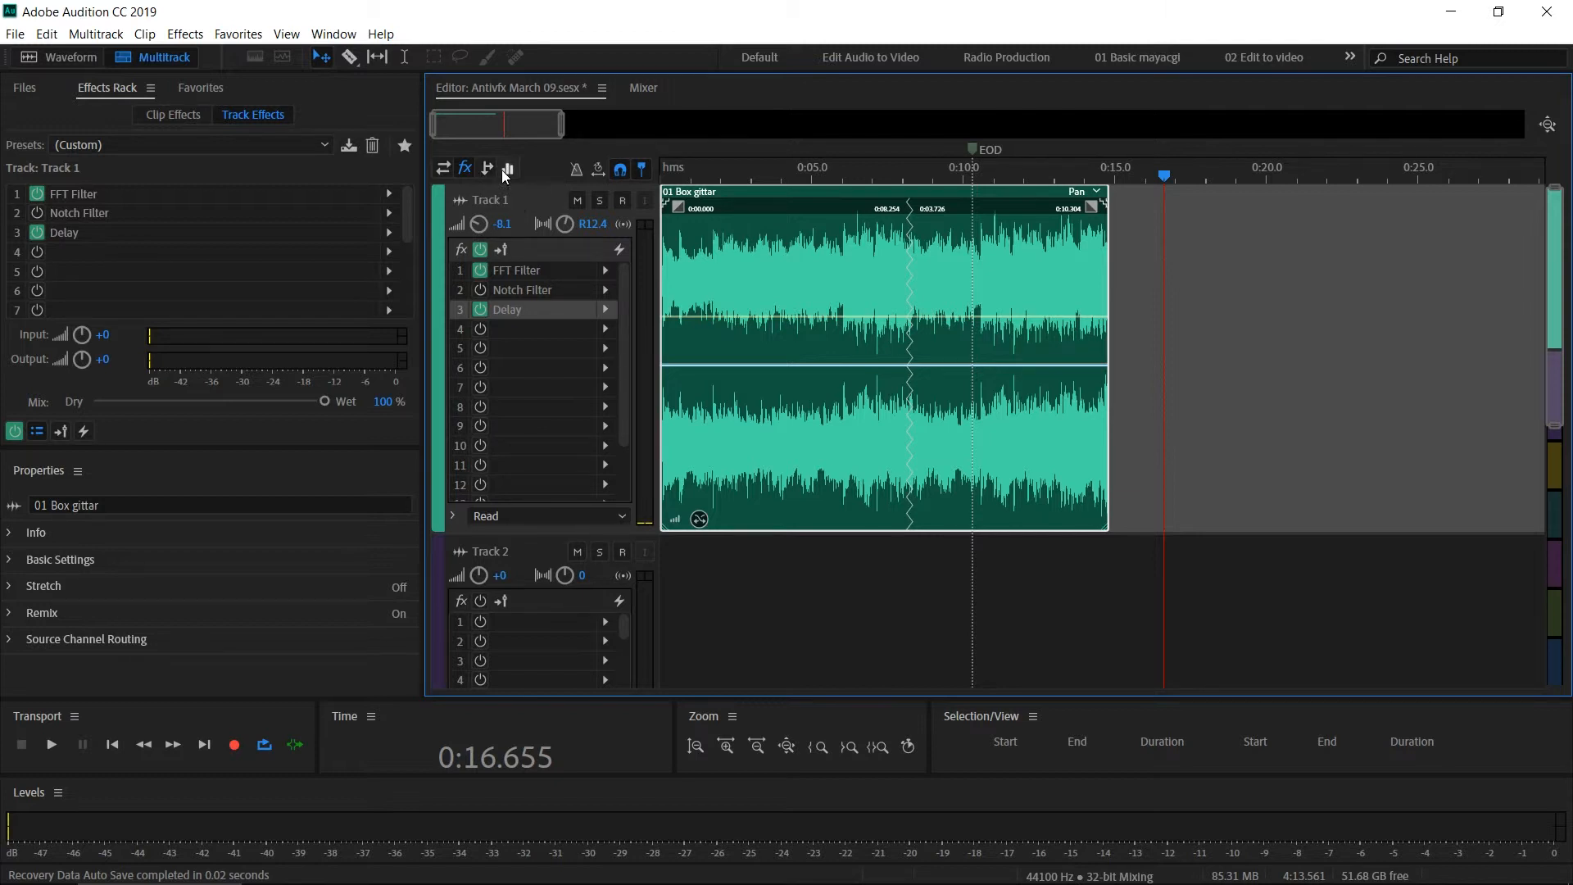
mouse_move(509, 167)
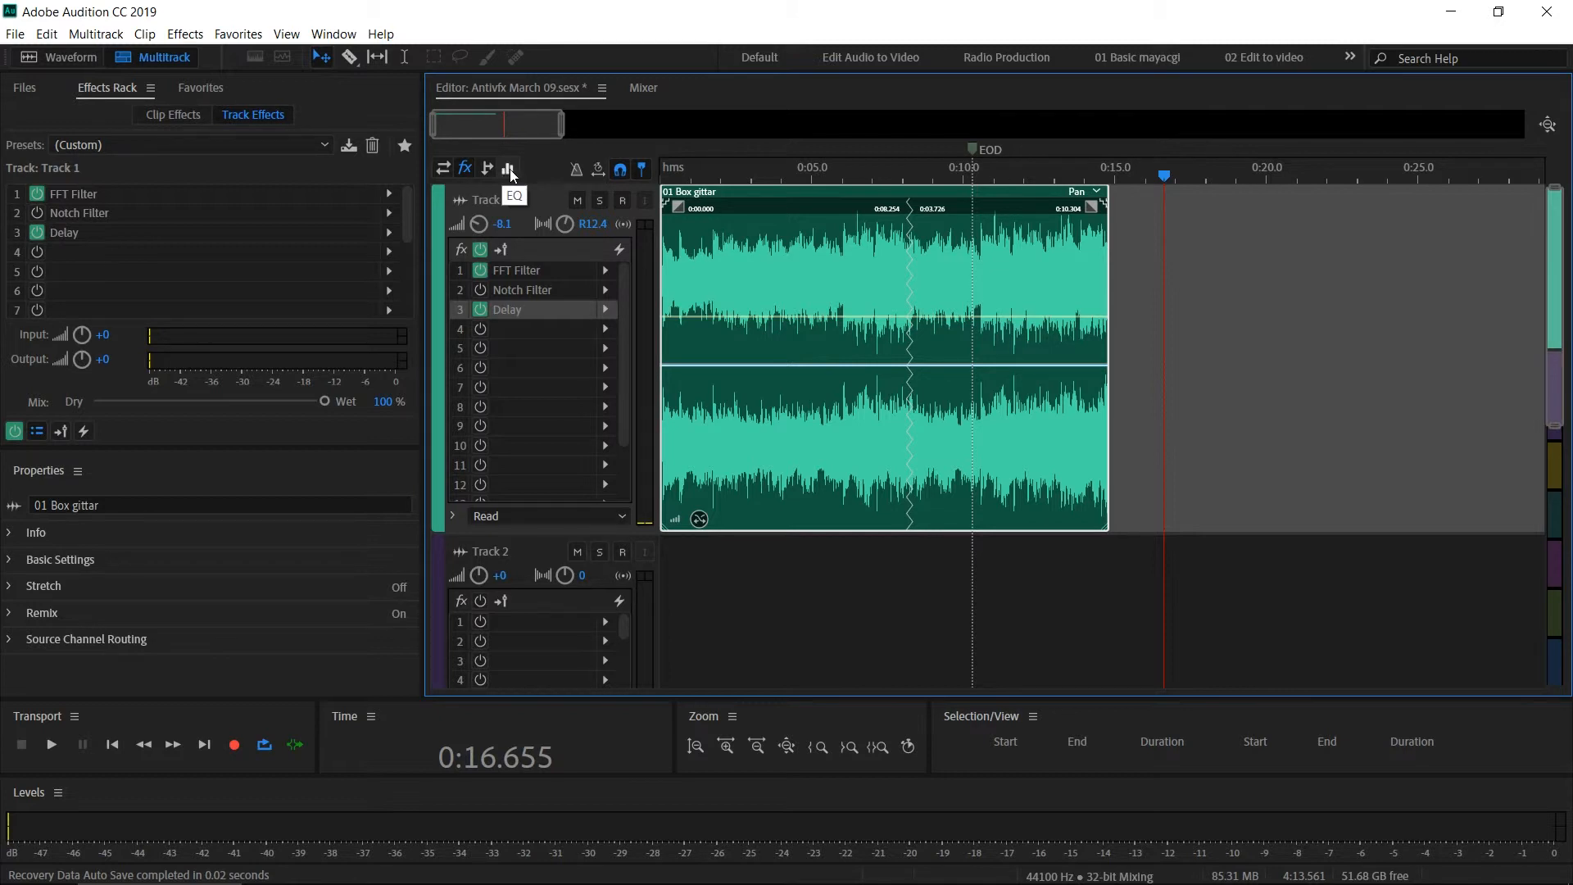
left_click(508, 167)
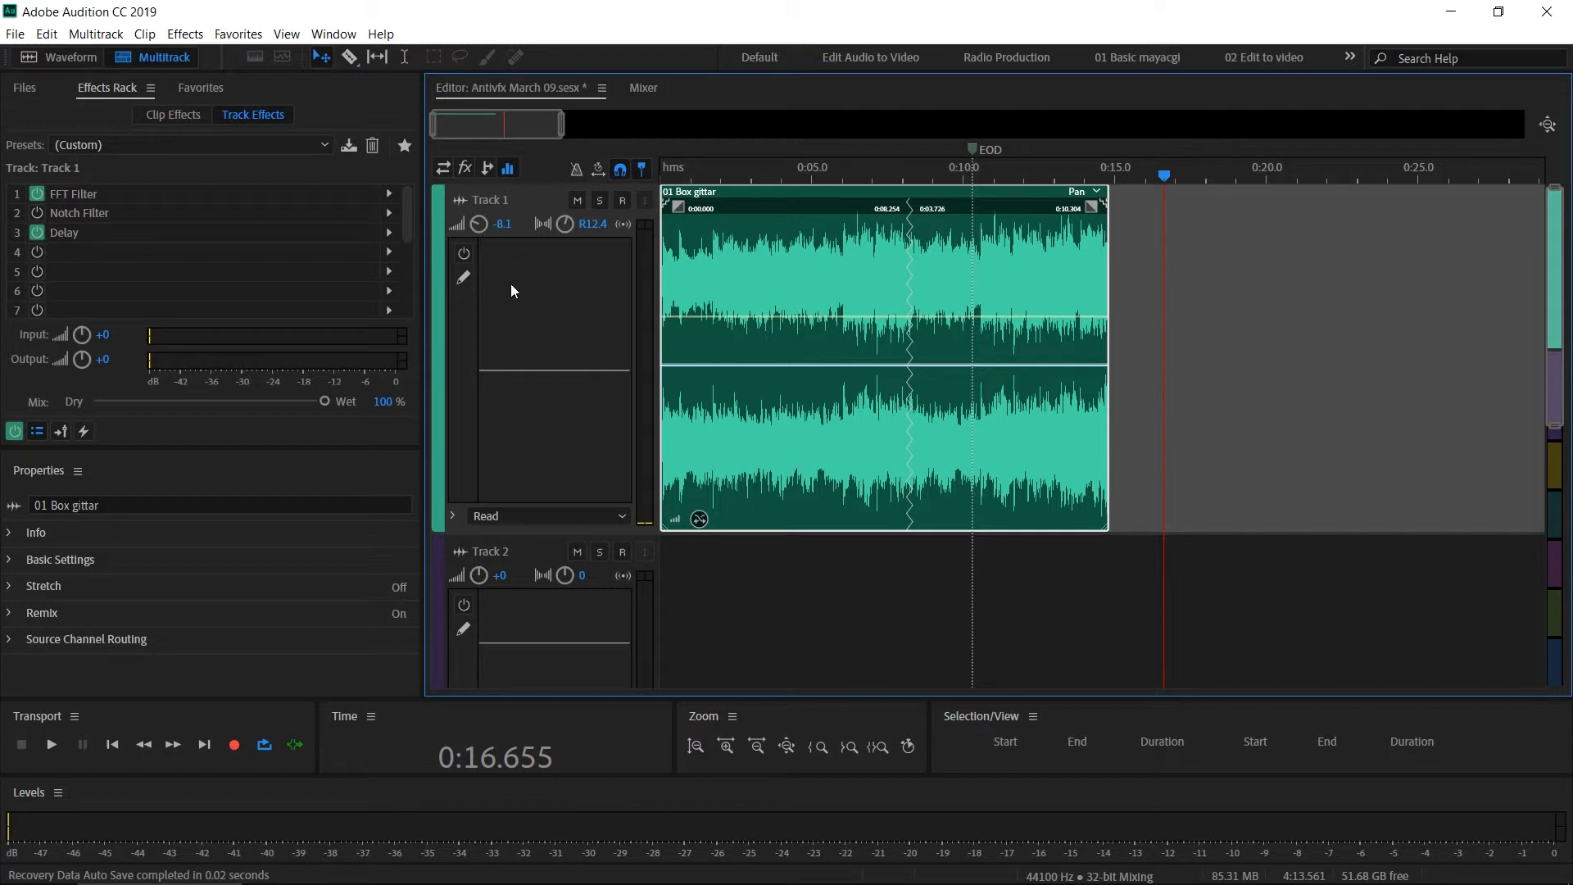
Enable Track 1's EQ and apply the Vocal Enhancer preset in the Track EQ editor.
left_click(464, 253)
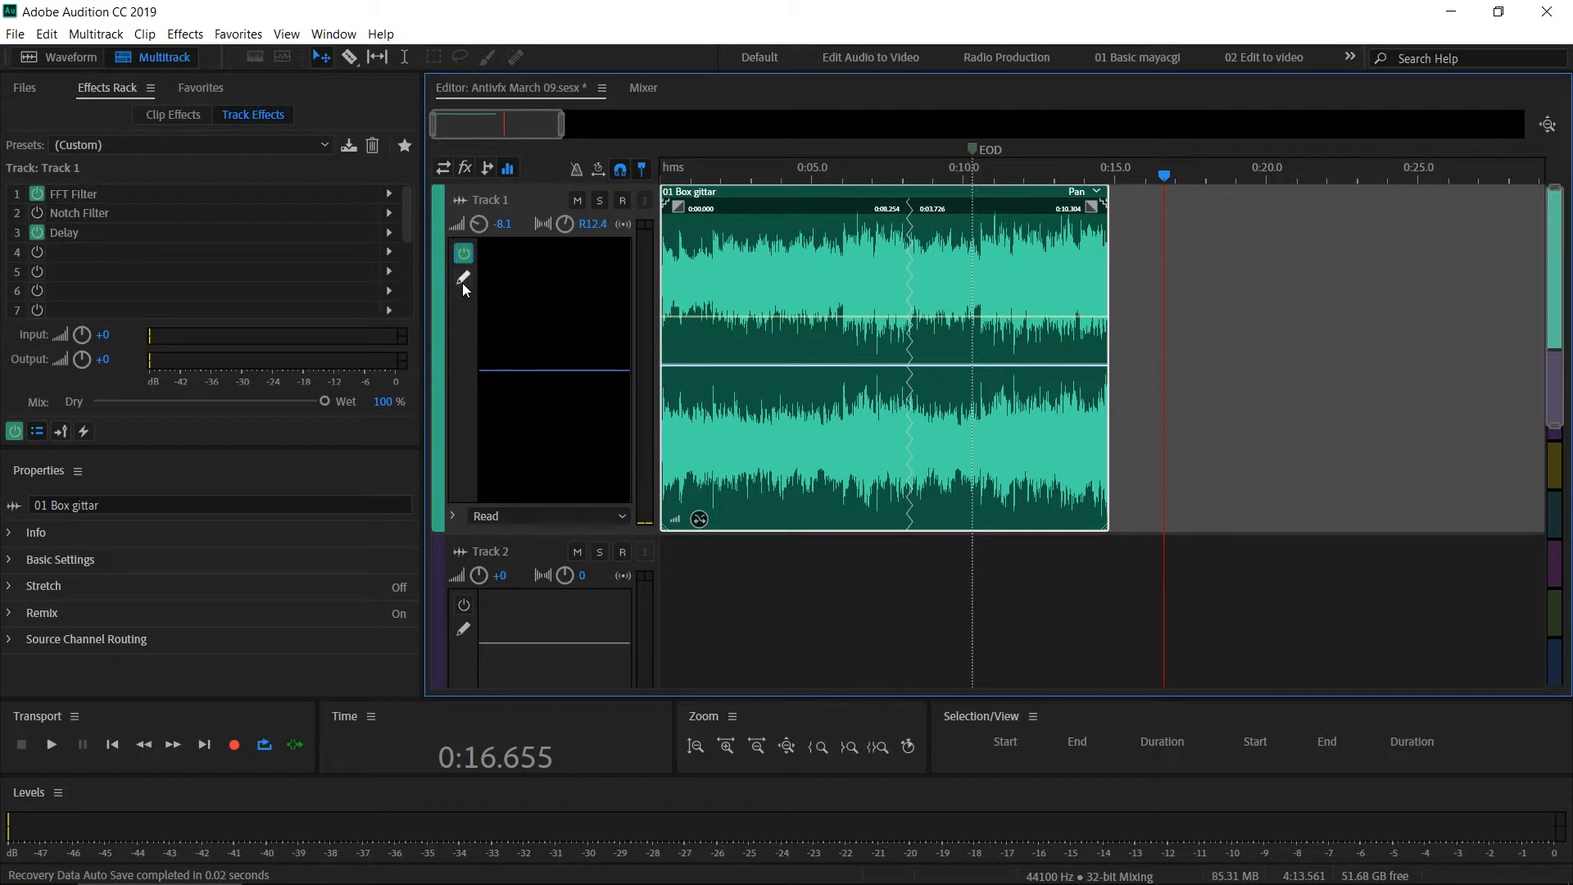
mouse_move(464, 278)
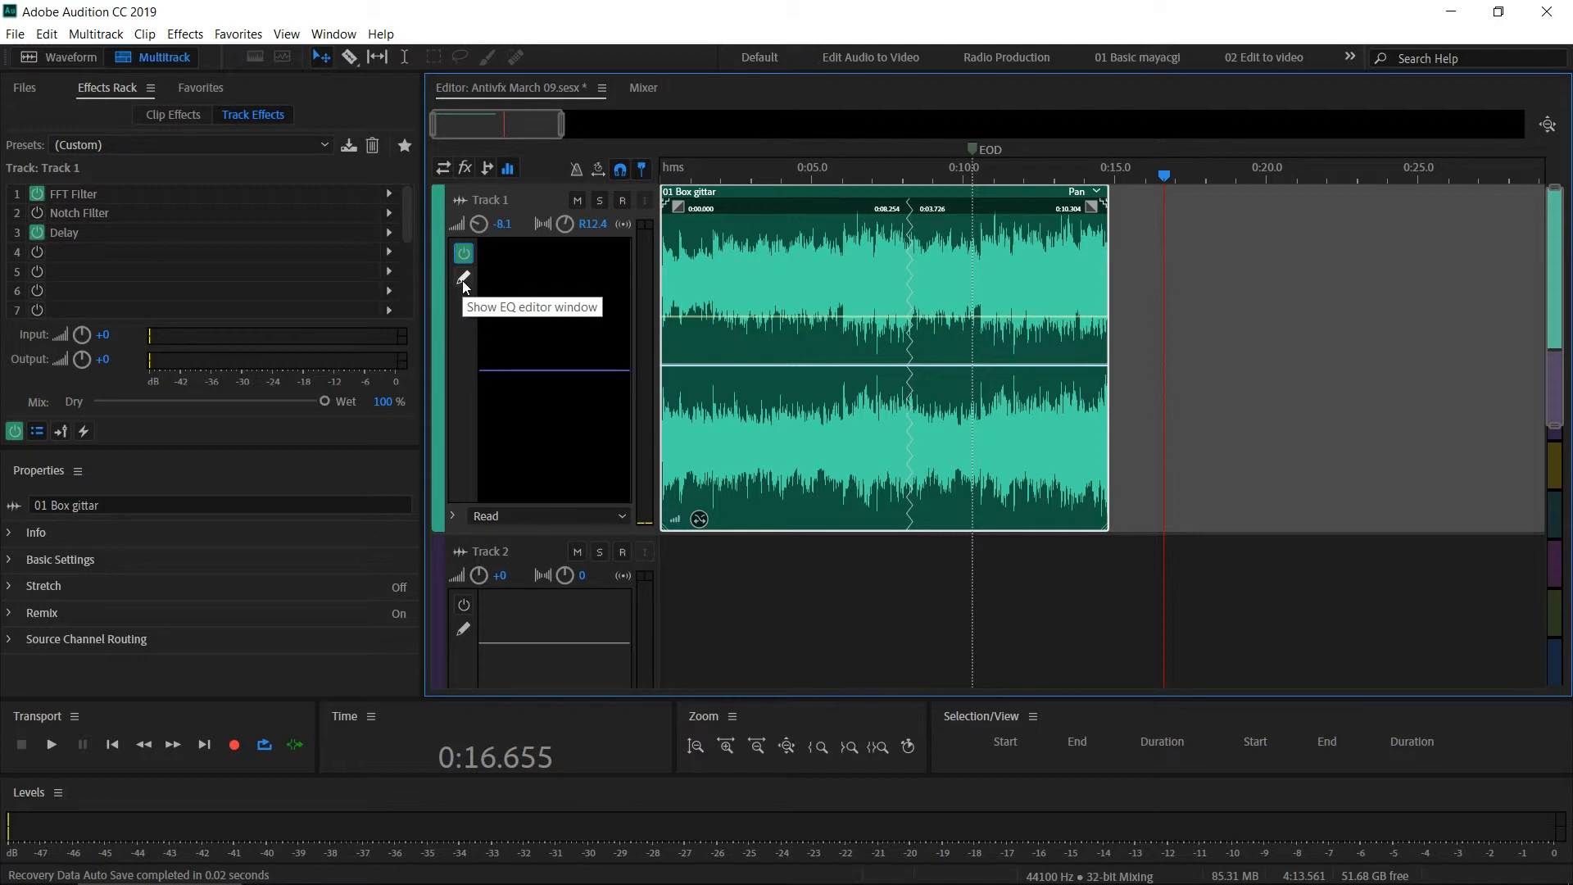
left_click(464, 278)
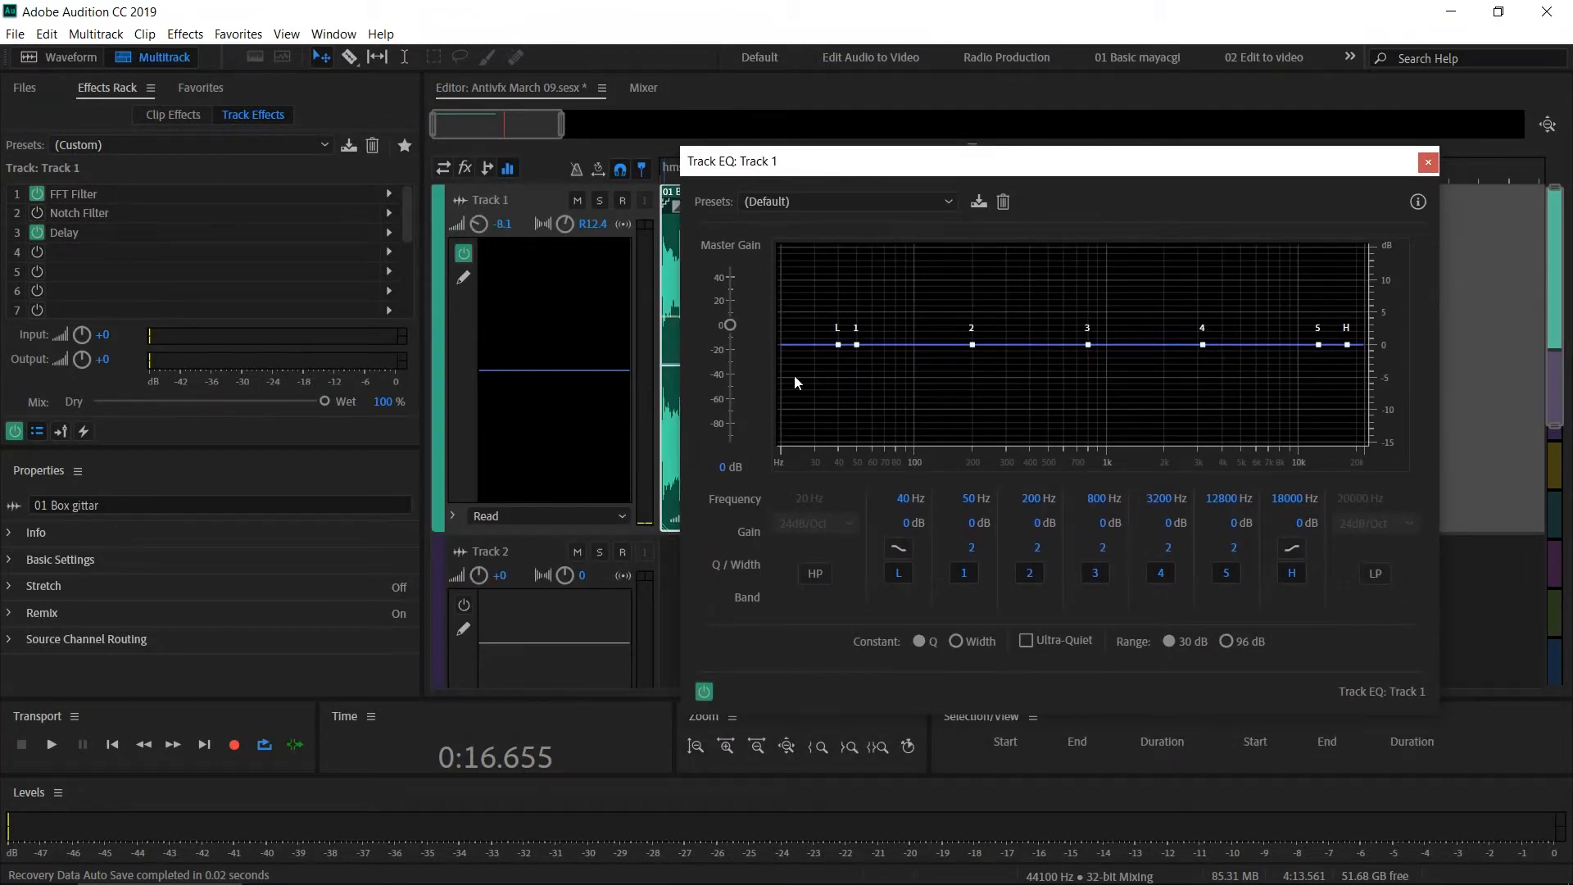
mouse_move(1254, 339)
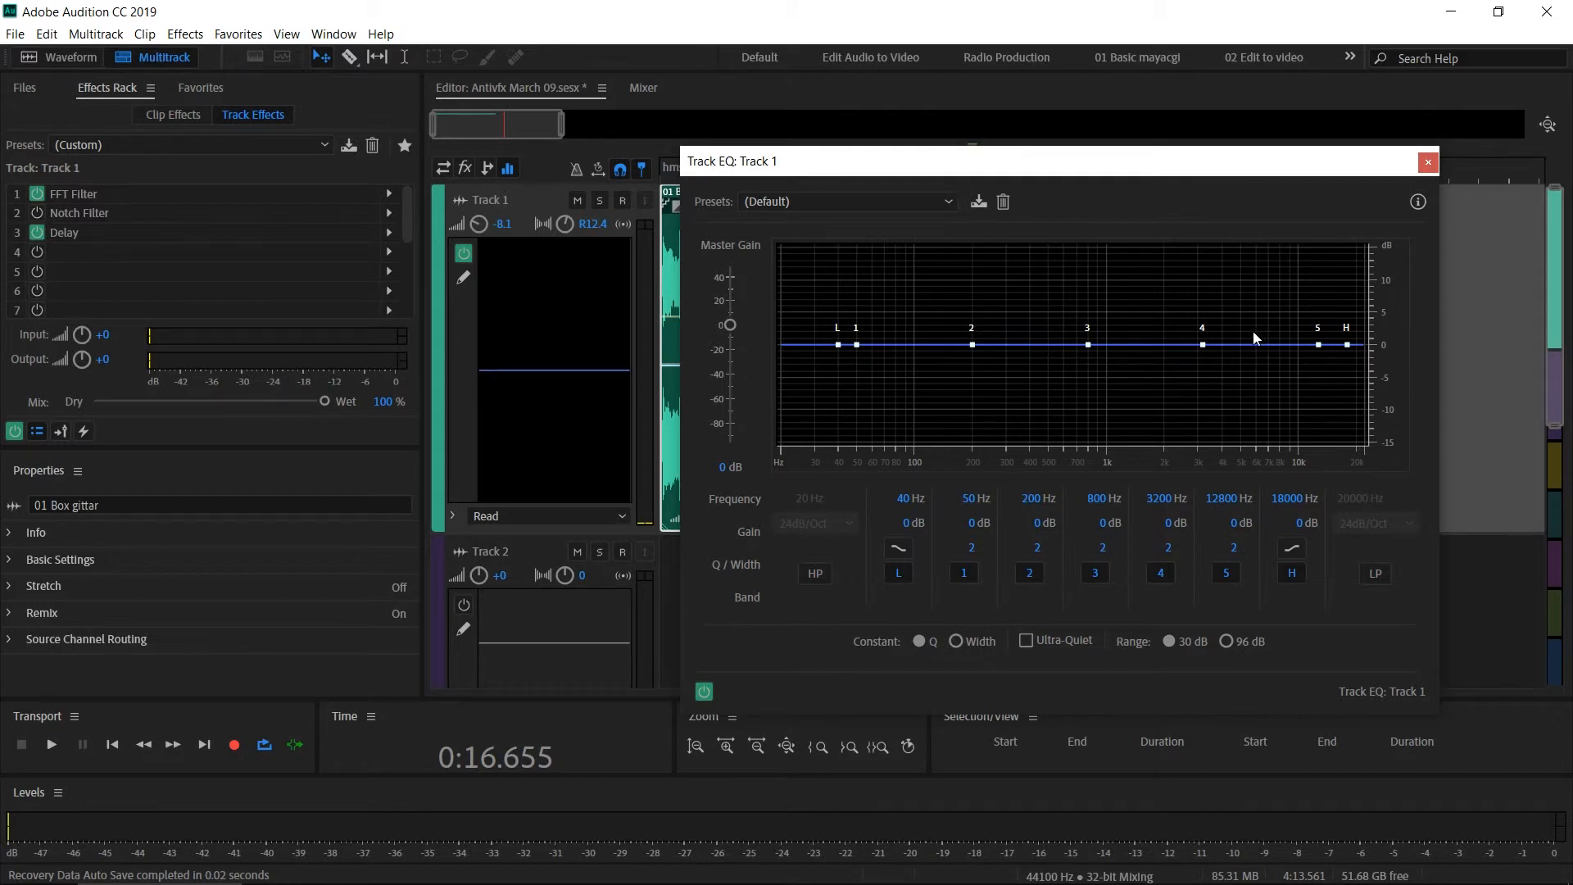
mouse_move(1242, 327)
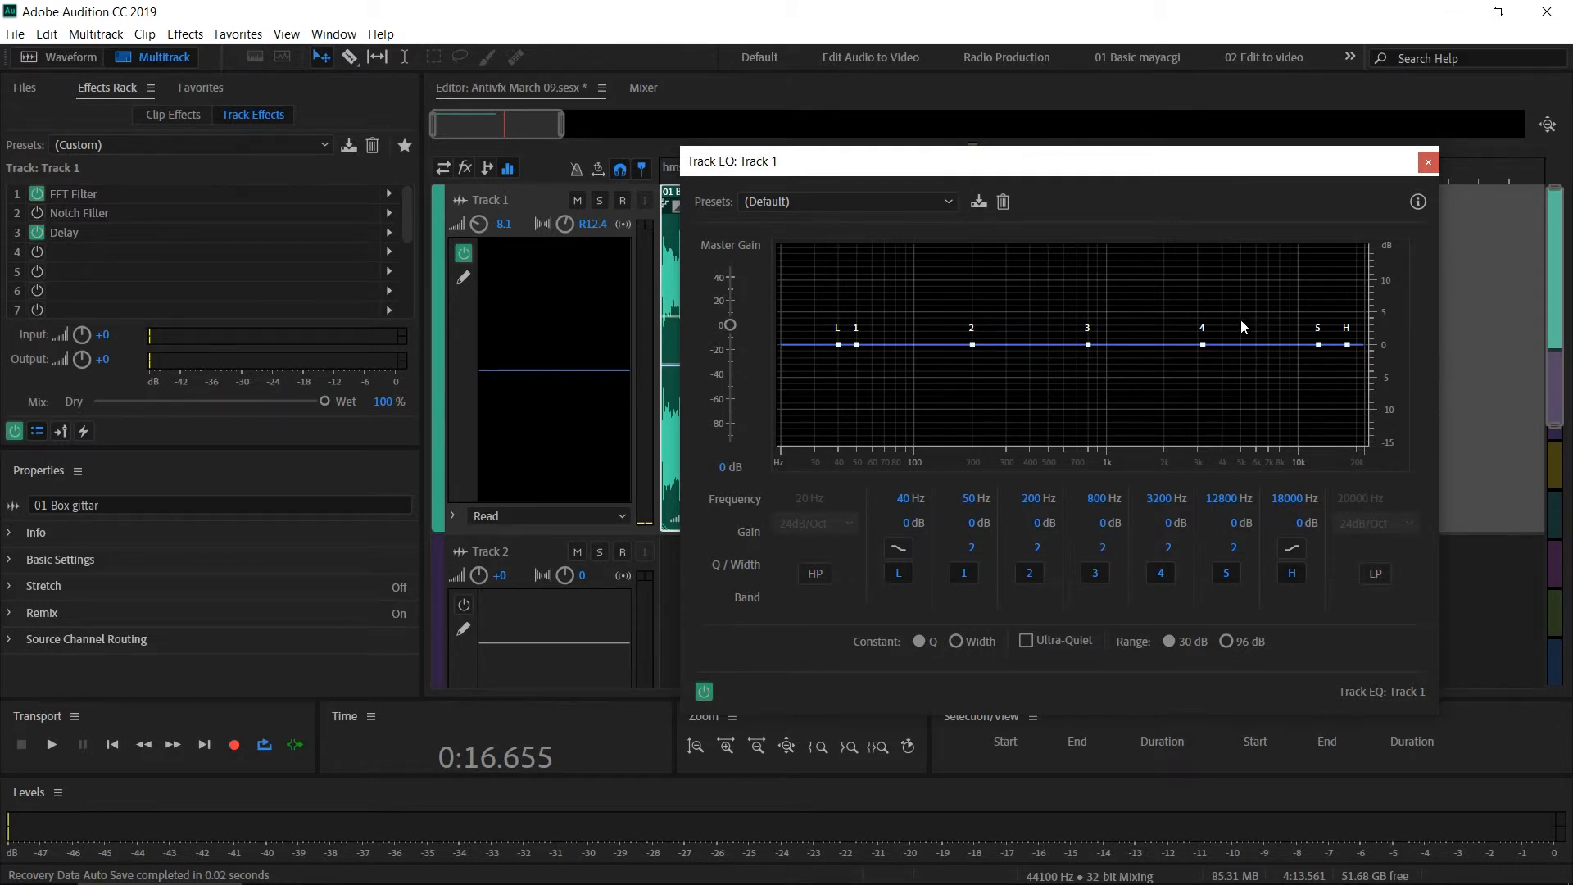
mouse_move(754, 211)
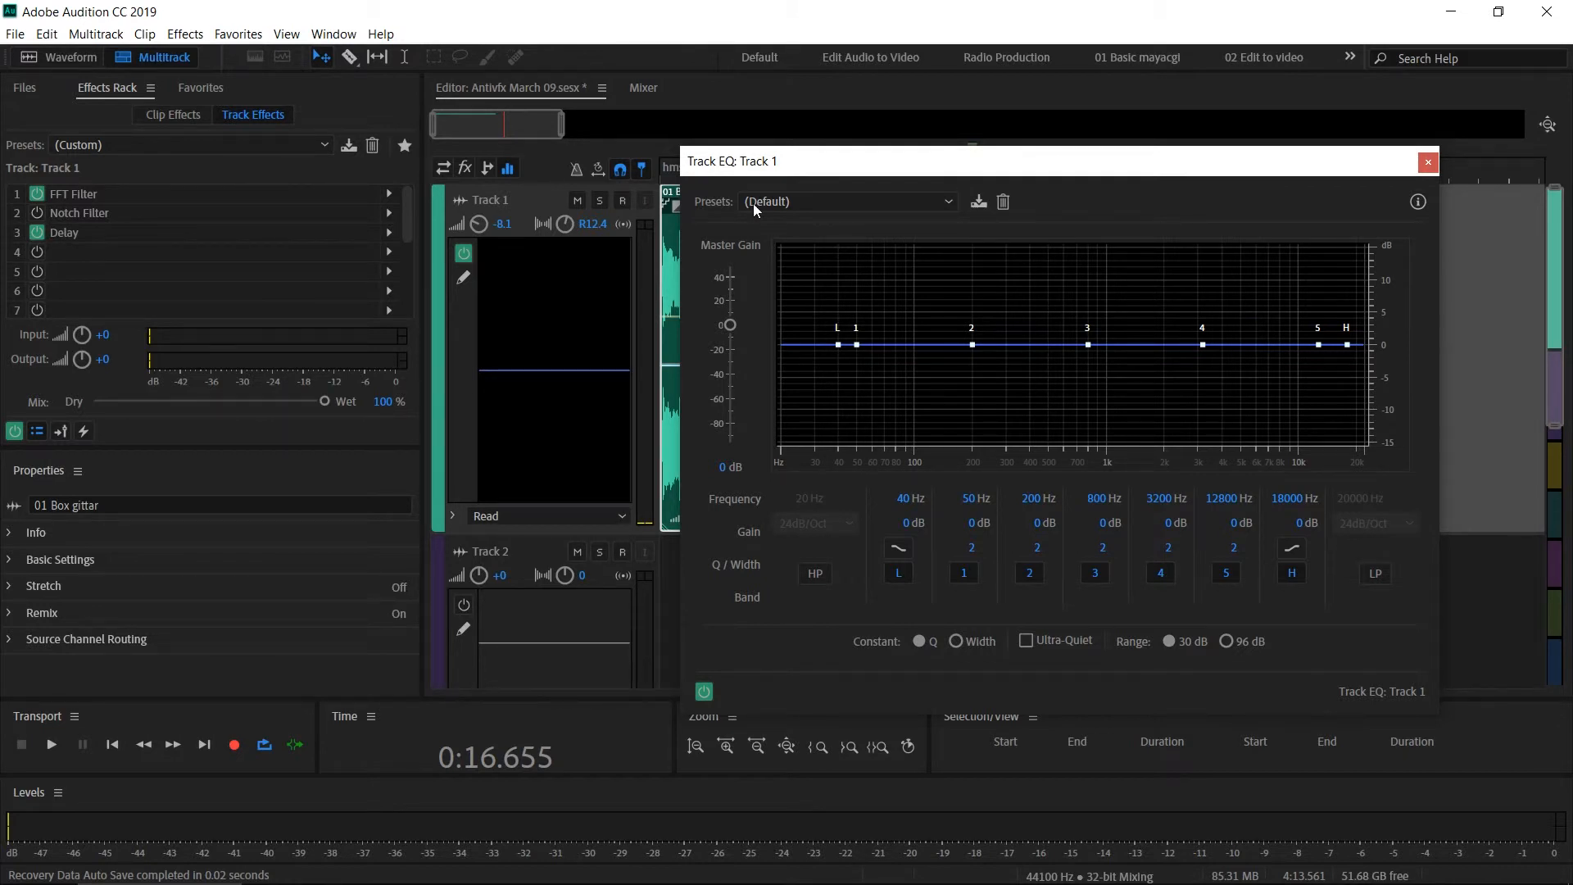
left_click(844, 201)
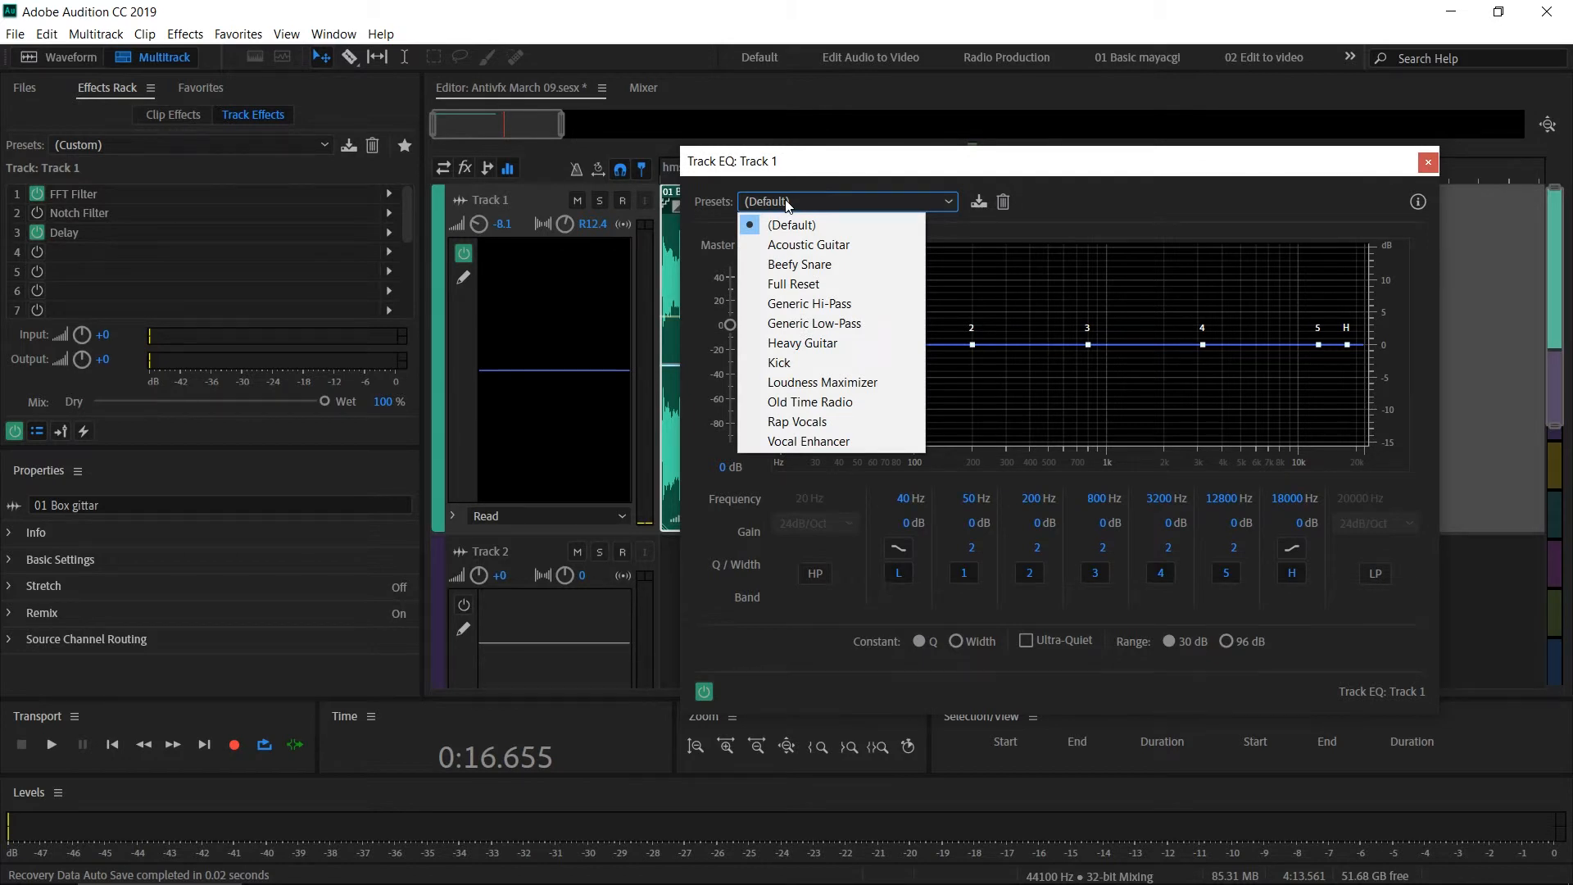
left_click(808, 442)
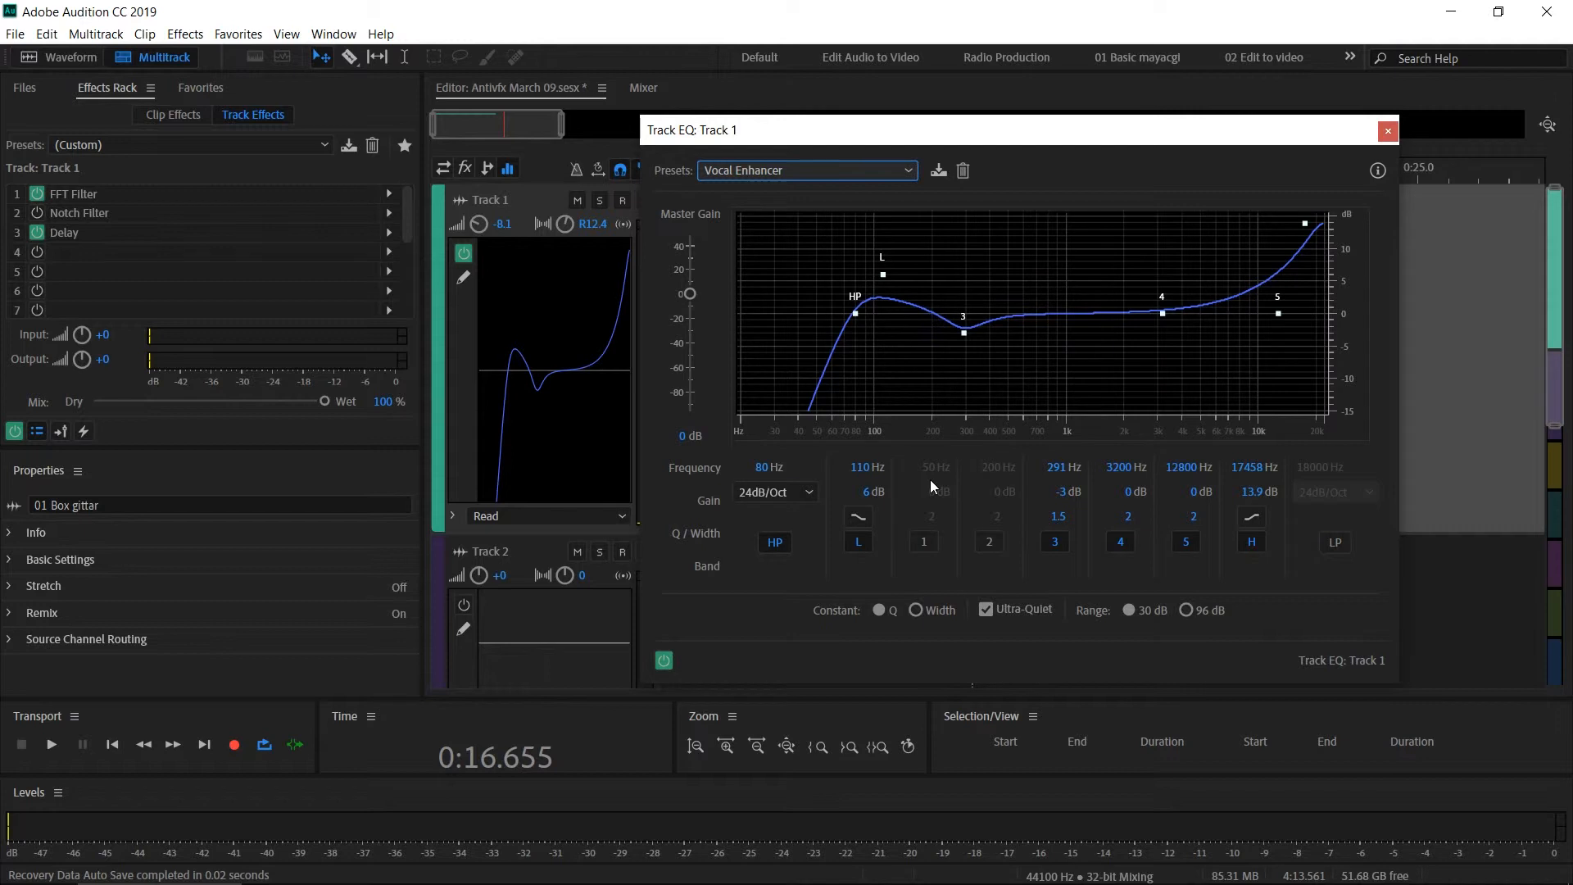
left_click(1387, 131)
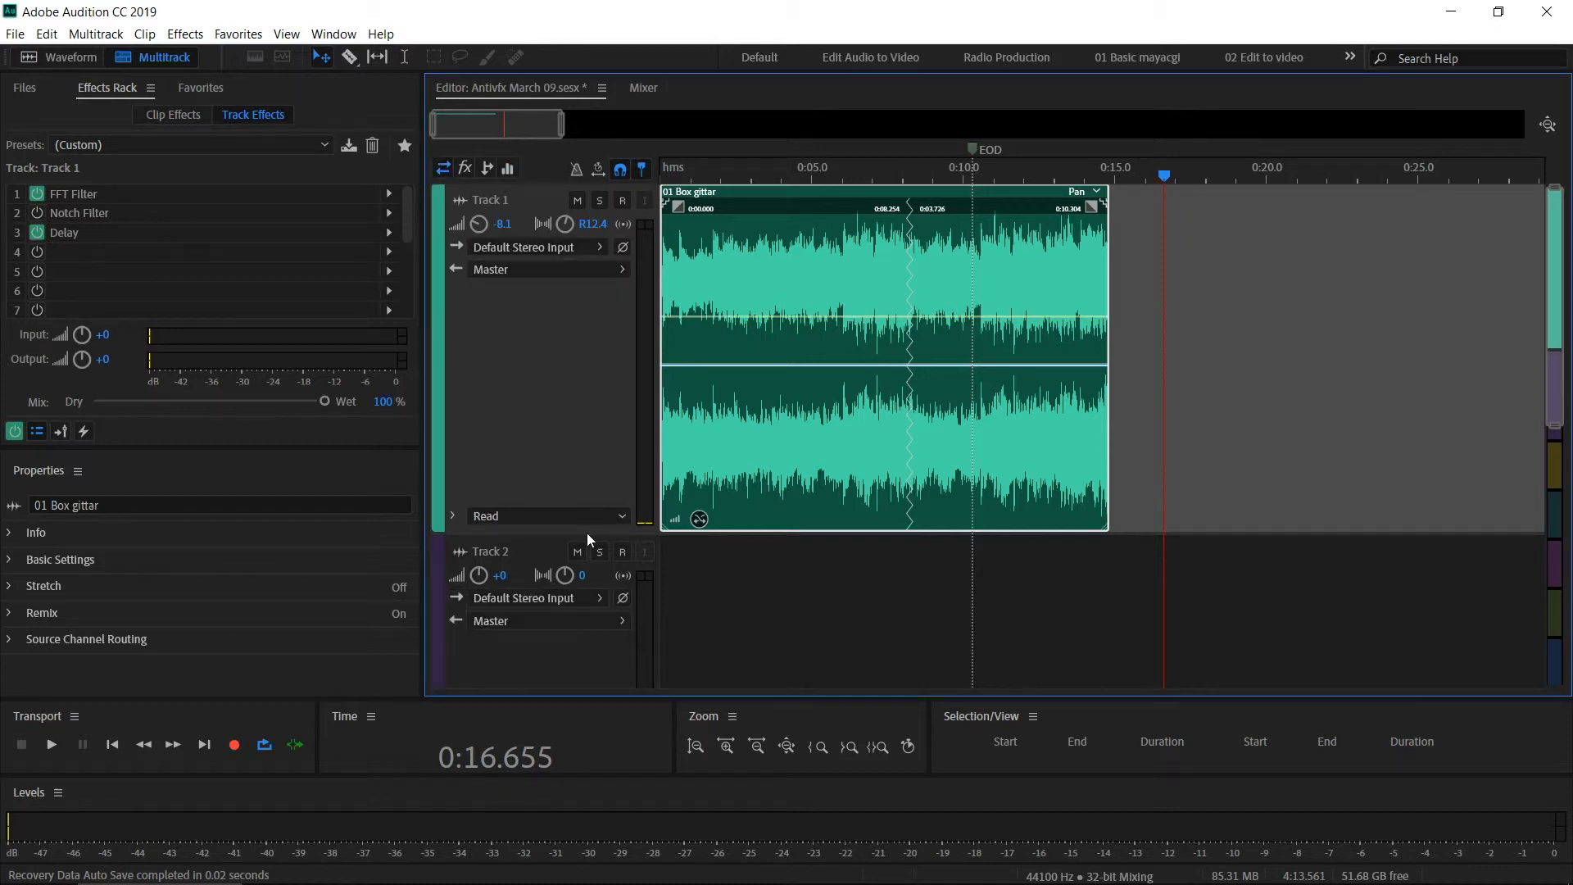
mouse_move(460, 183)
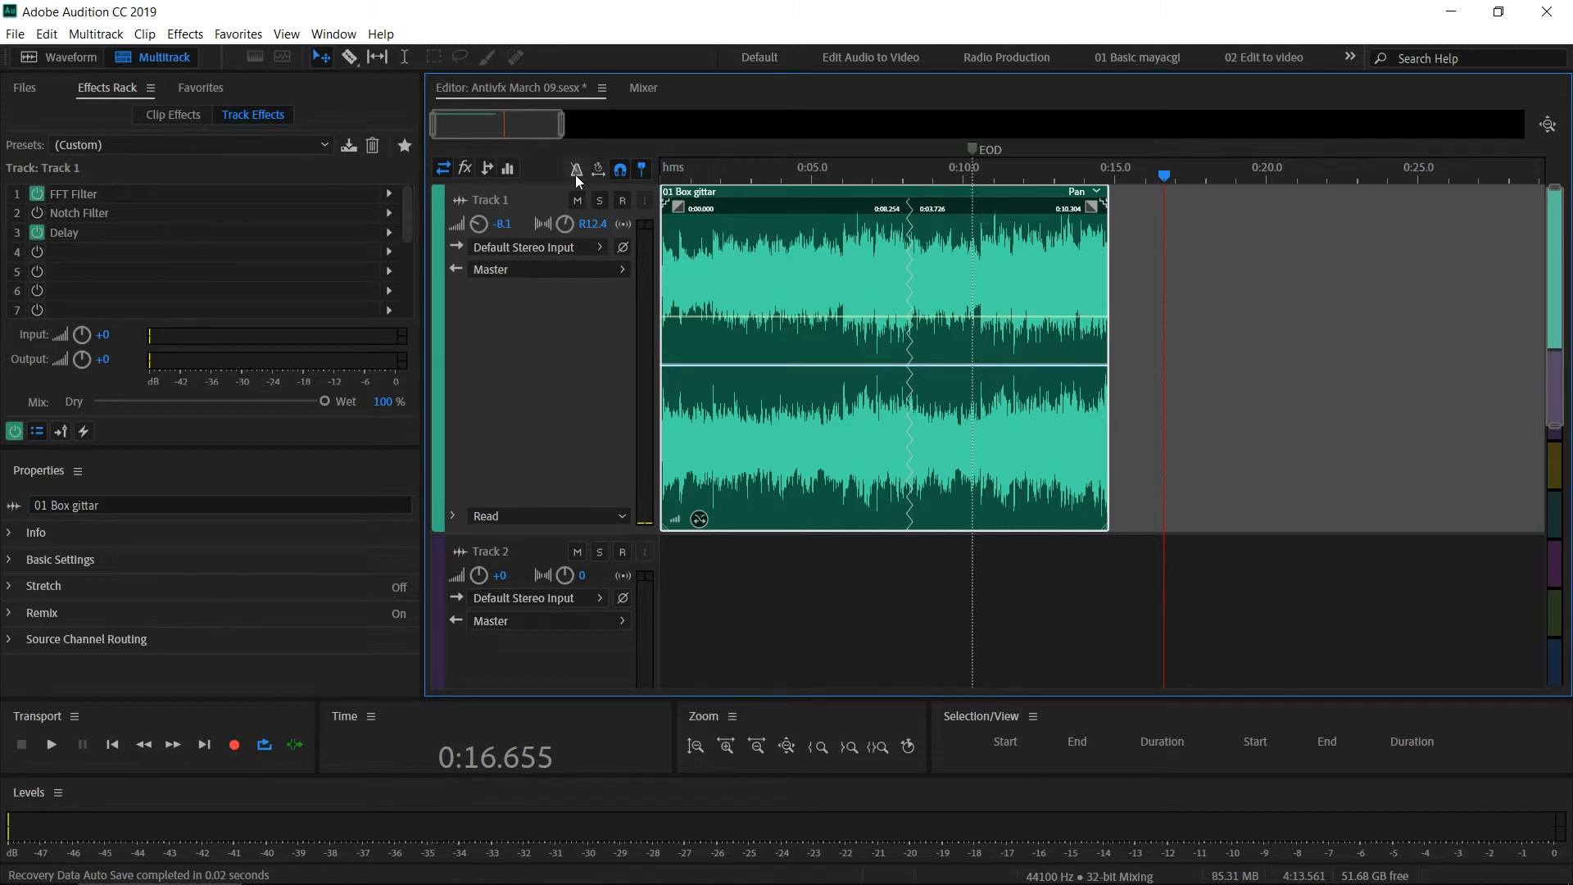
mouse_move(577, 167)
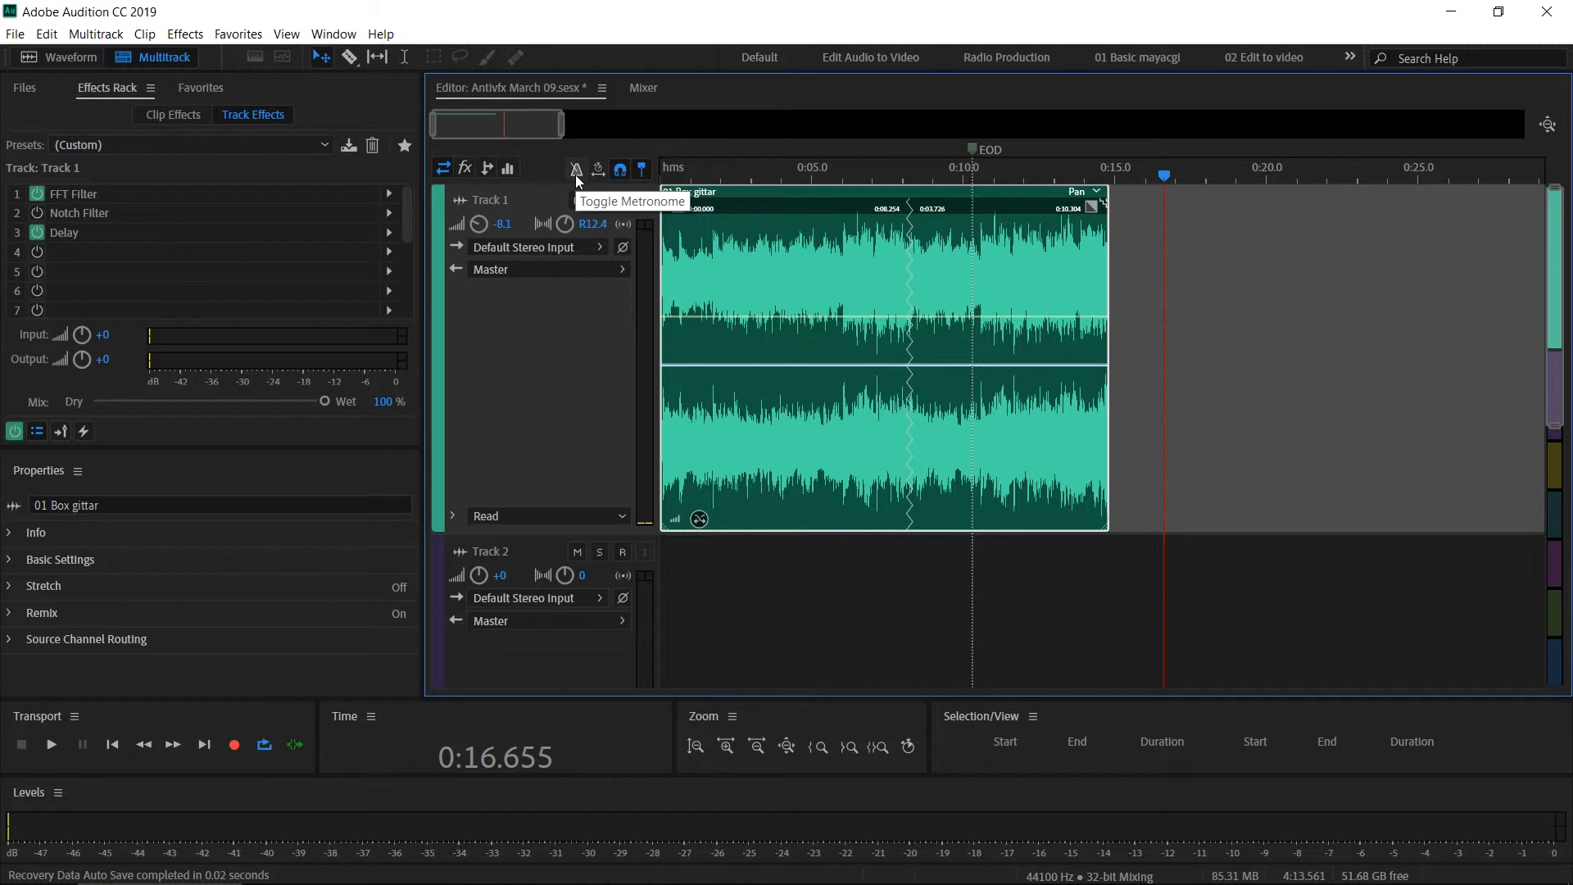
Toggle the metronome and play briefly, stopping with the playhead at 0:00.841.
left_click(576, 167)
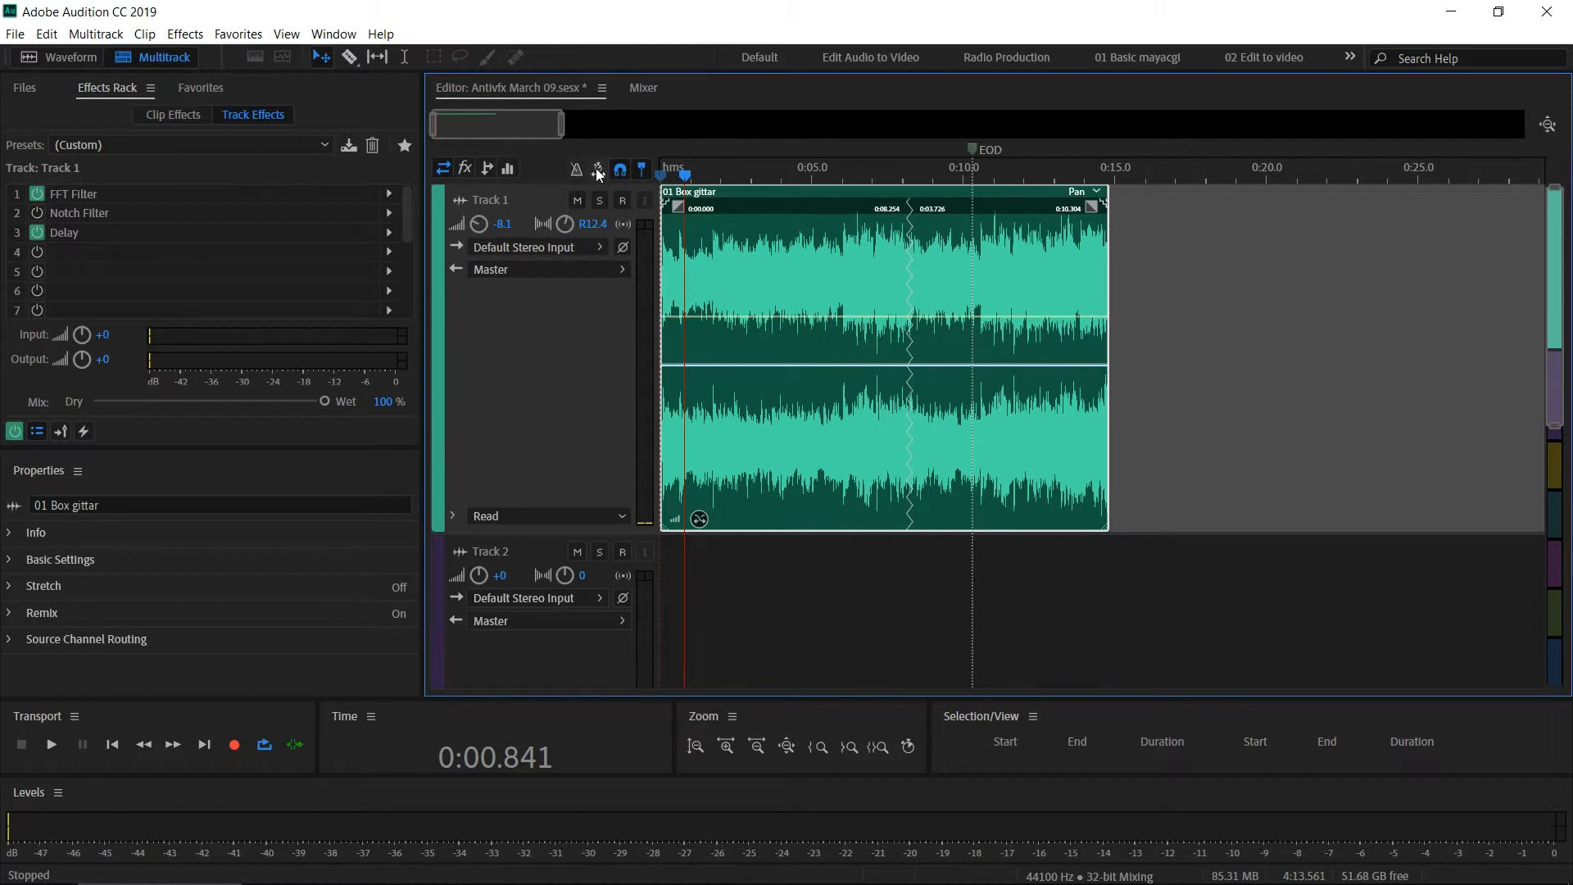
mouse_move(598, 169)
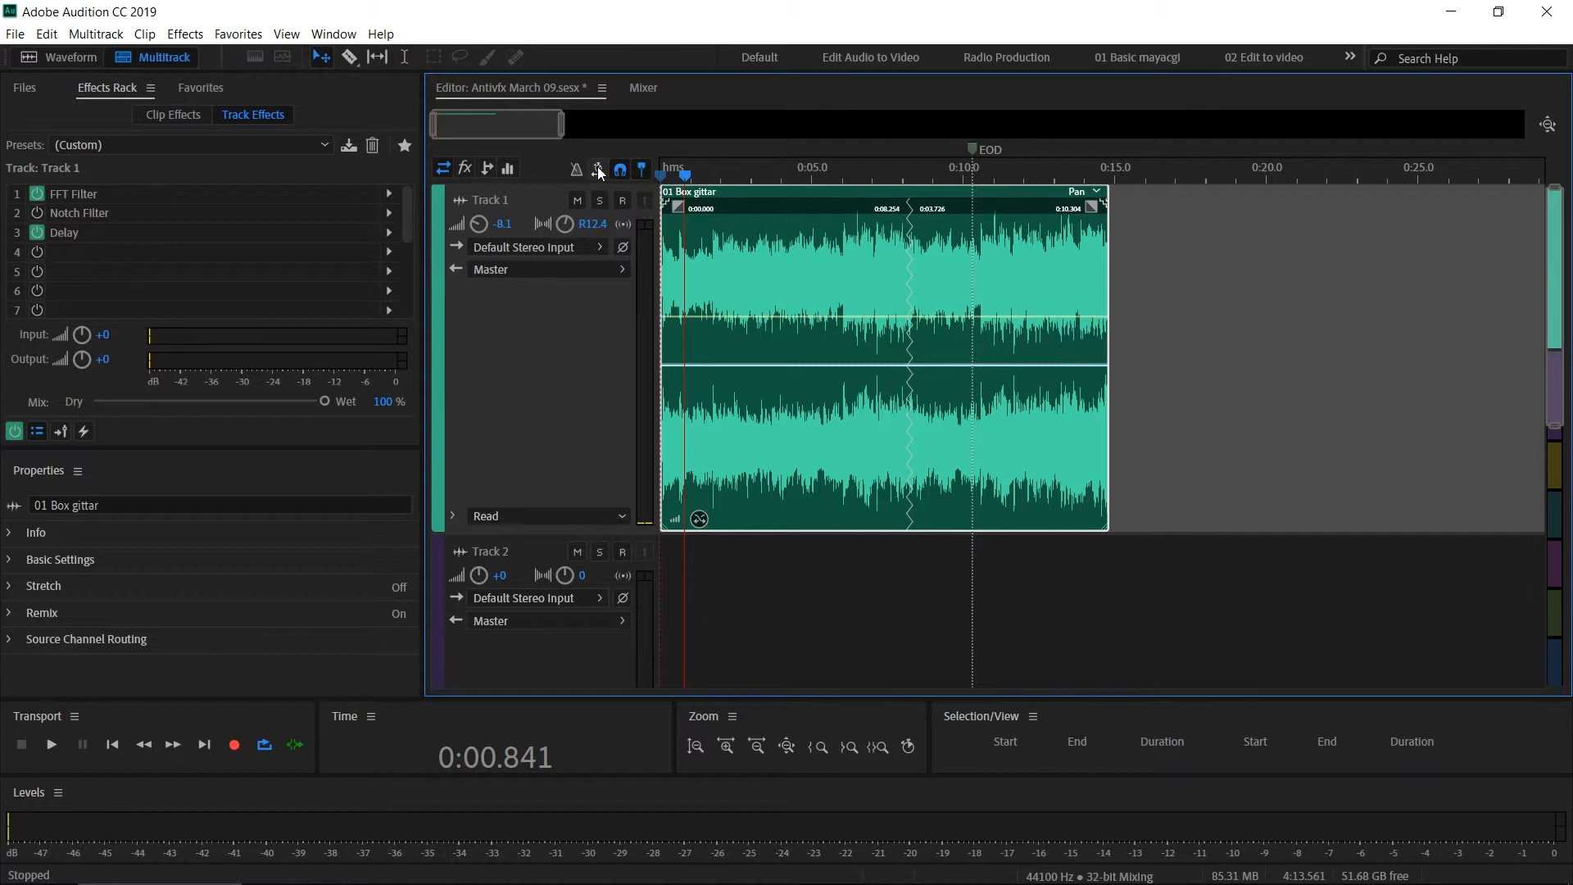
Enable snapping and drag the 01 Box gittar clip right until its end meets Marker 01.
left_click(42, 585)
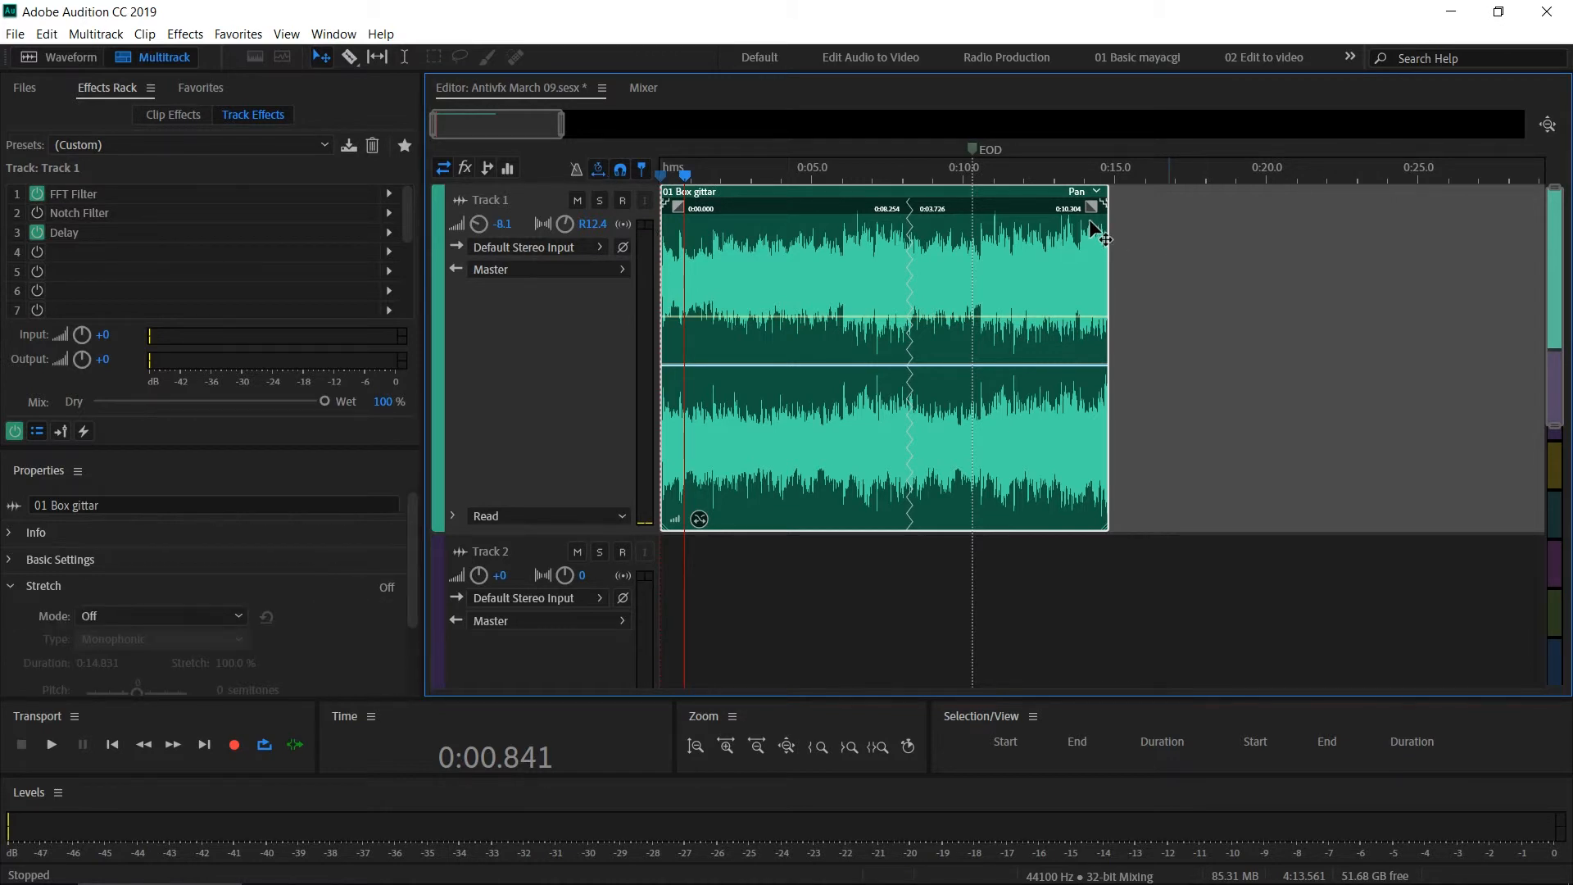
left_click_drag(1098, 220, 1194, 211)
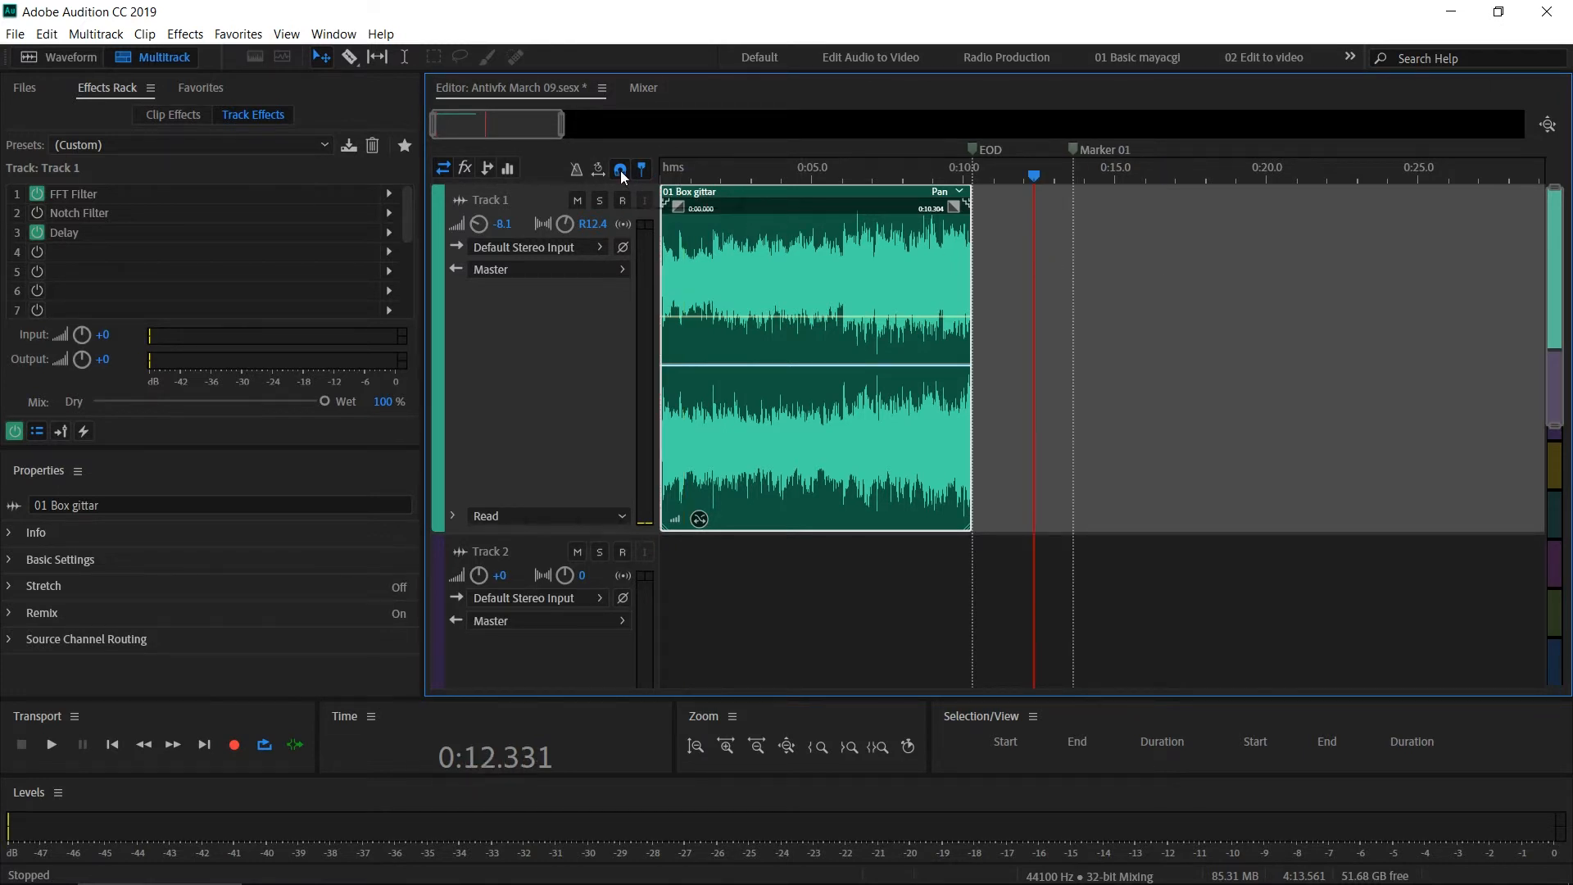
mouse_move(620, 167)
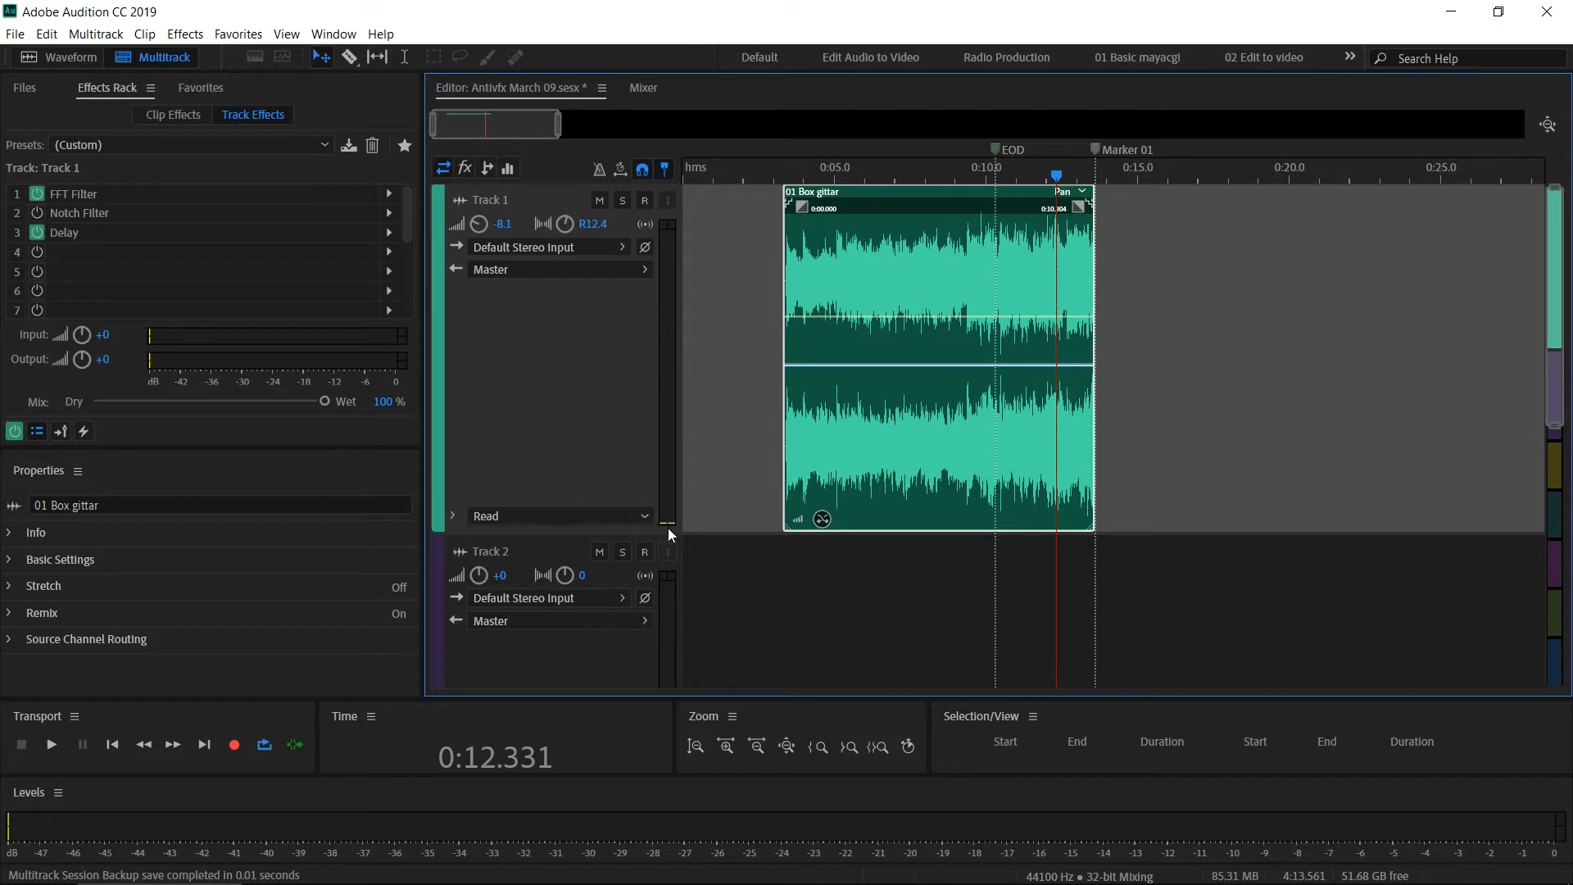
mouse_move(680, 313)
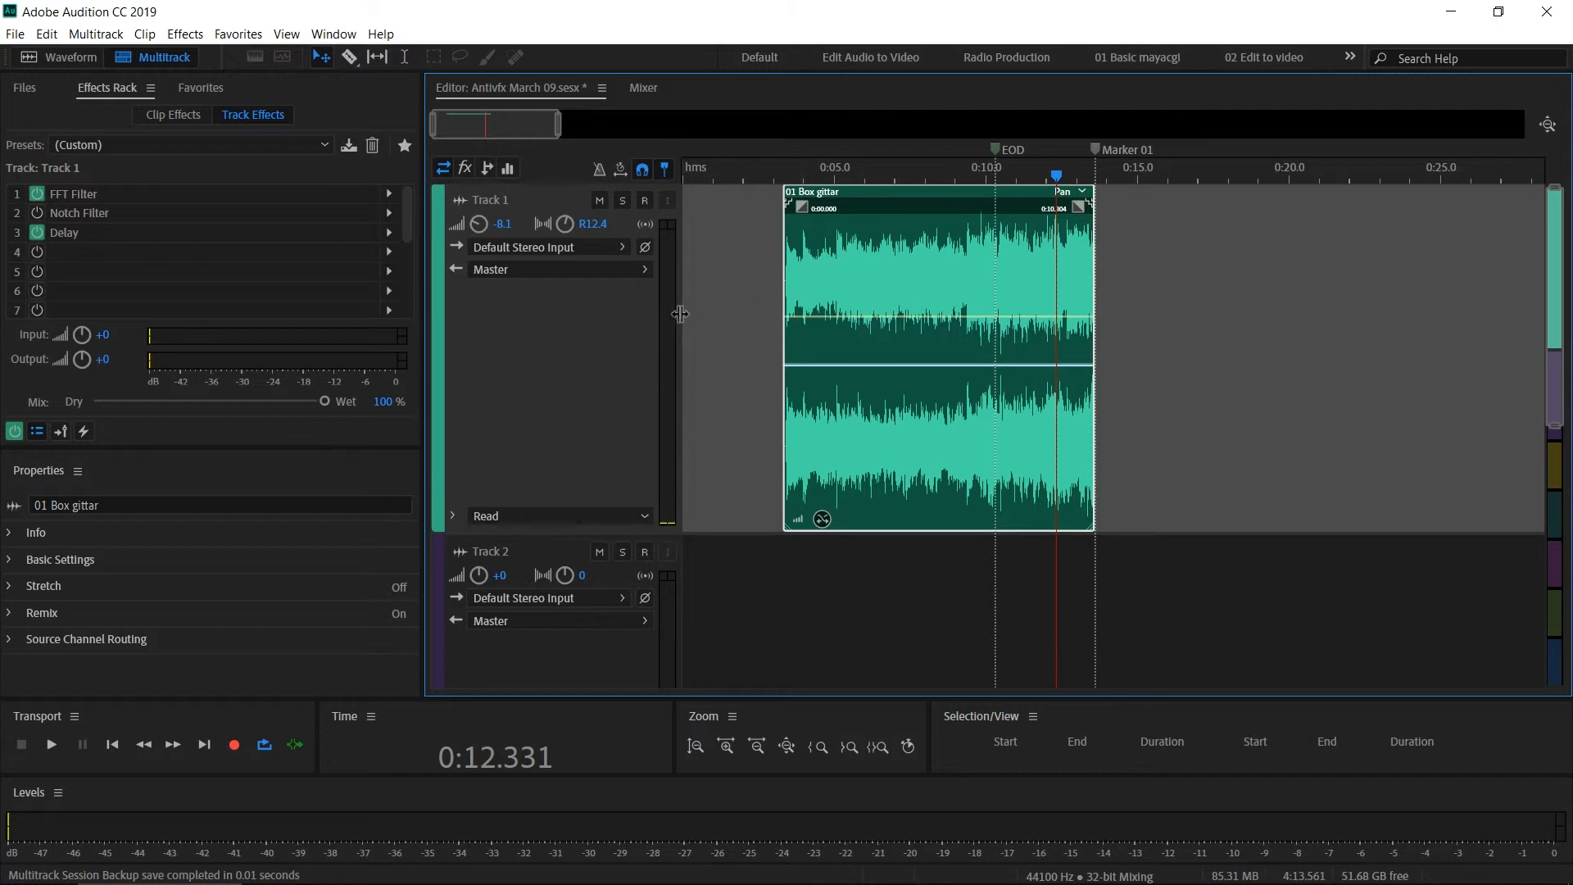
Move the playhead to 0:08.006 and shrink track heights to reveal Track 3.
left_click(891, 174)
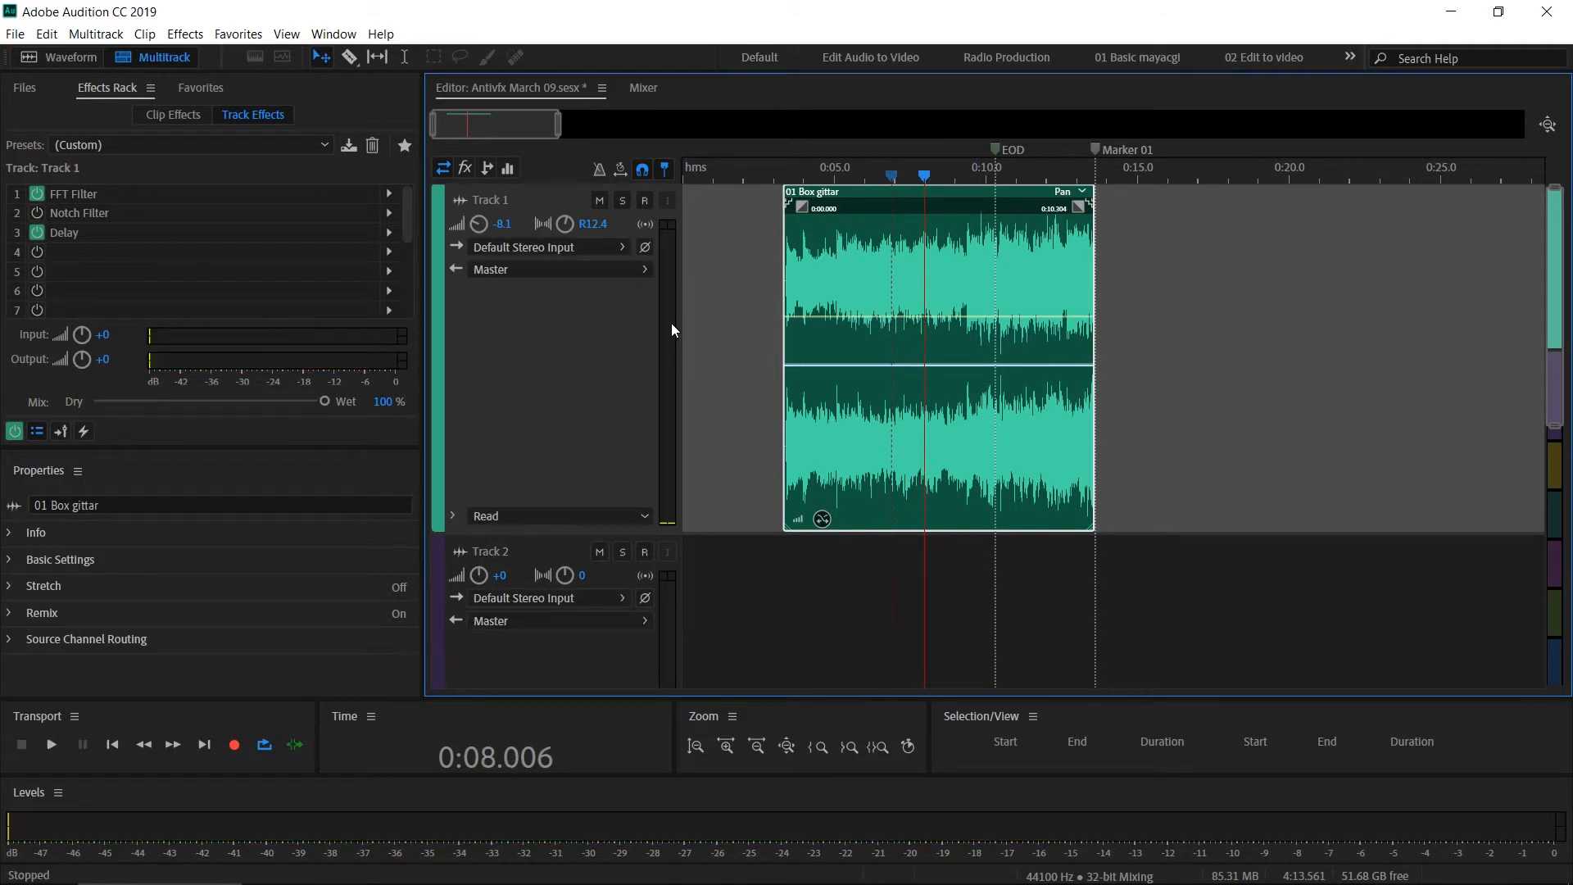
mouse_move(673, 306)
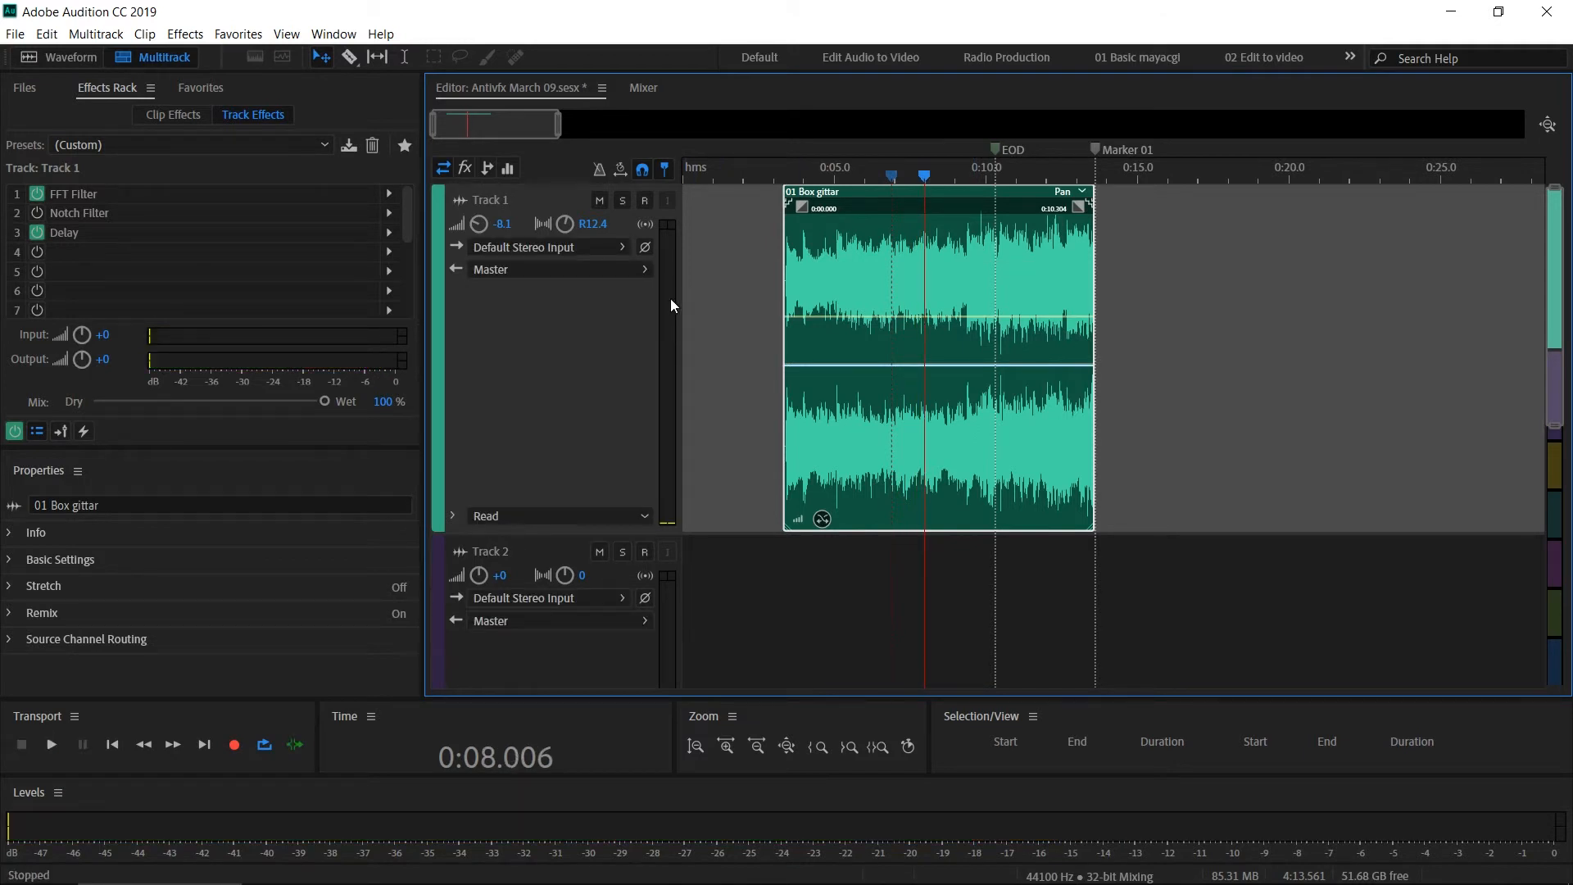
mouse_move(672, 402)
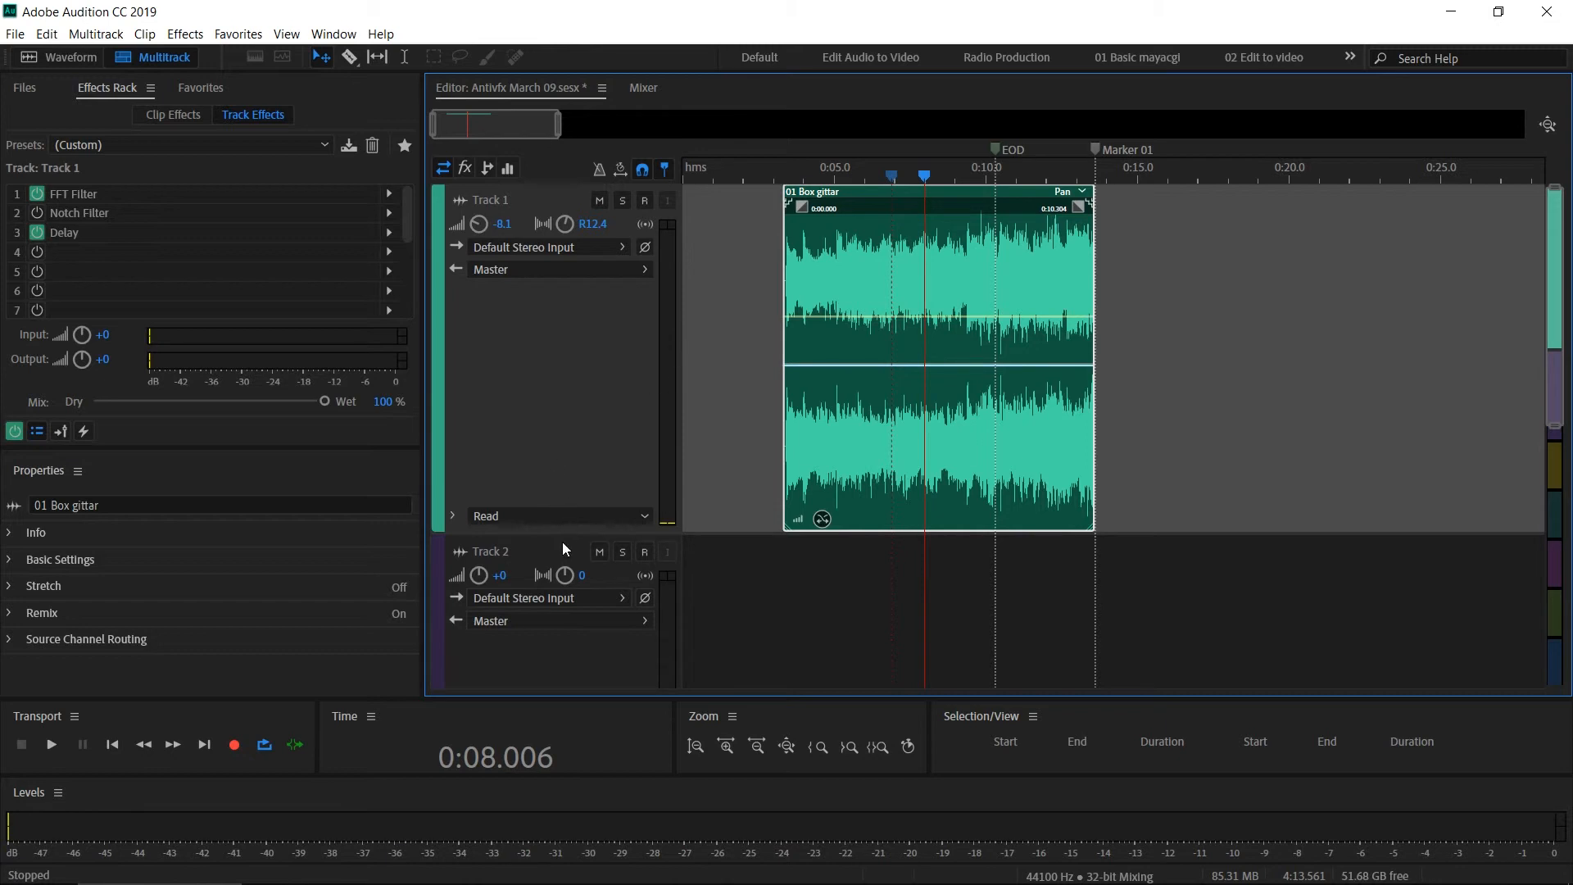
mouse_move(550, 540)
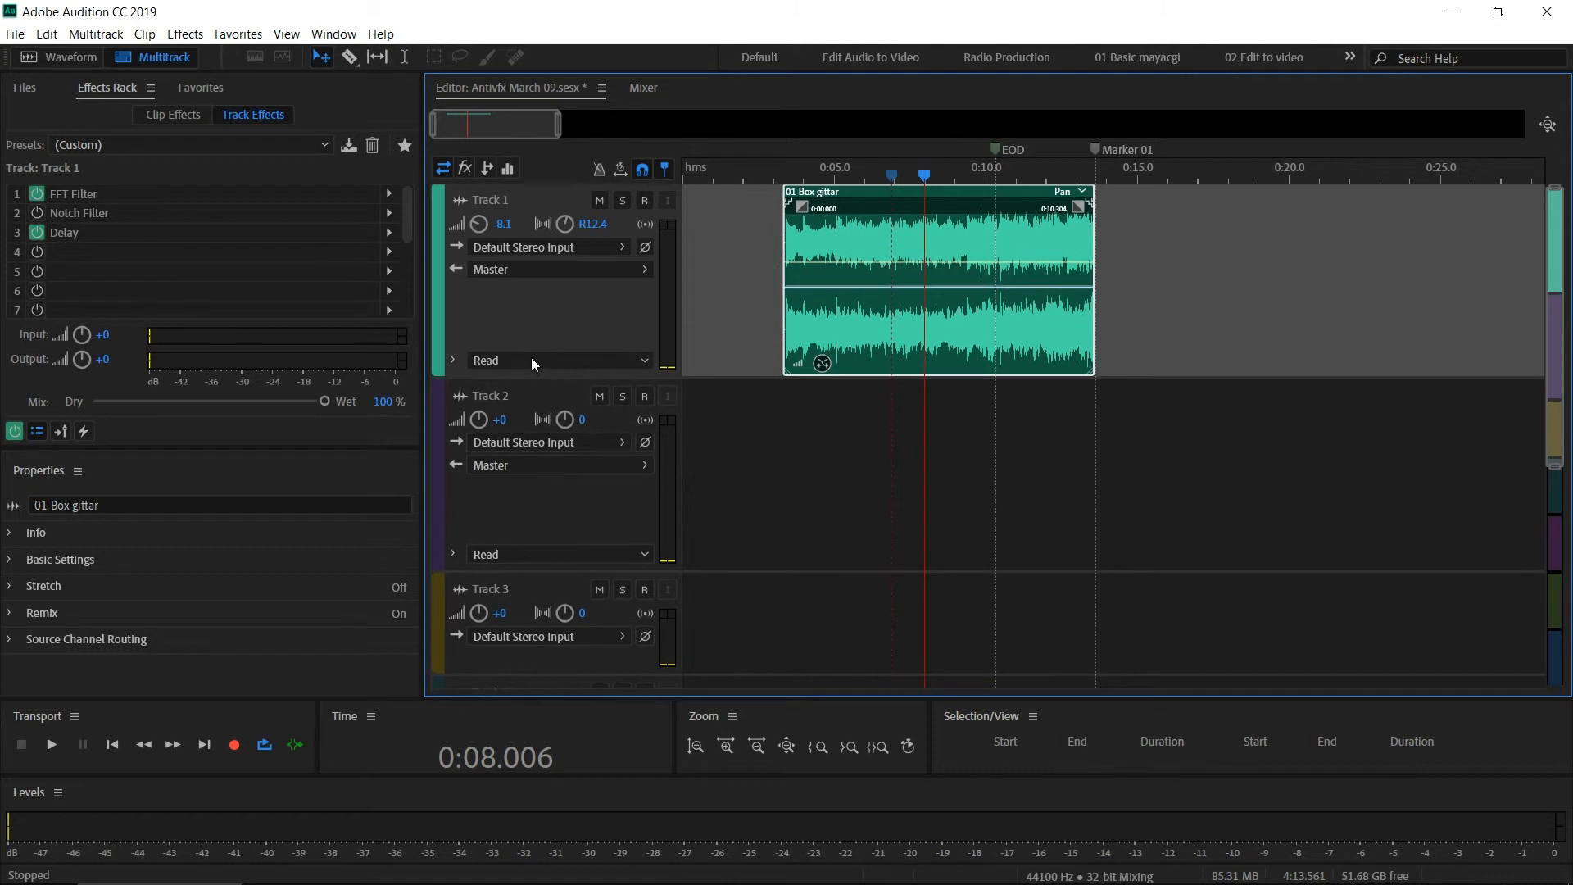
mouse_move(453, 366)
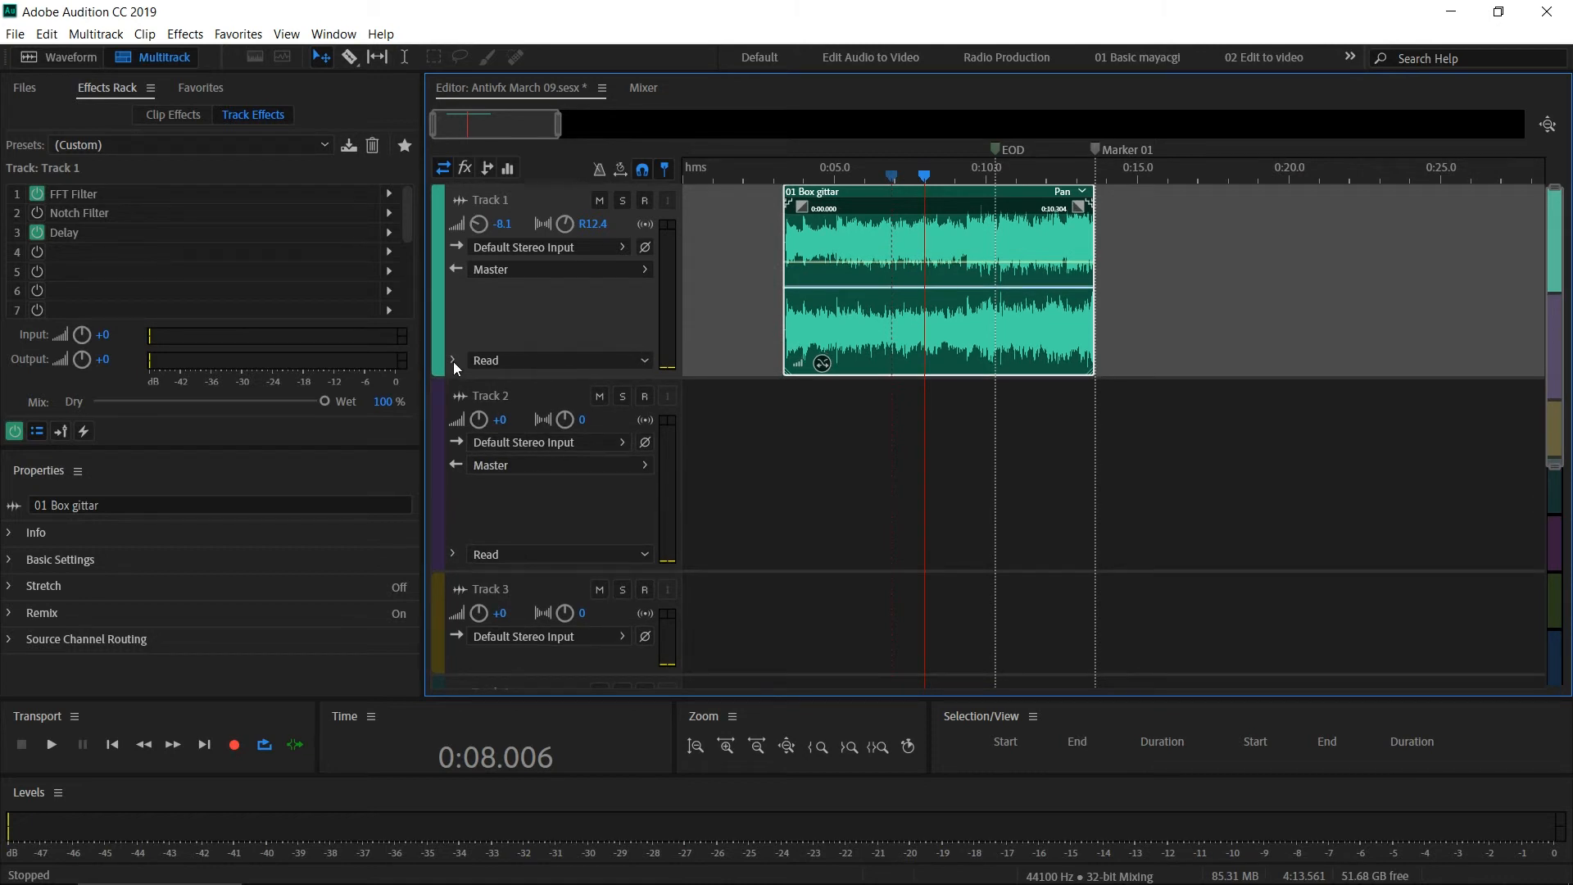
Expand Track 1's automation lane, display the Pan envelope, and select Pan for editing.
left_click(452, 360)
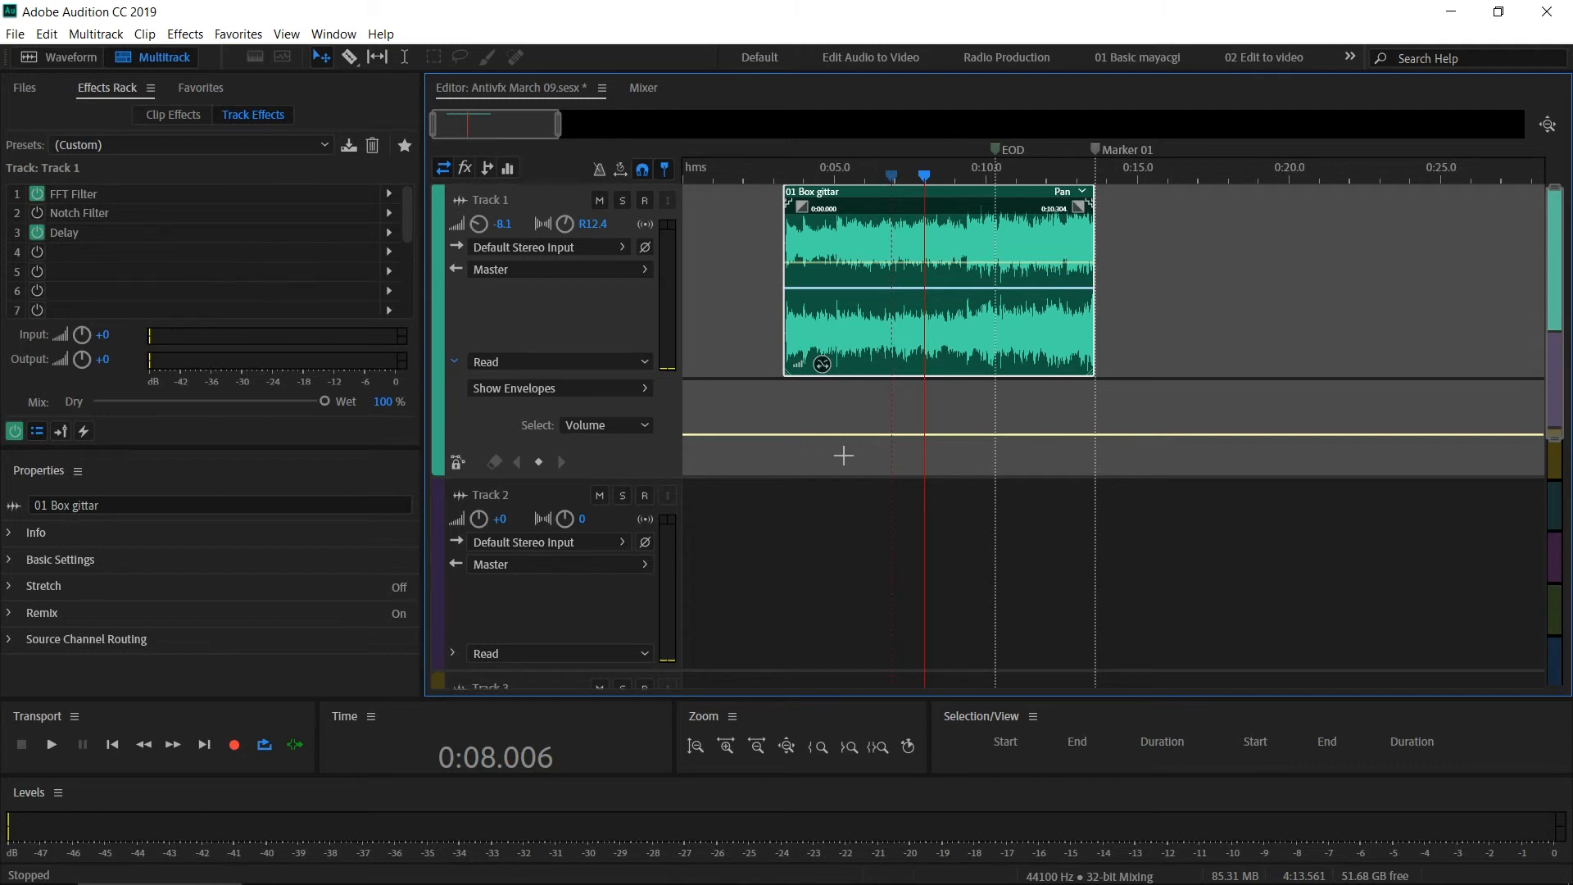
mouse_move(499, 395)
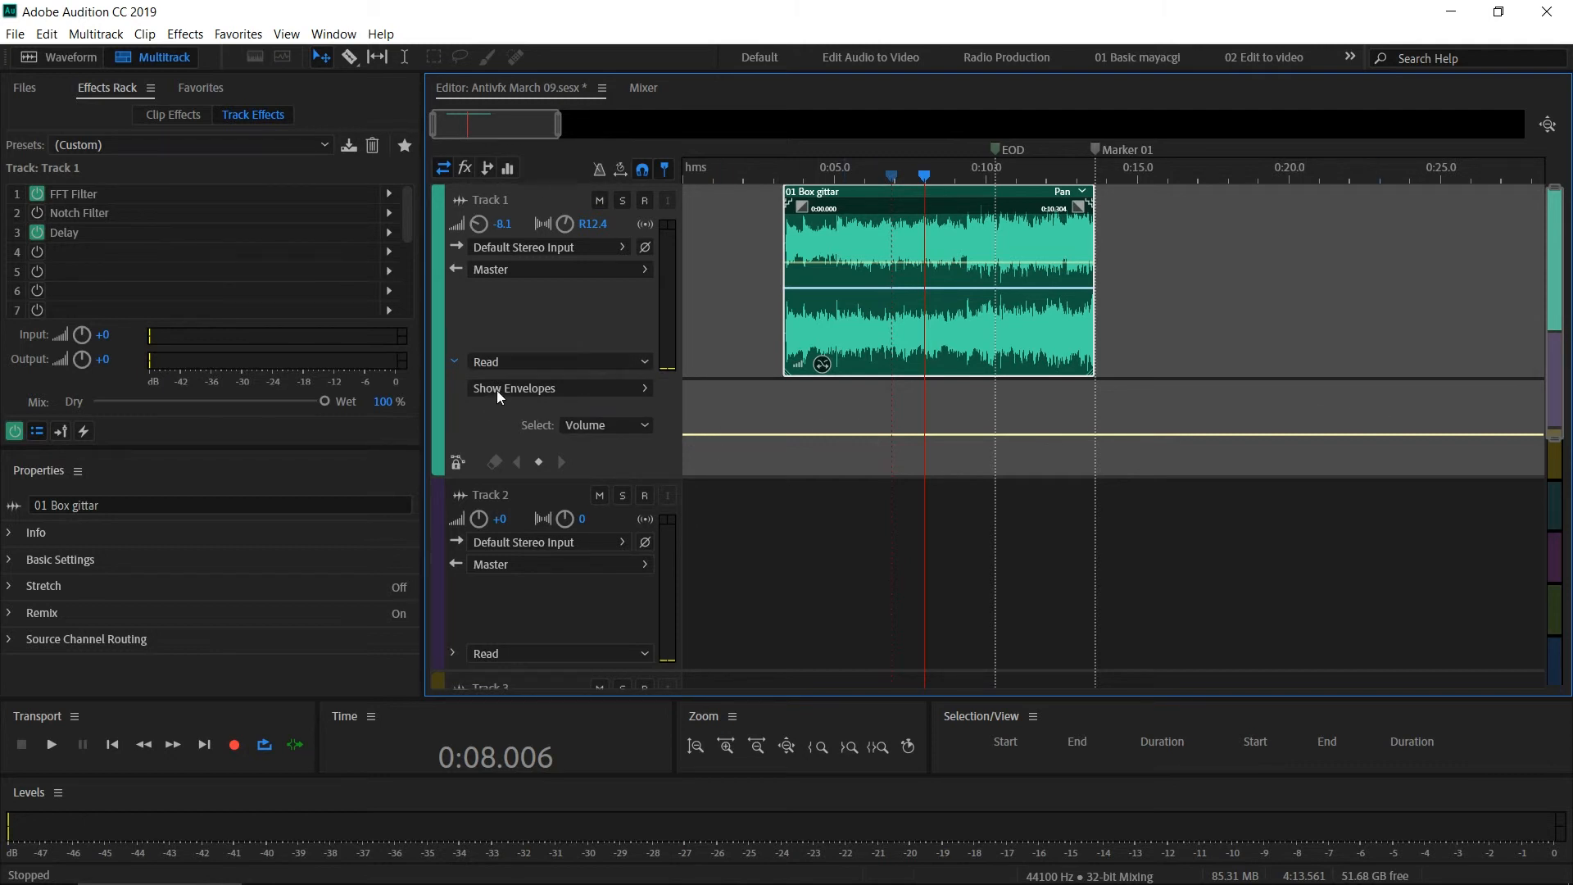
left_click(558, 389)
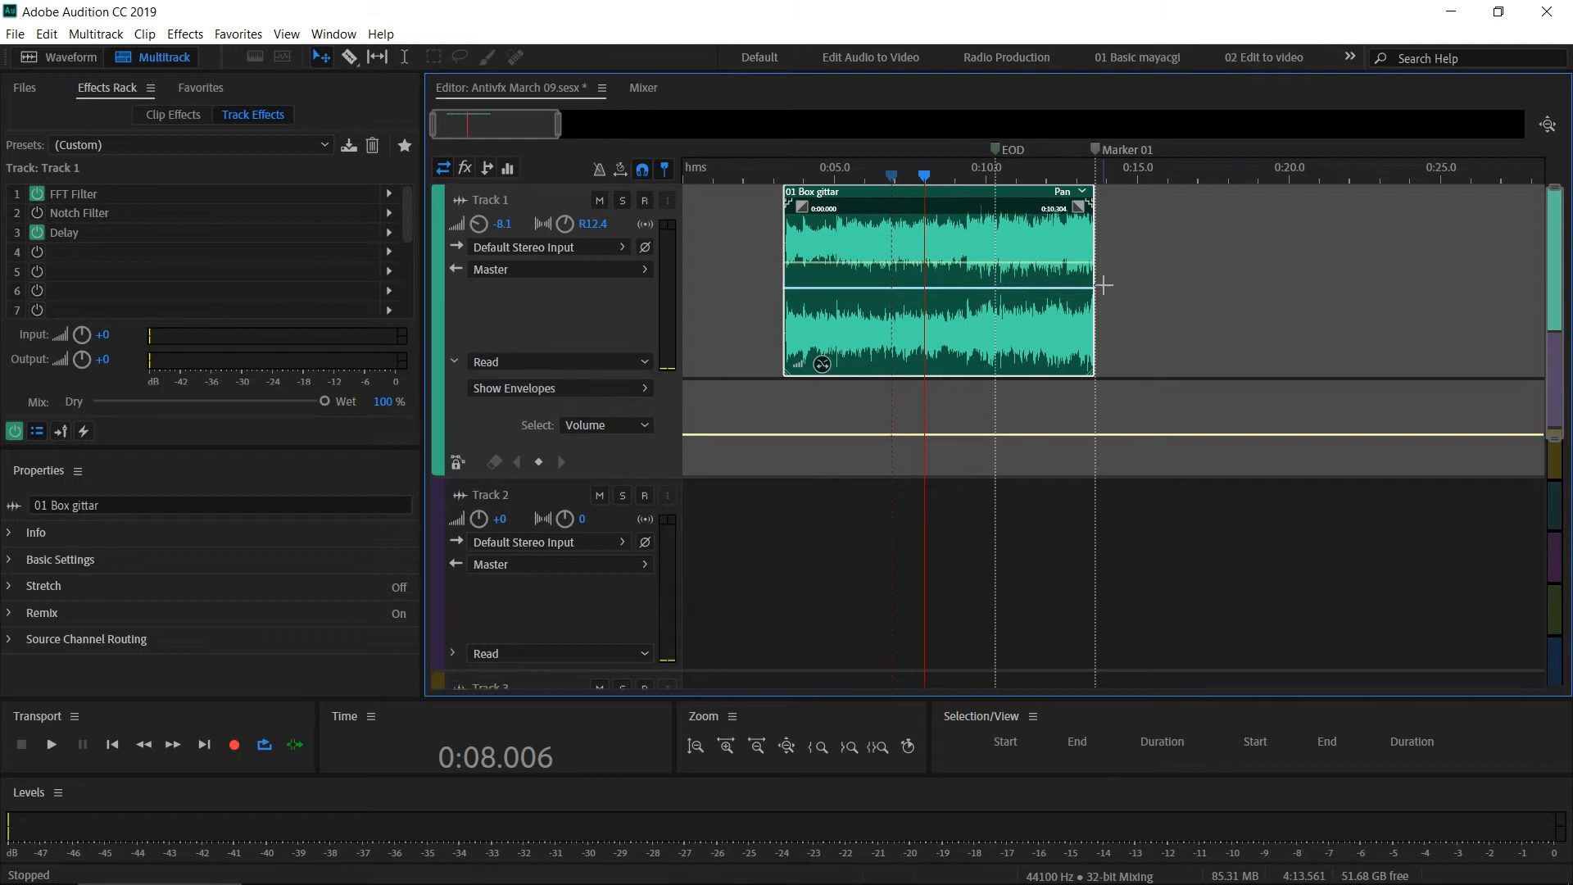
mouse_move(823, 284)
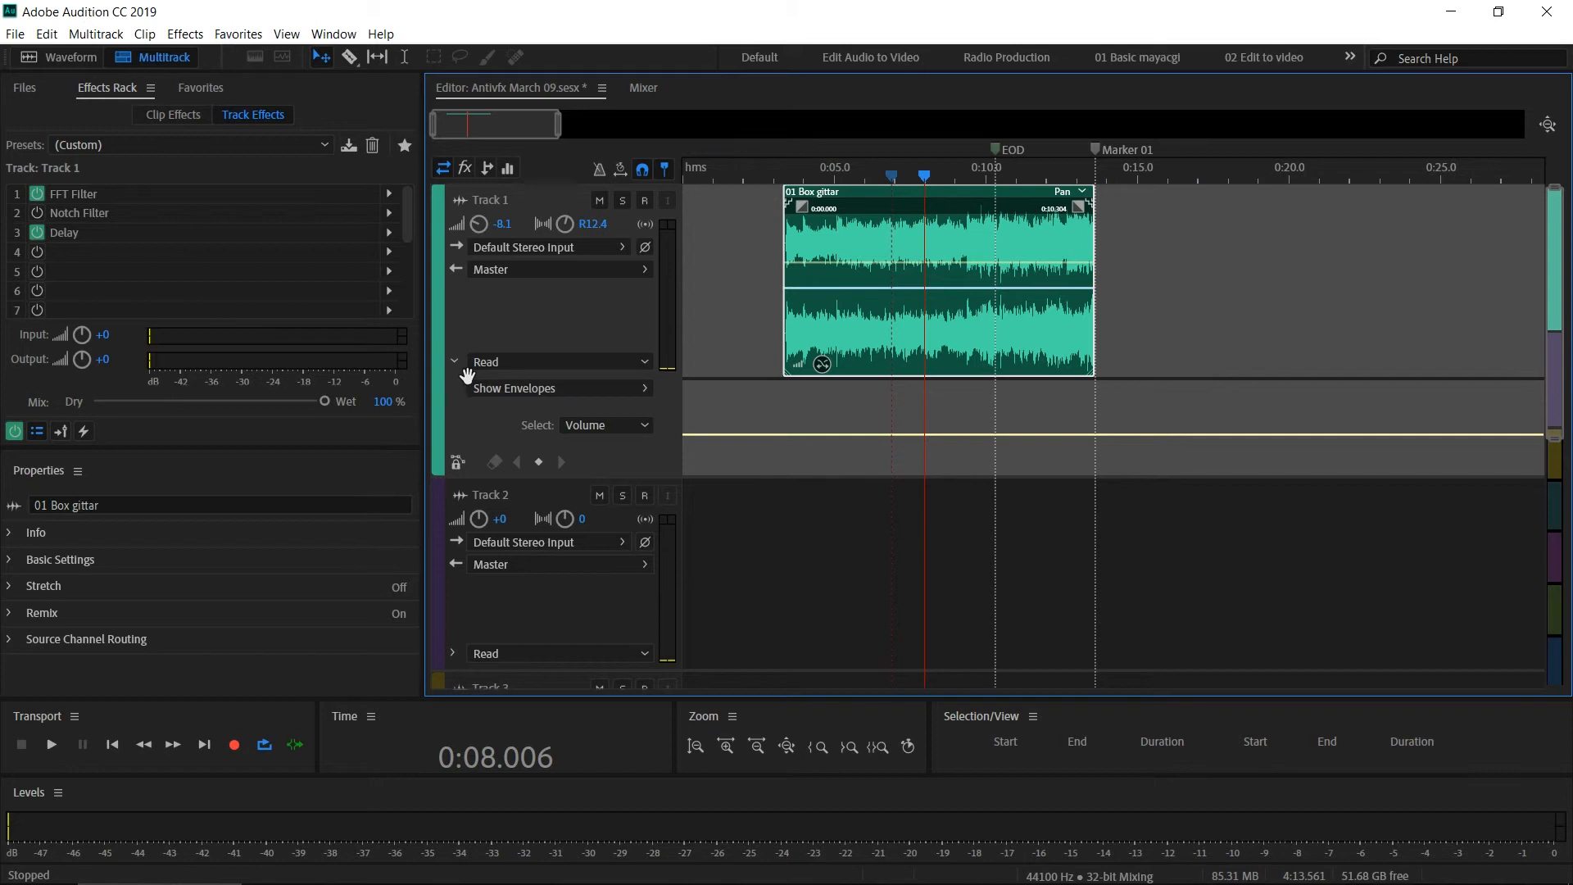
mouse_move(810, 449)
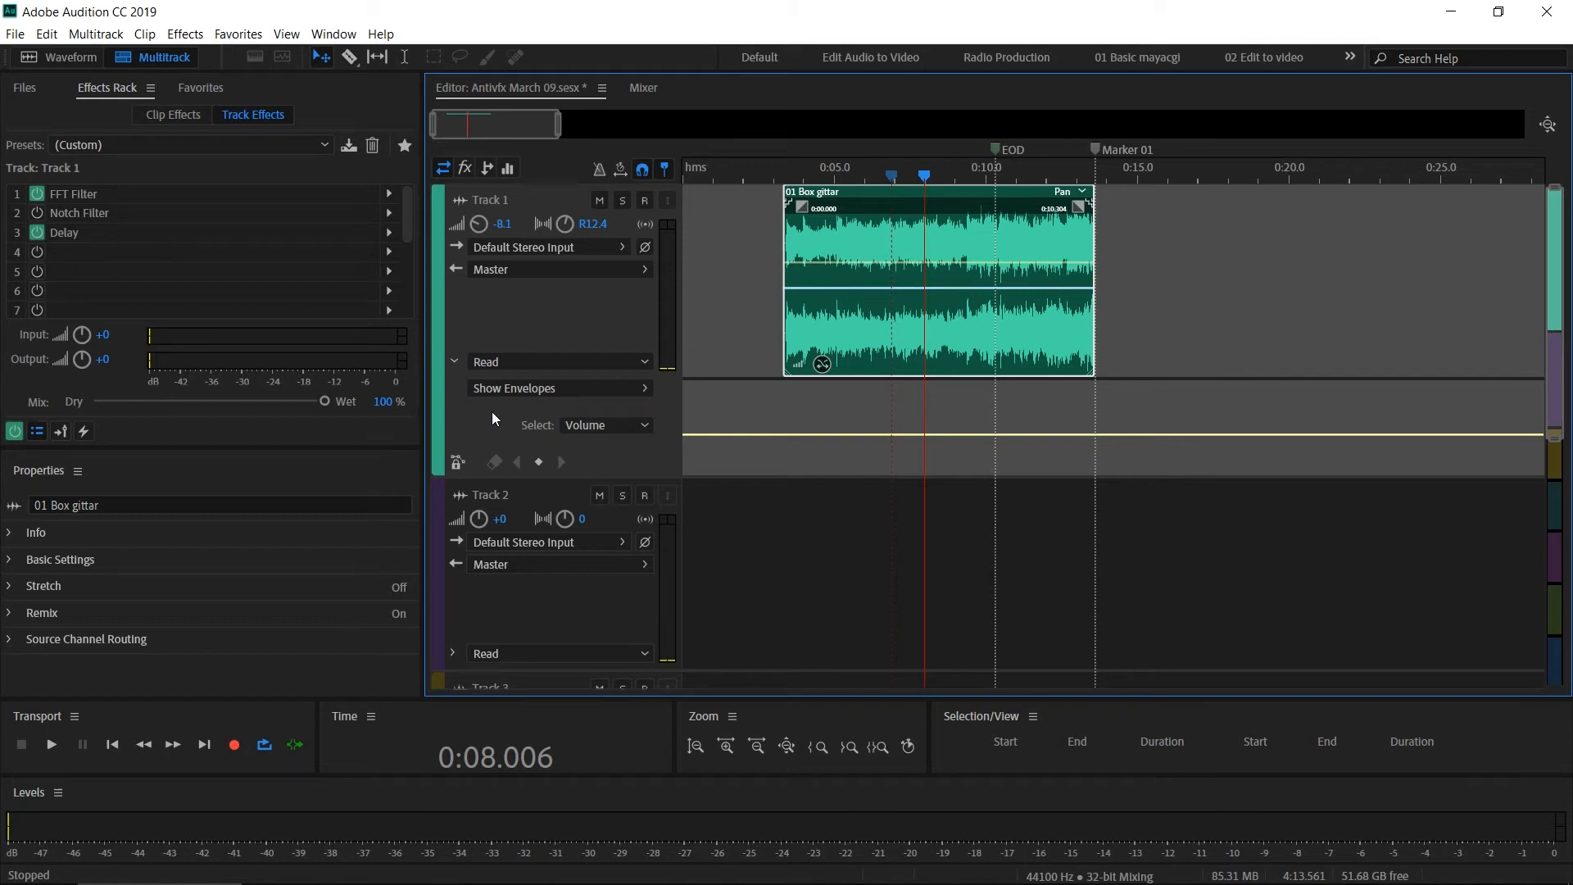
left_click(514, 388)
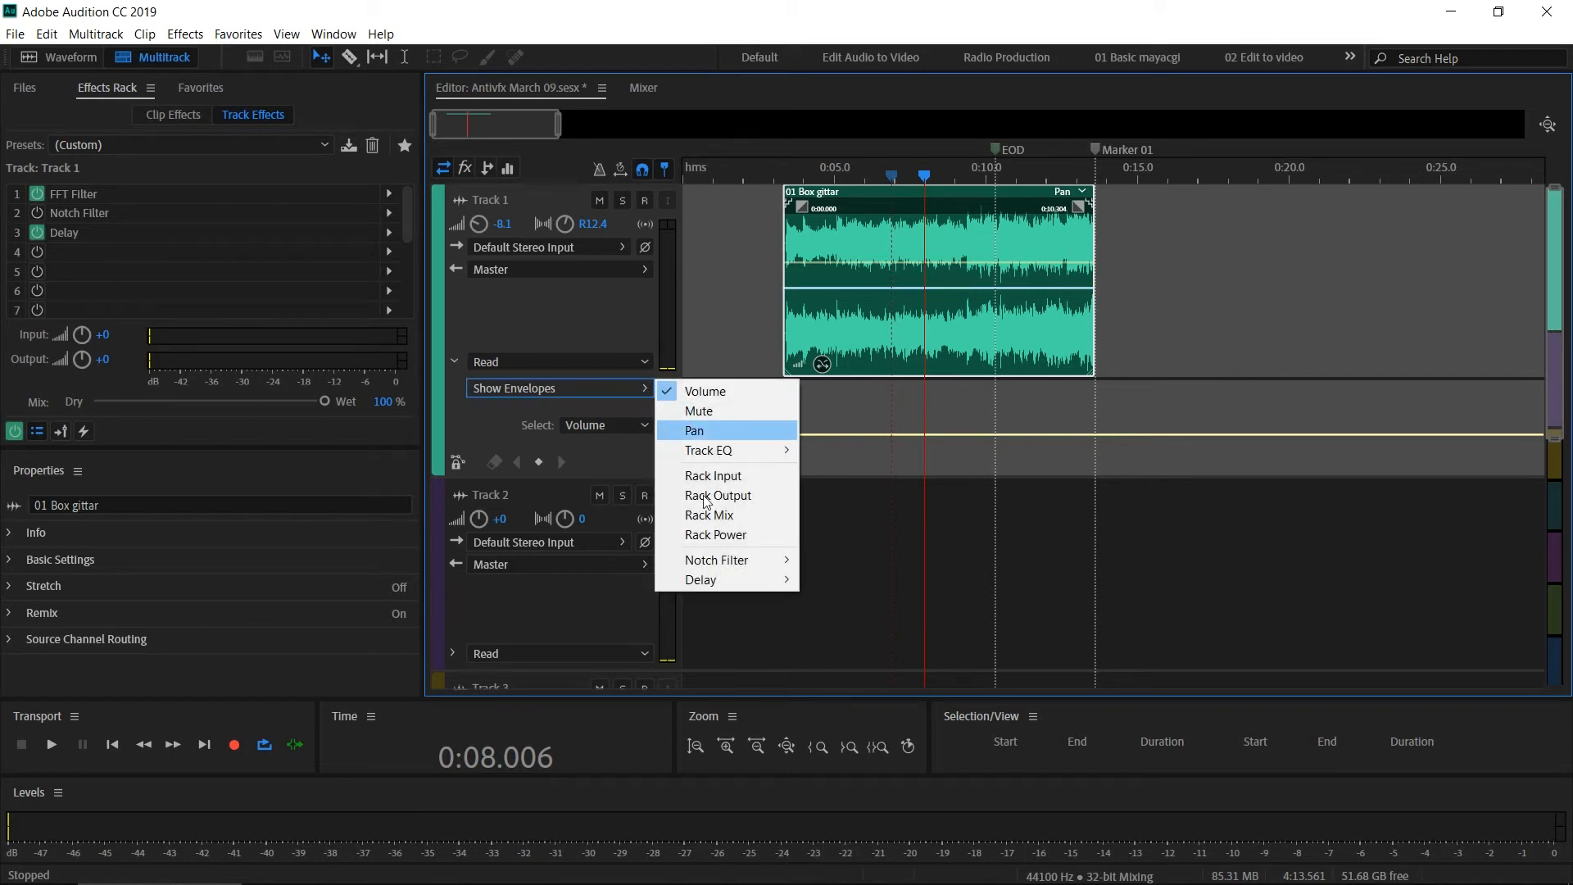
mouse_move(710, 439)
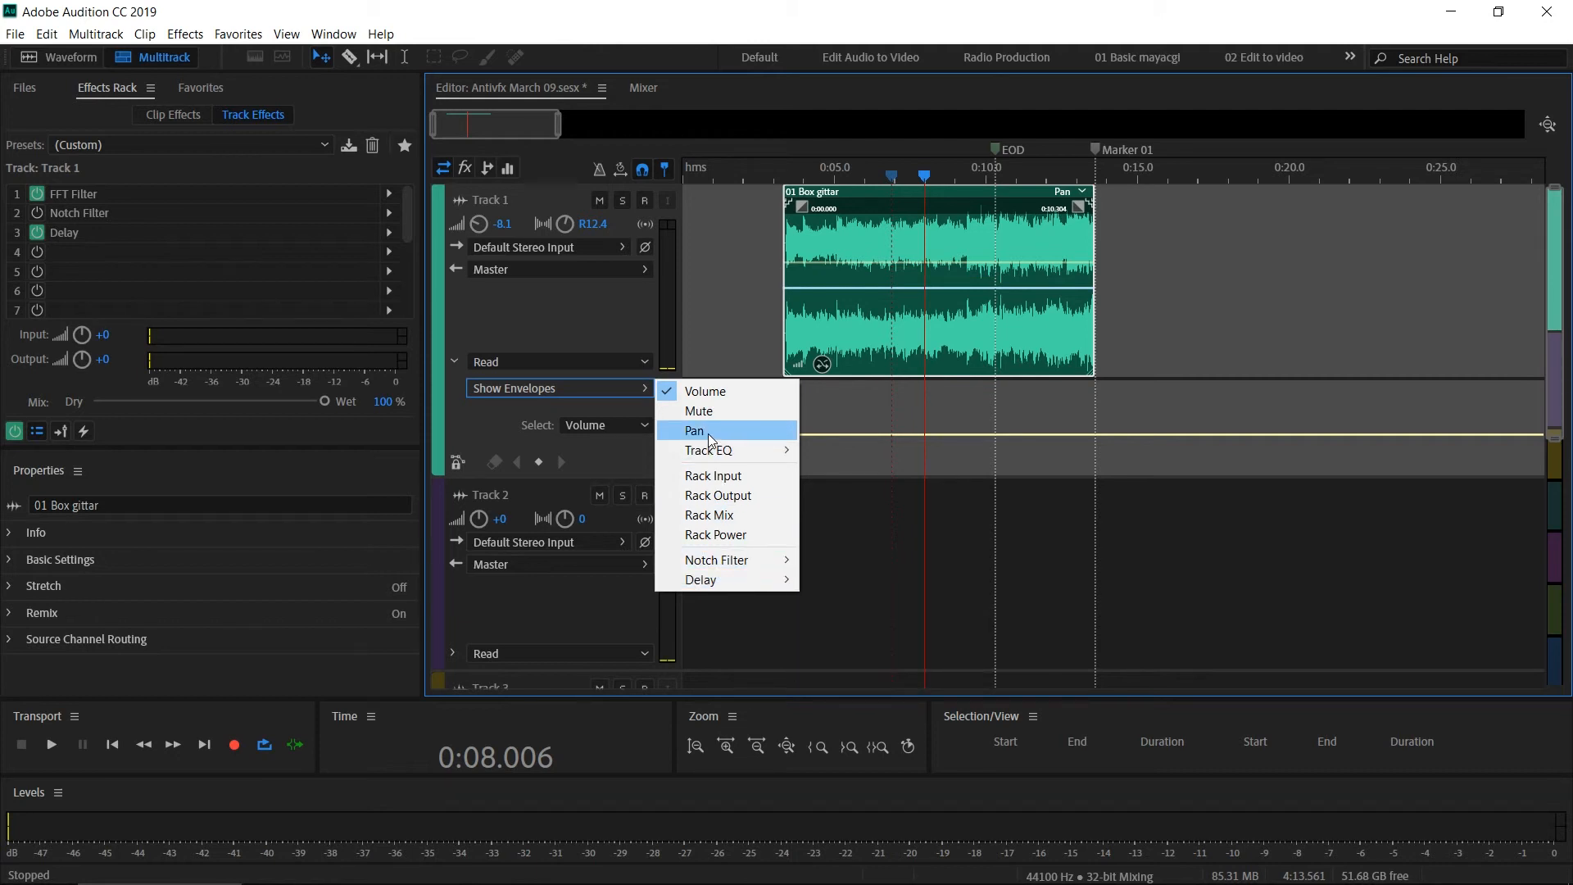
left_click(693, 430)
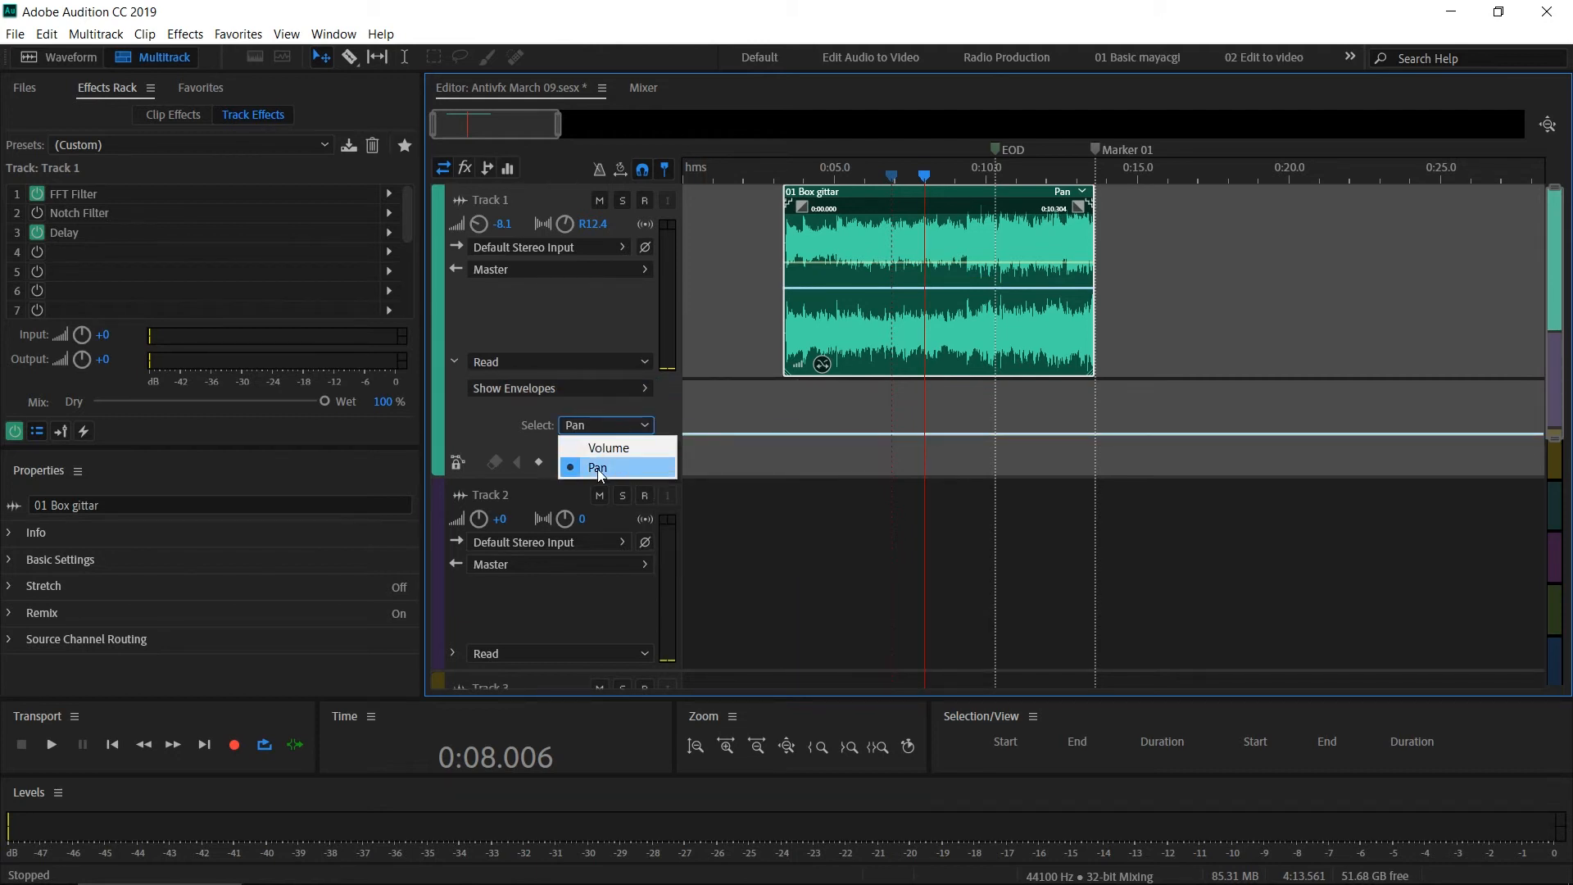
left_click(598, 468)
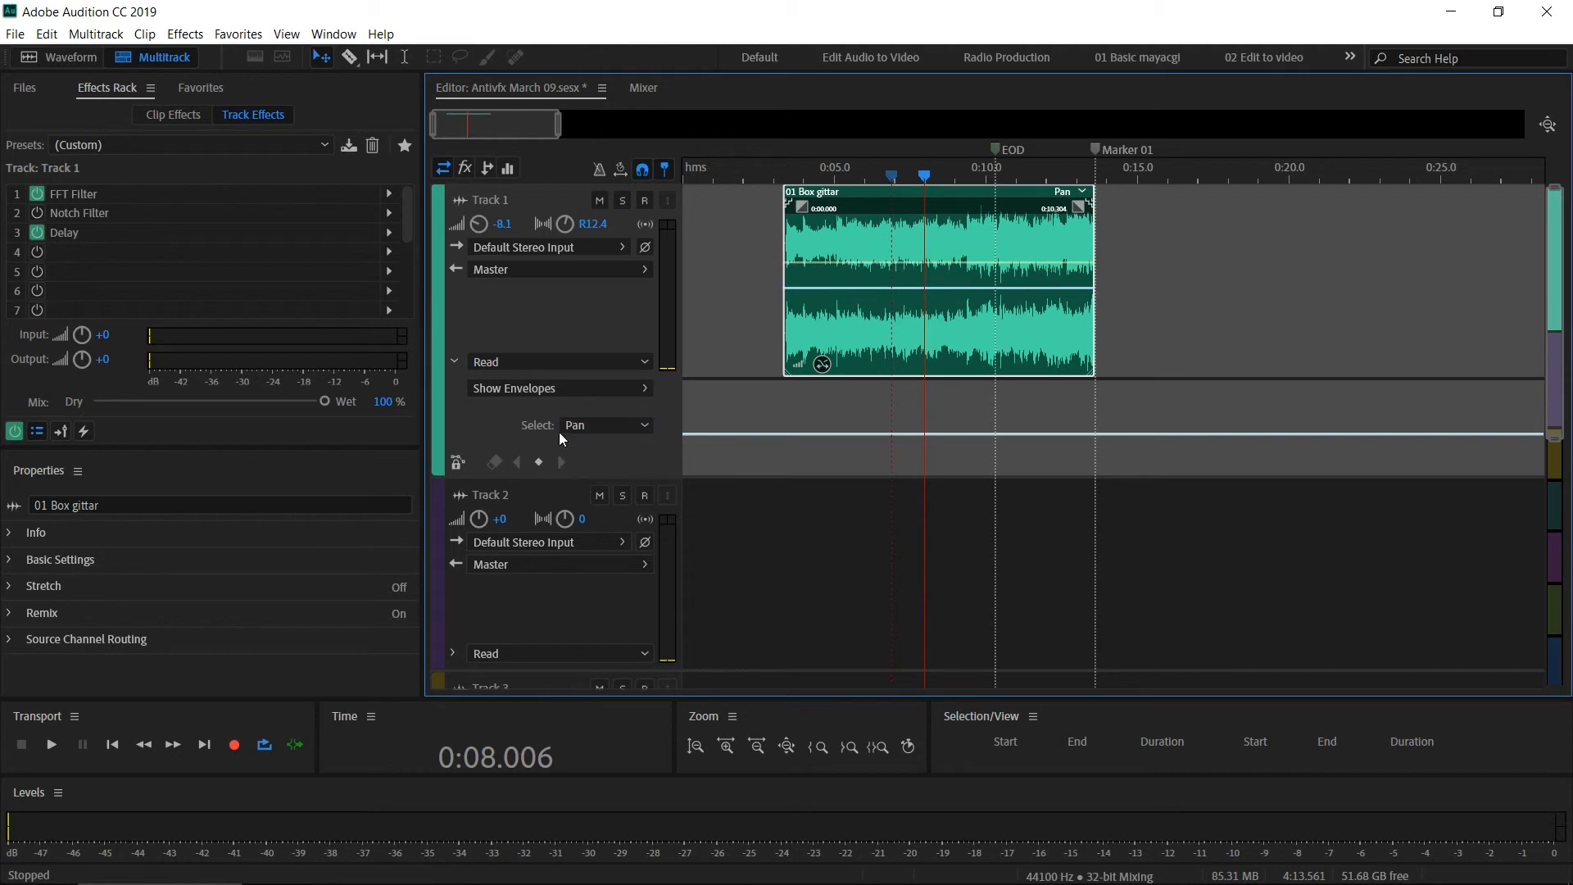
Edit Track 1's Volume envelope into a V-shaped dip and play it back.
left_click(604, 424)
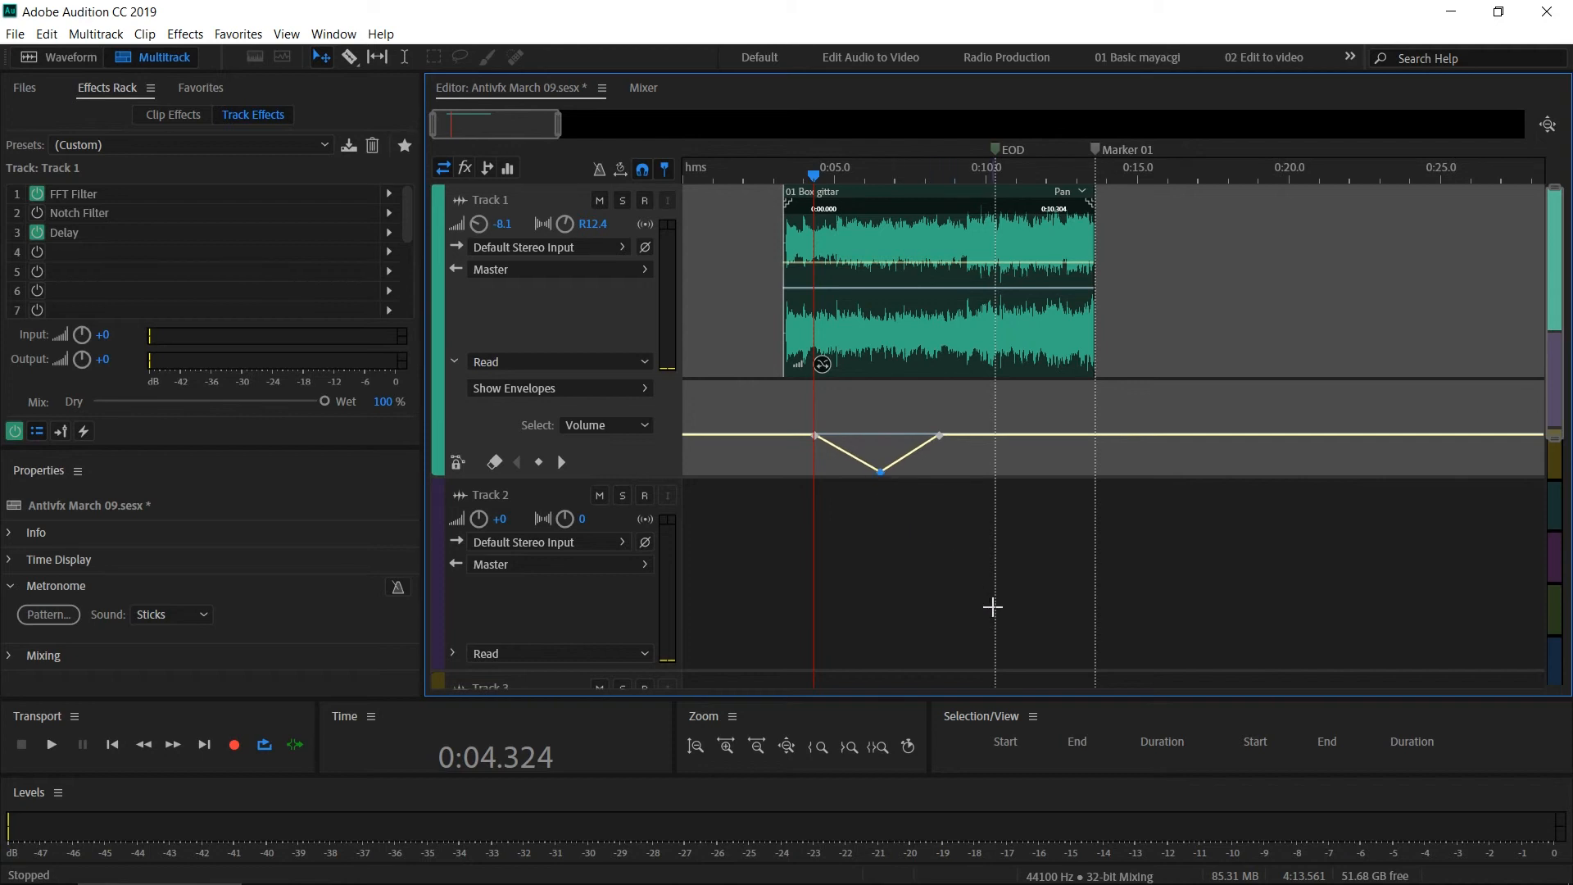
left_click(51, 743)
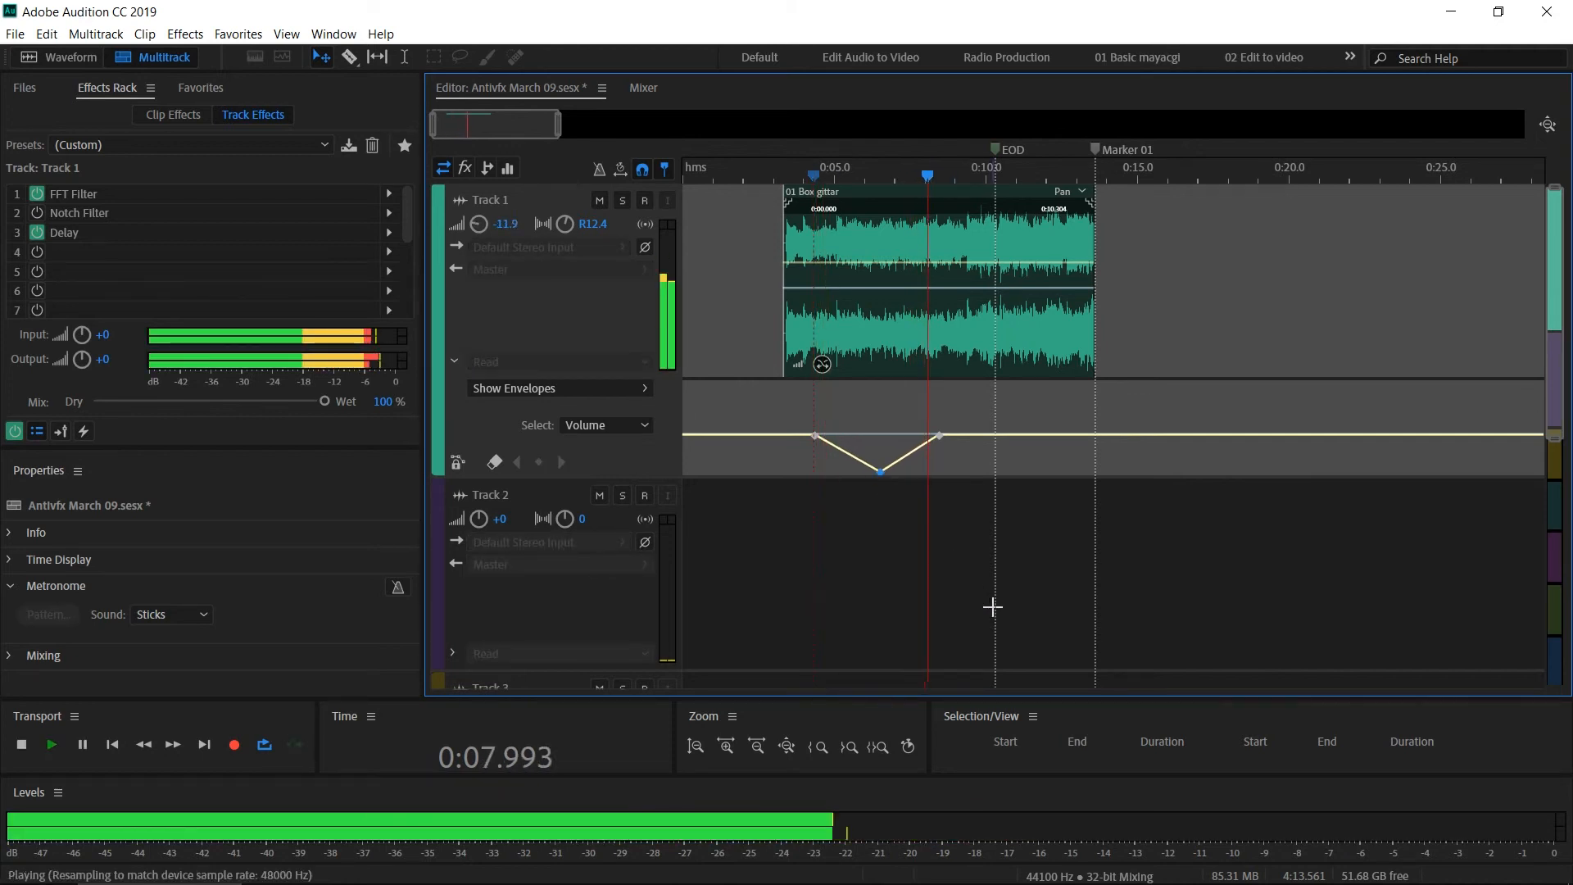
left_click(51, 743)
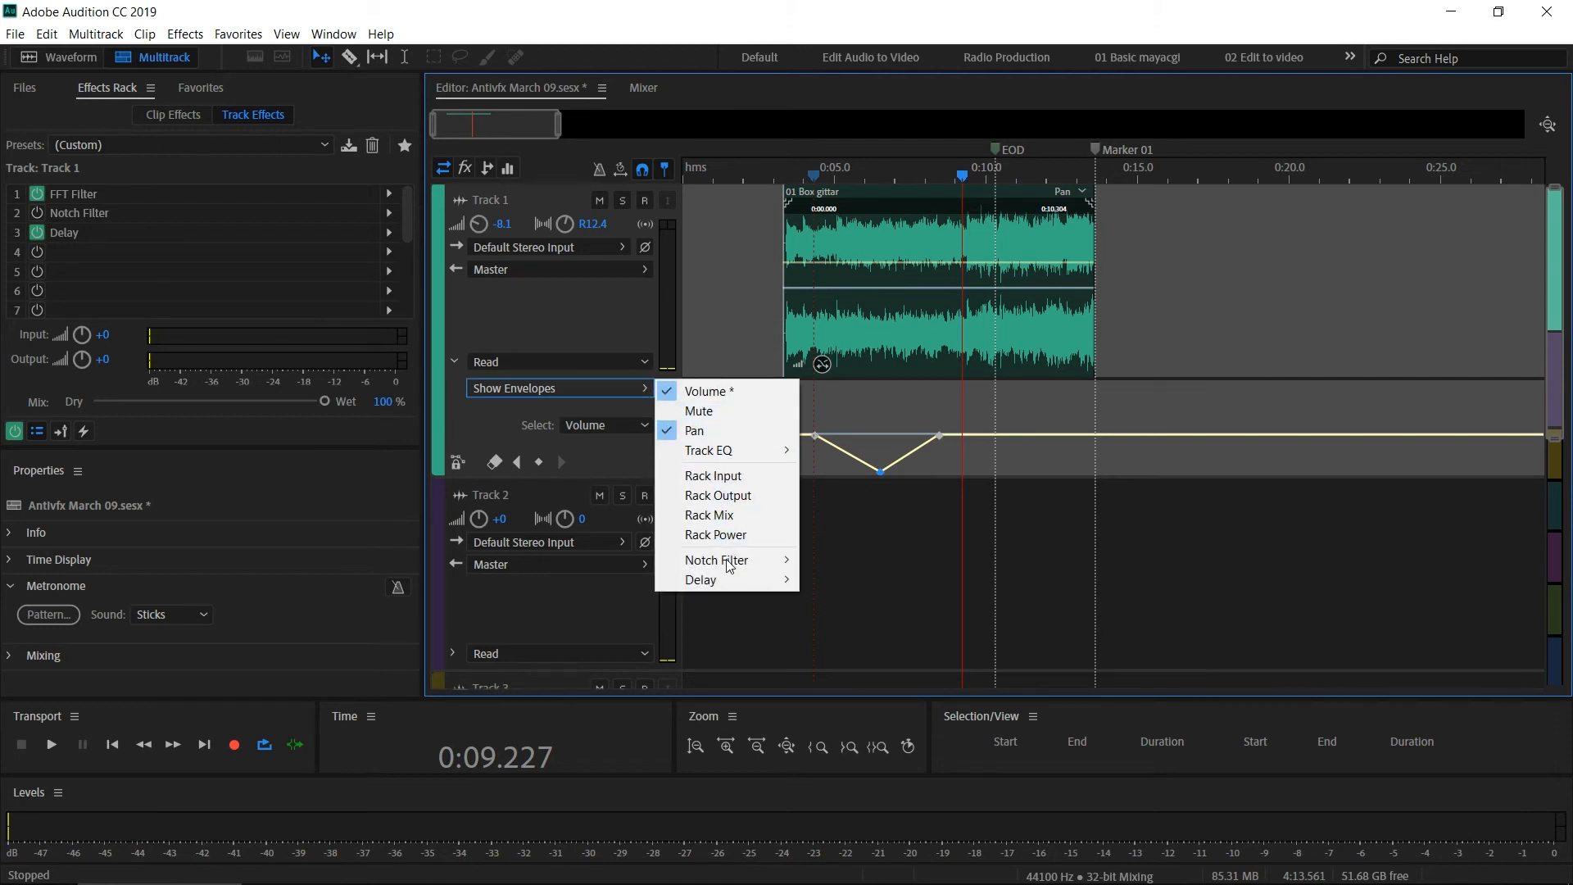
mouse_move(701, 580)
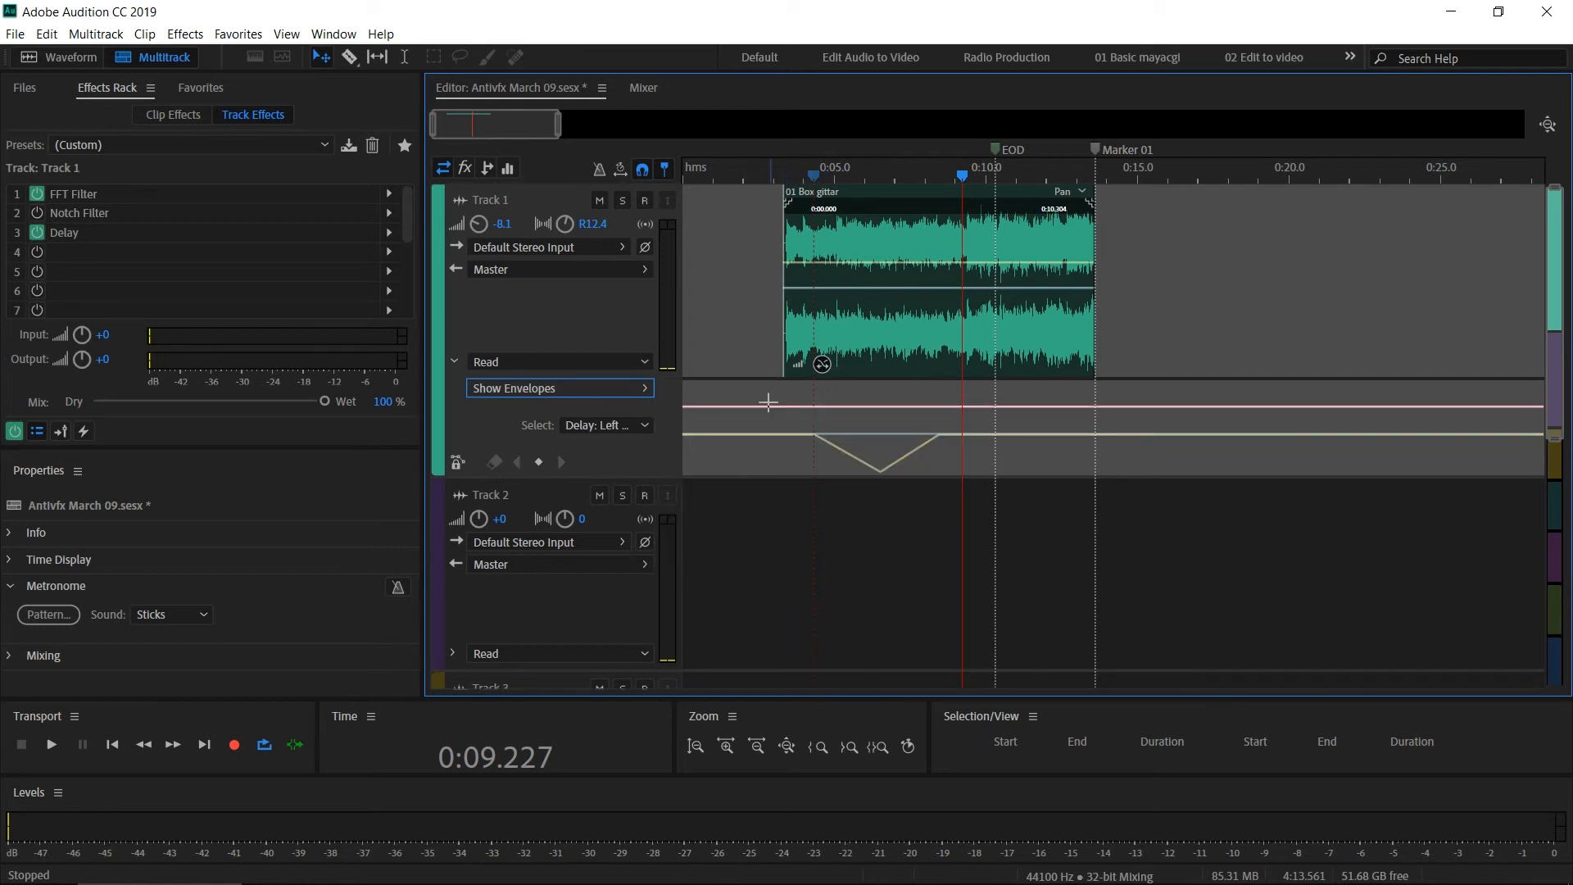
Add a keyframe to Track 1's Delay envelope and jump the playhead back to 0:06.790.
left_click(889, 406)
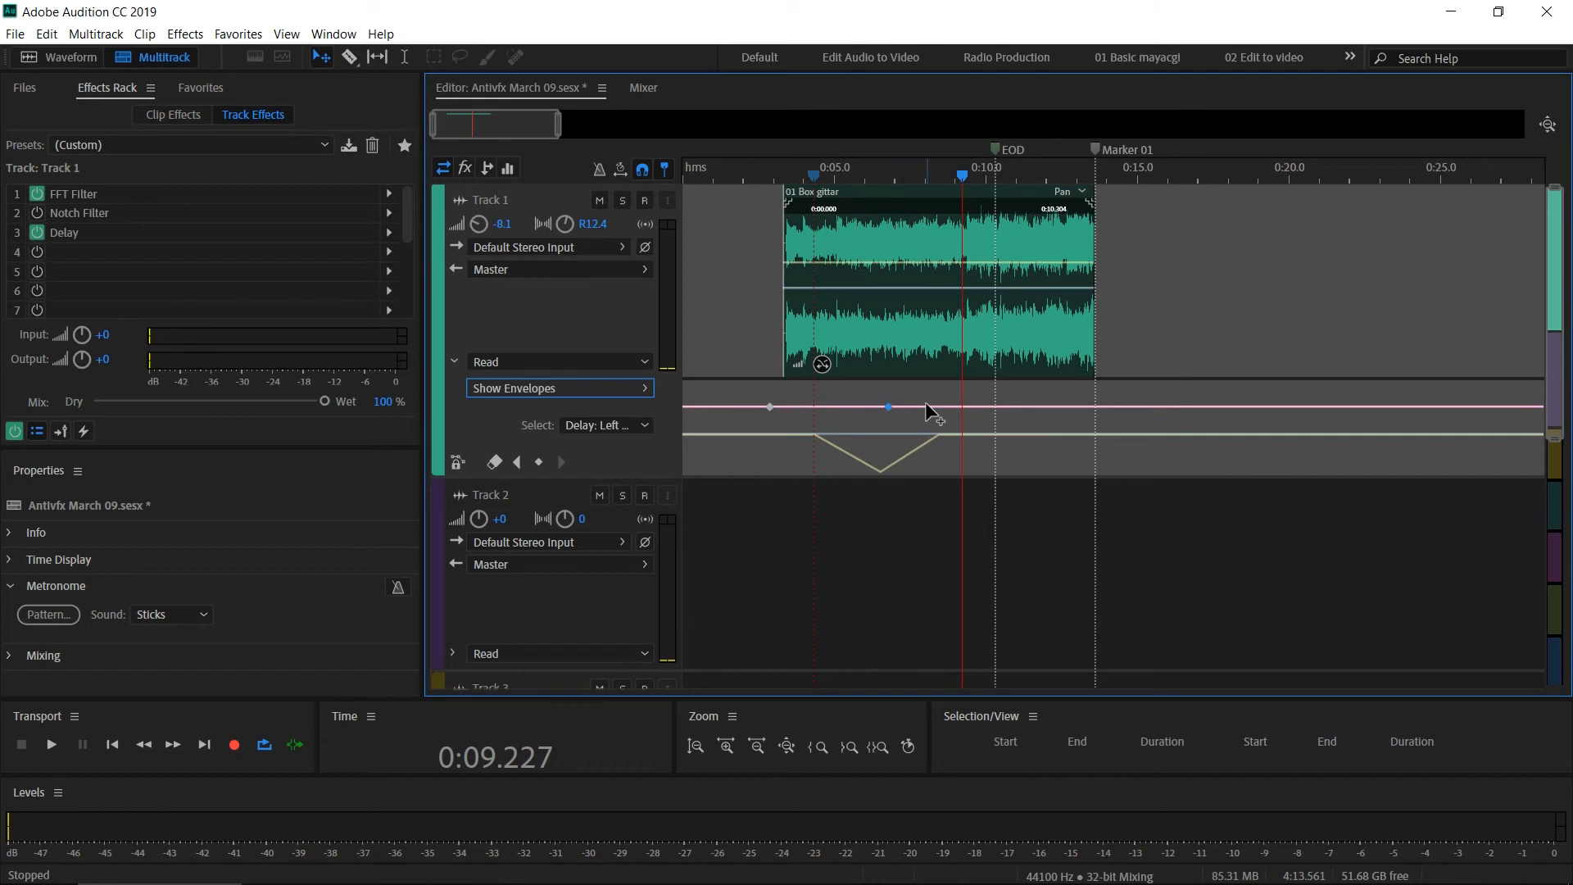
mouse_move(518, 462)
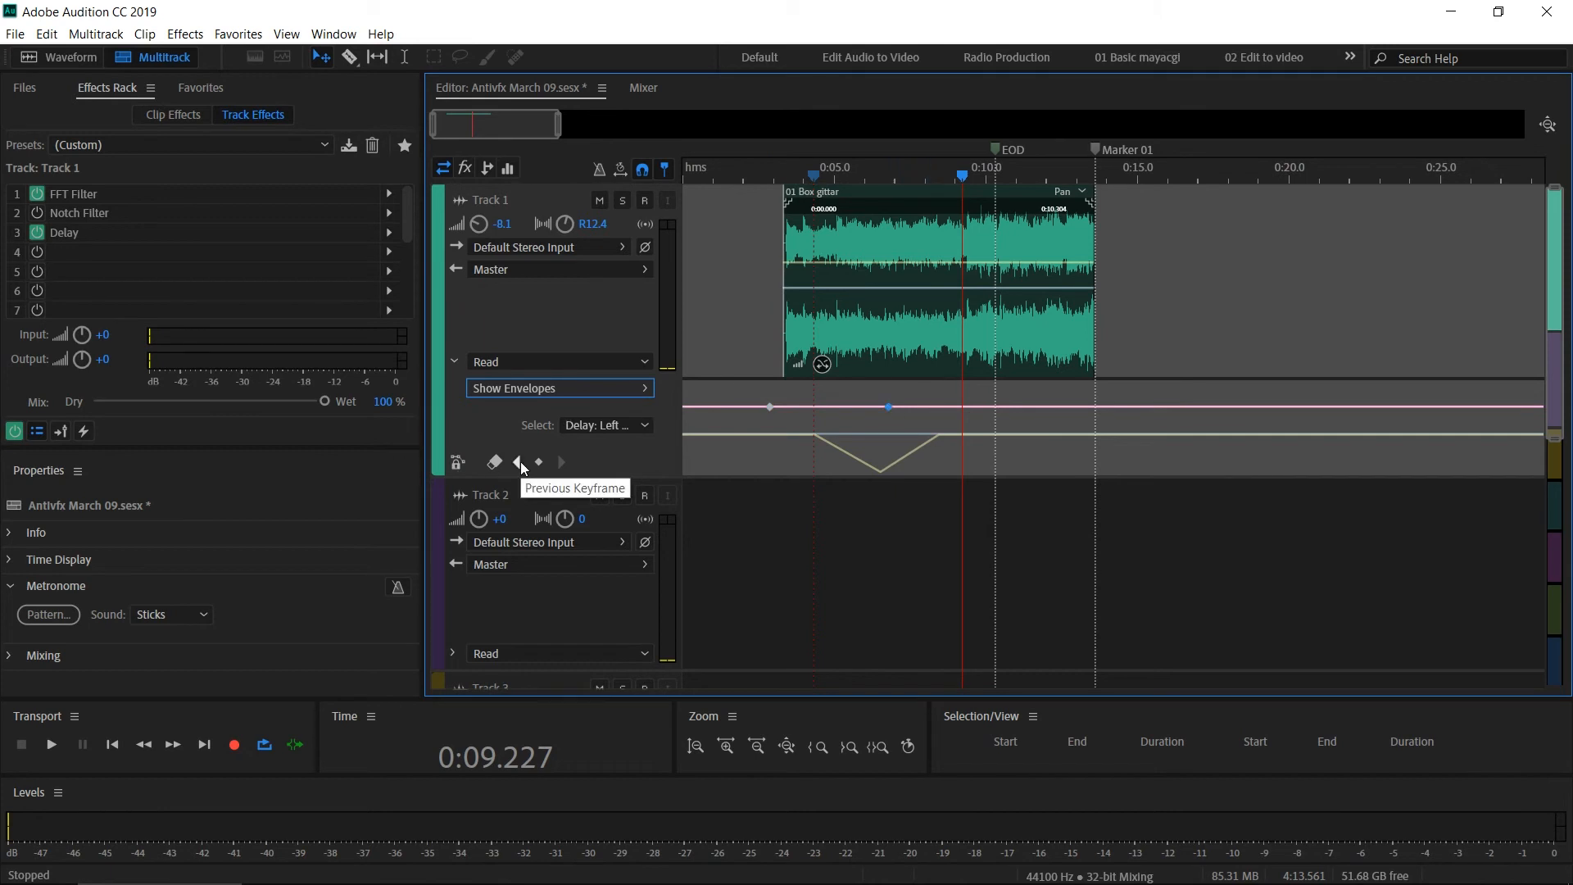
left_click(518, 462)
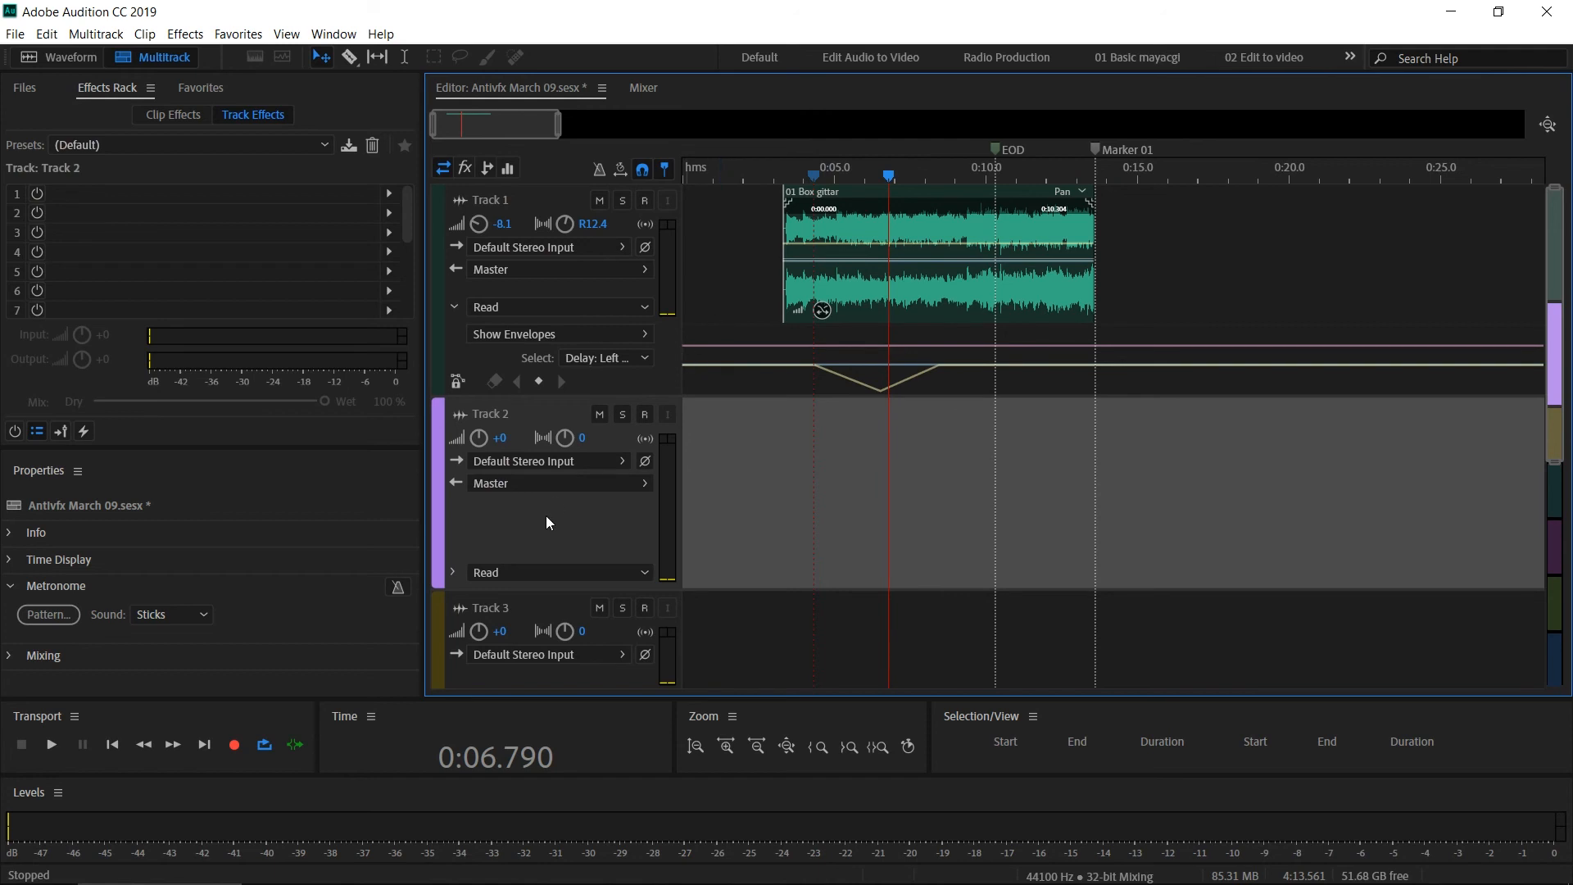
mouse_move(533, 623)
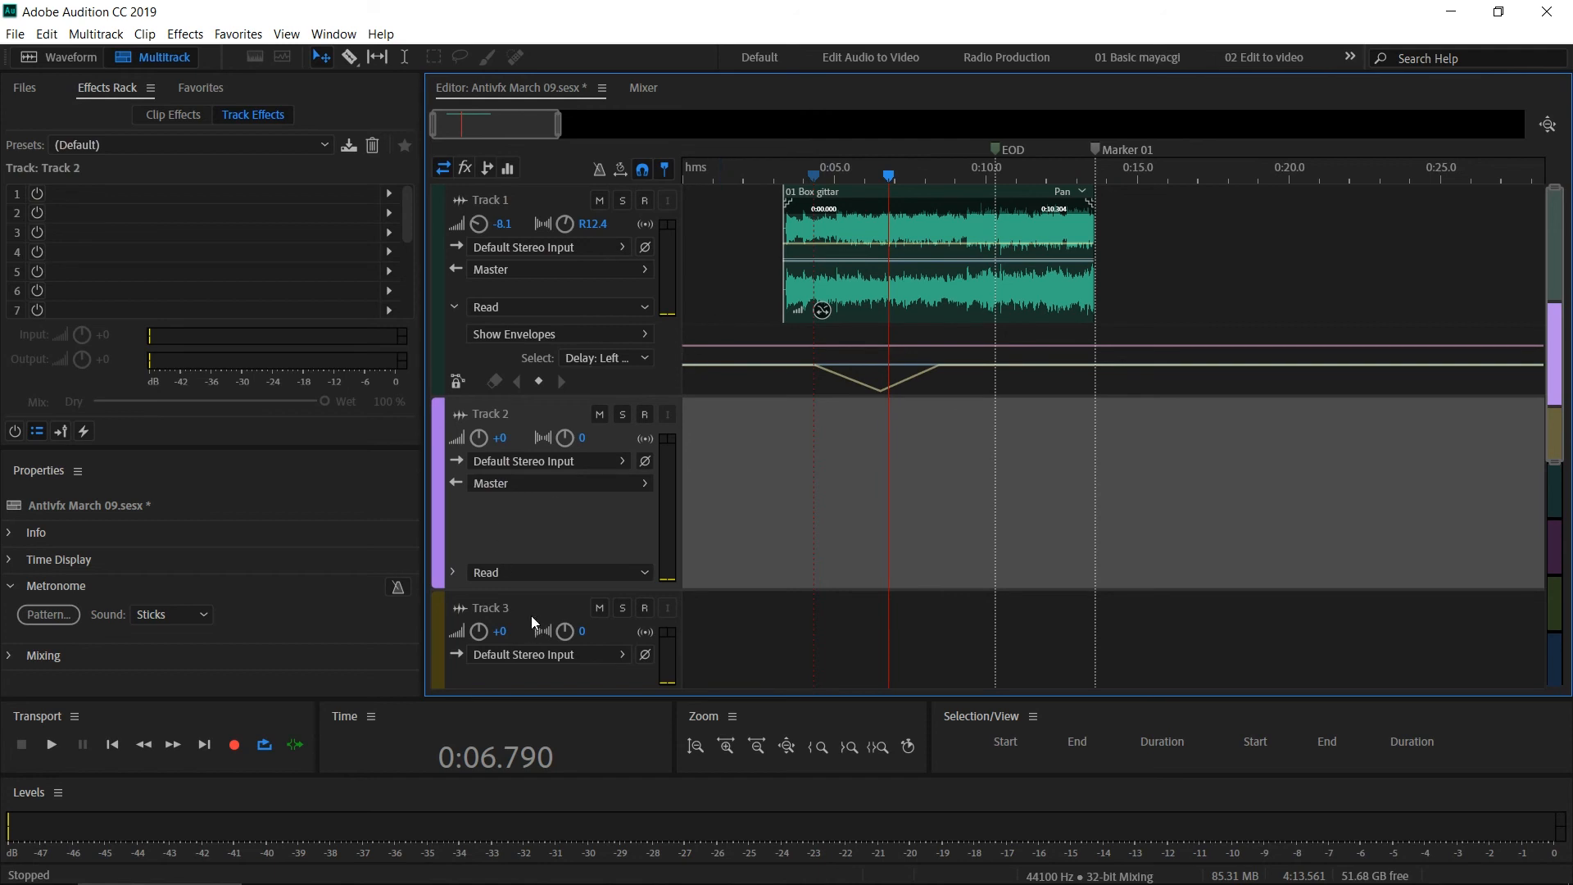
Select the Track 3 header to show its empty effects rack.
left_click(488, 607)
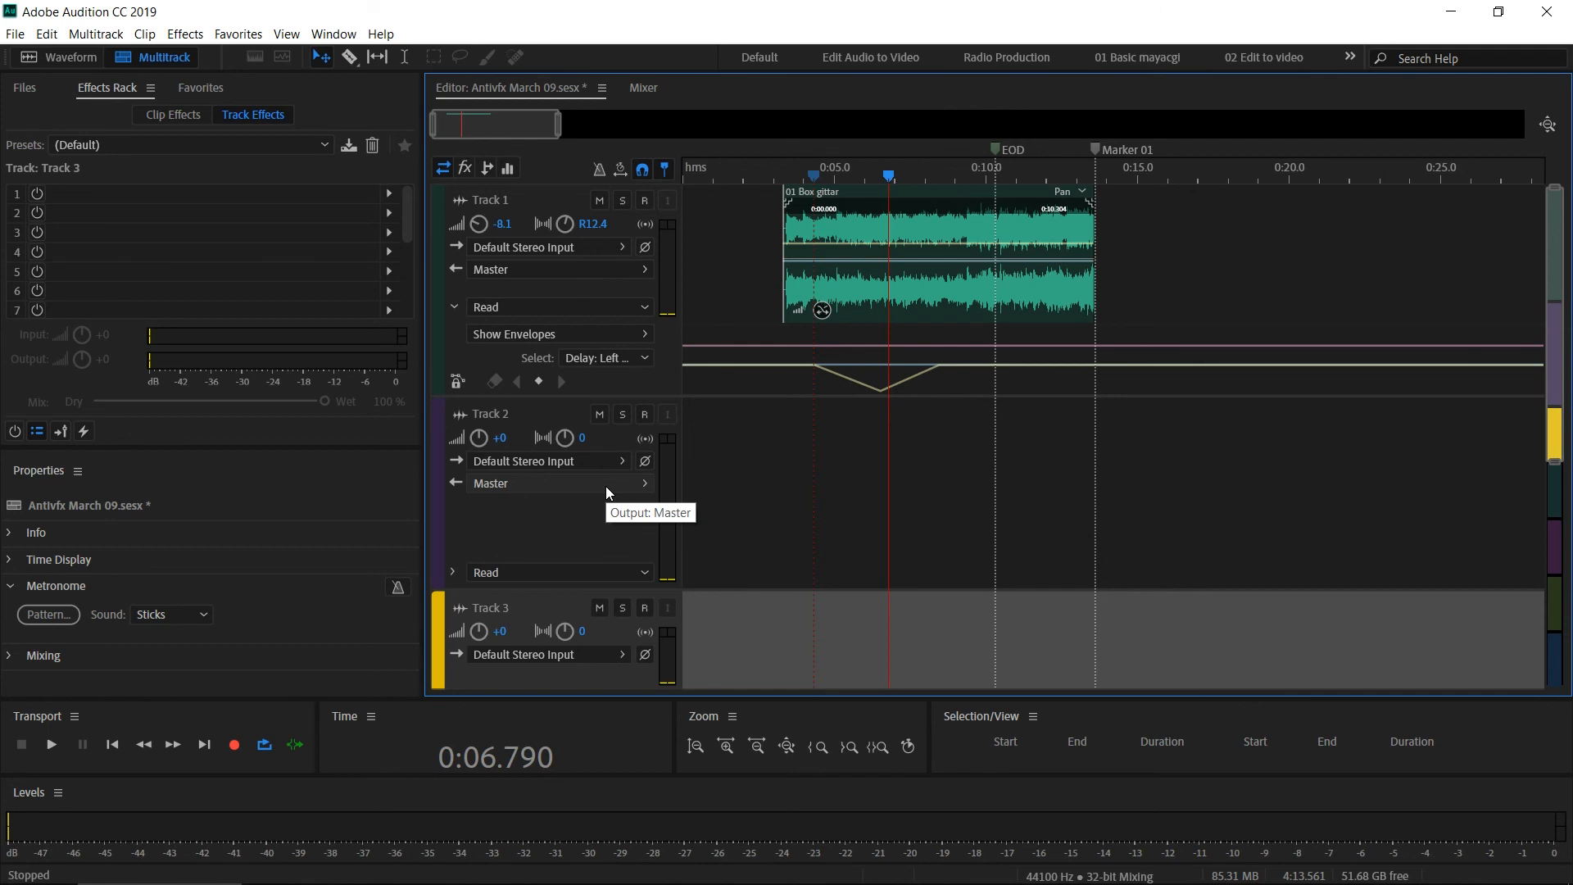
mouse_move(639, 169)
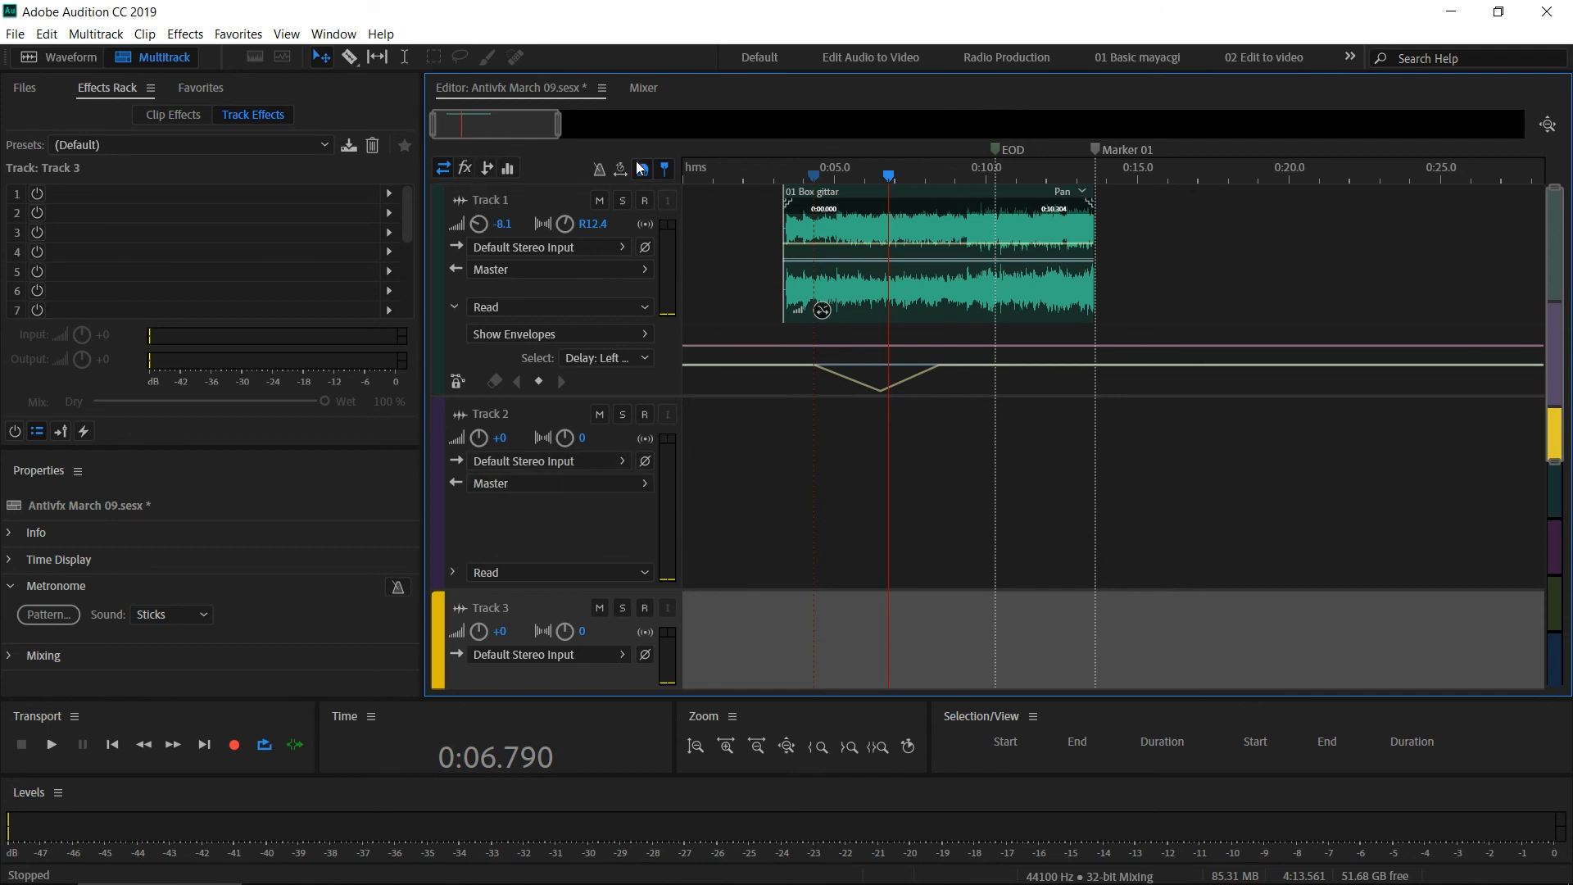